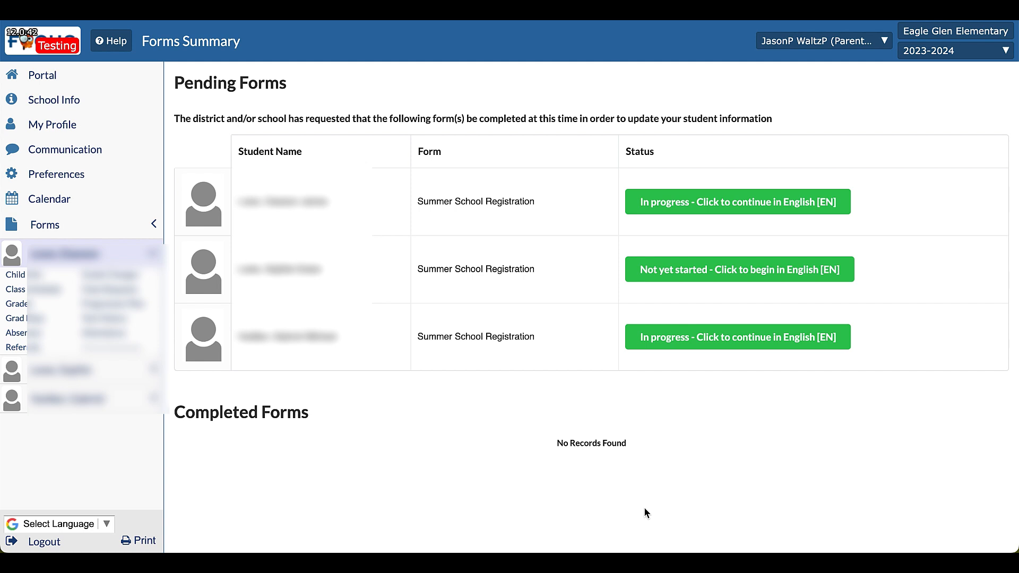
pyautogui.moveTo(232, 467)
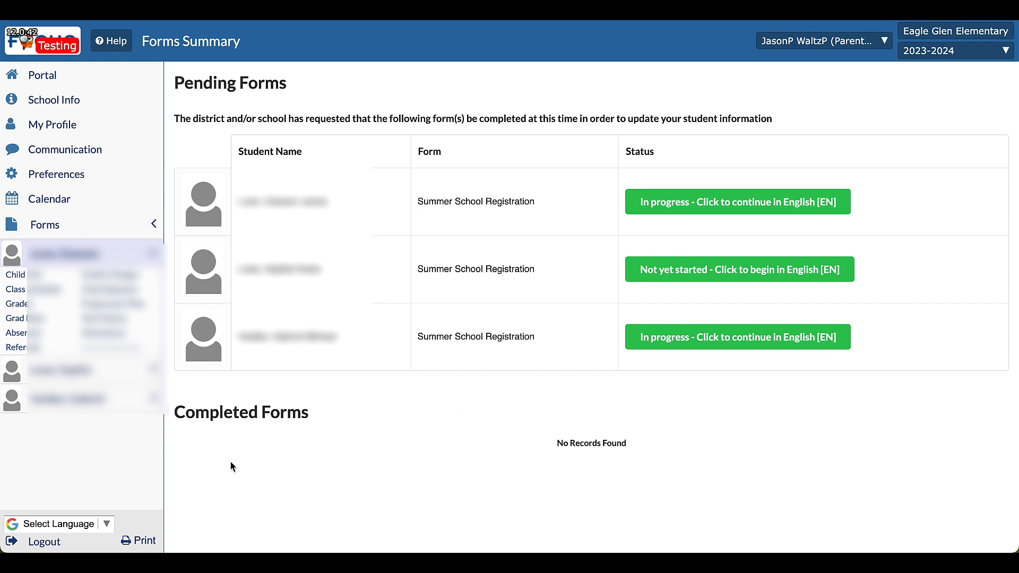
pyautogui.moveTo(570, 113)
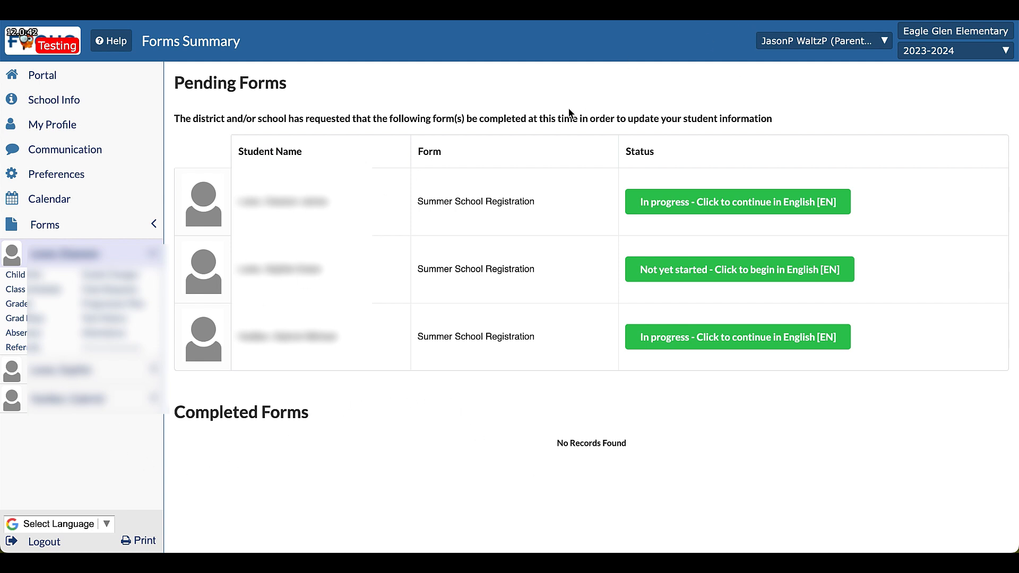
pyautogui.moveTo(497, 92)
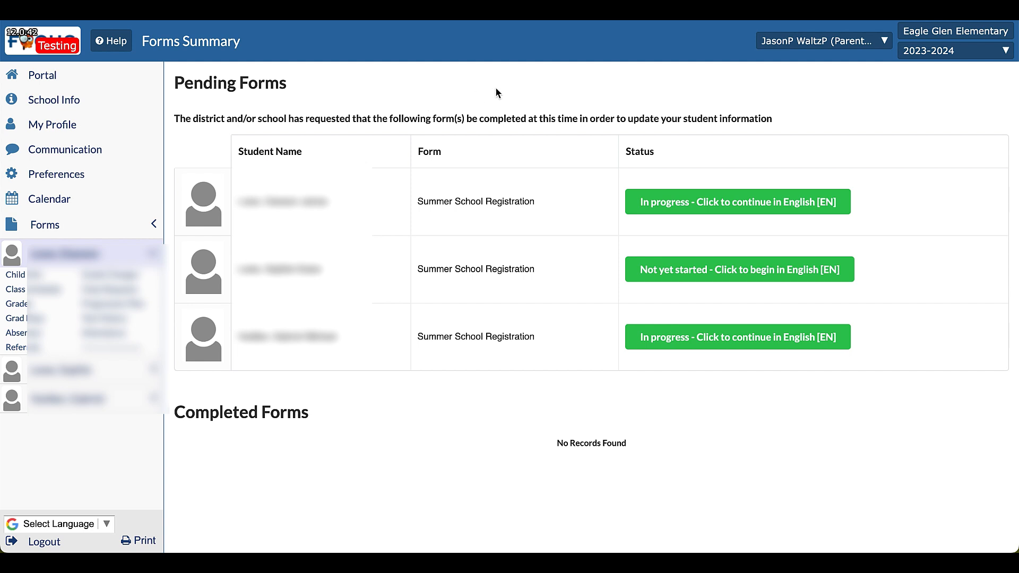
pyautogui.moveTo(181, 115)
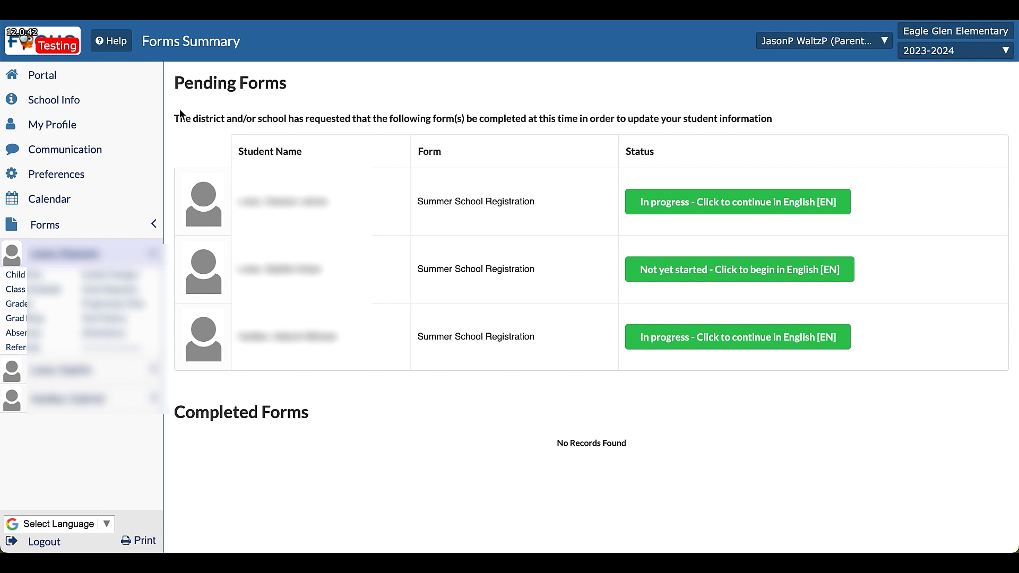
pyautogui.moveTo(42, 75)
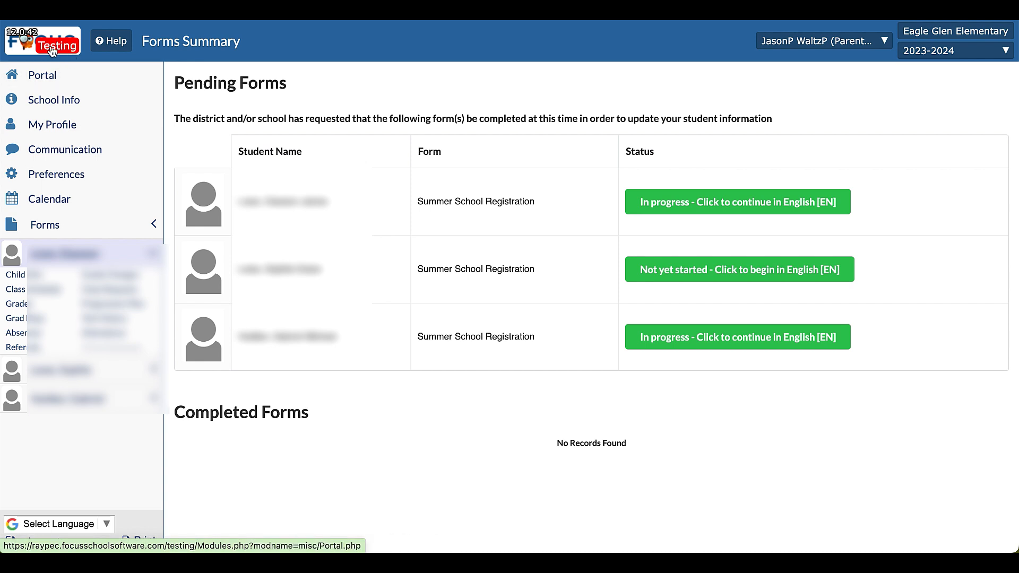
pyautogui.moveTo(41, 75)
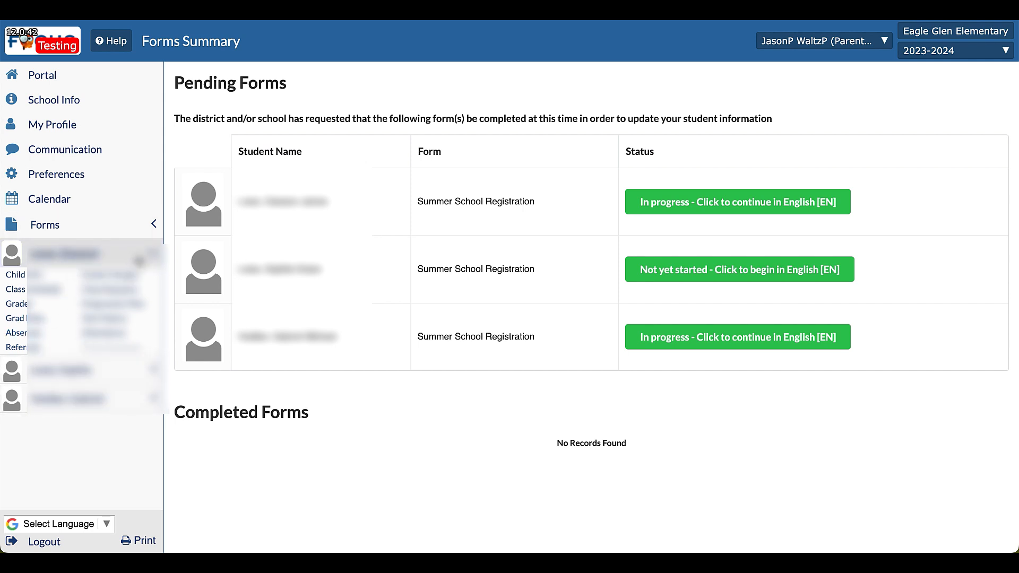
# - Collapse the first child's sidebar submenu so only the three children are listed
pyautogui.click(63, 254)
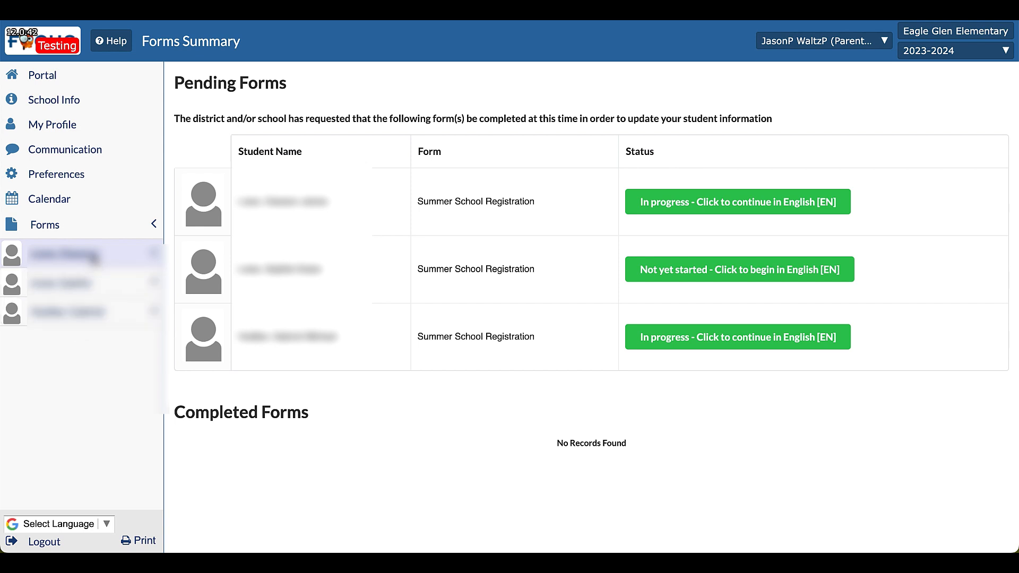
pyautogui.moveTo(62, 99)
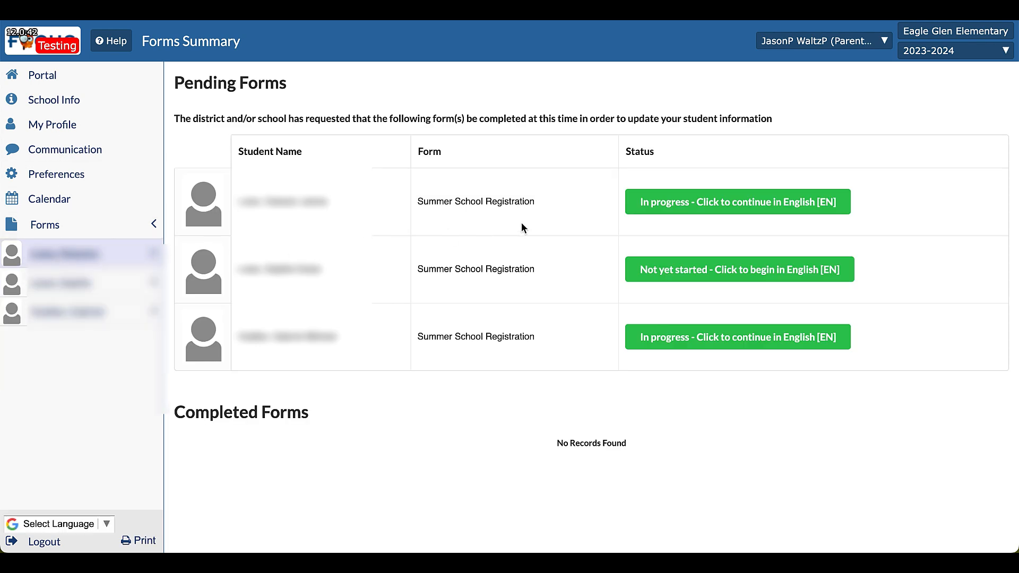
pyautogui.moveTo(286, 253)
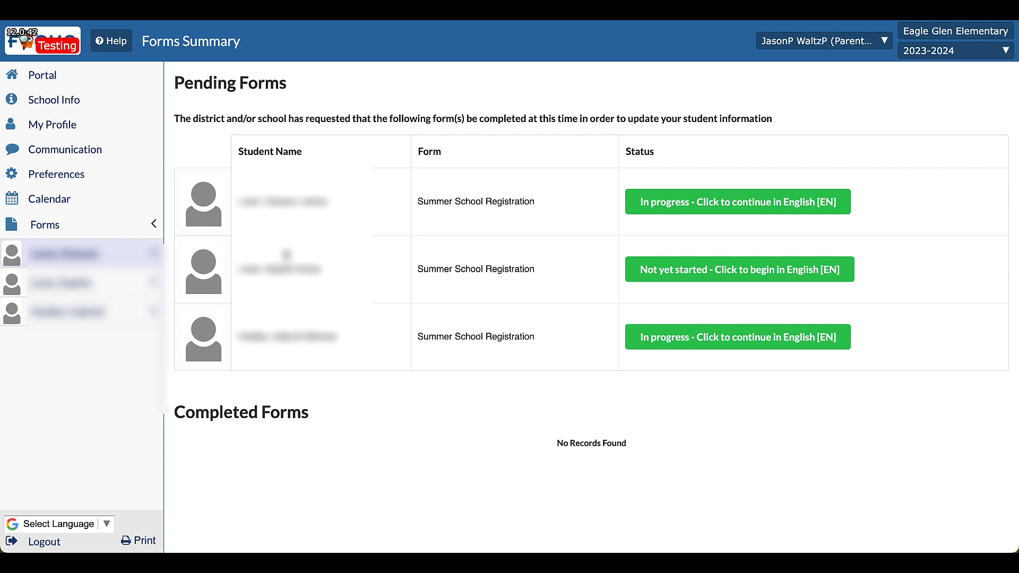
pyautogui.moveTo(420, 225)
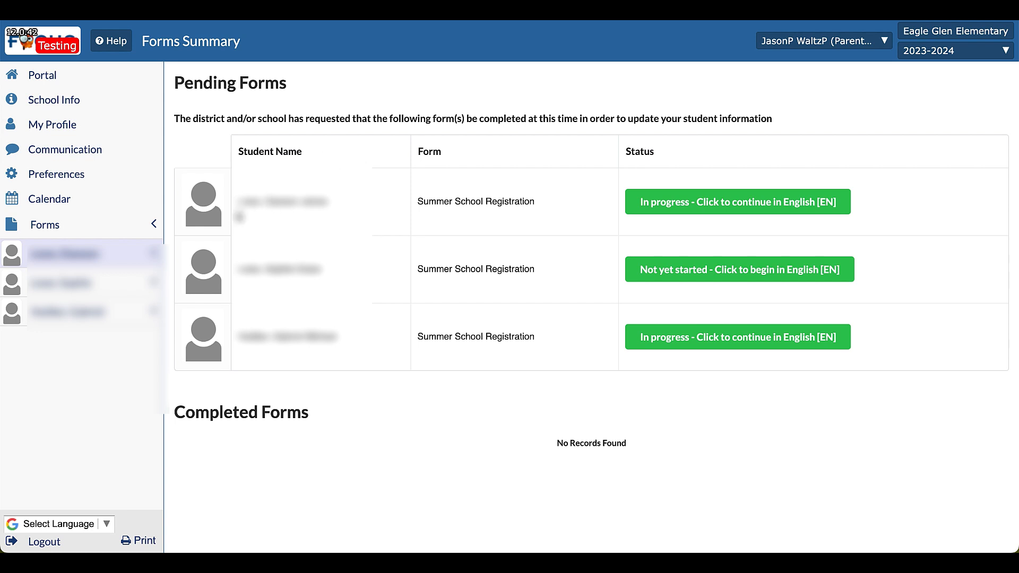
pyautogui.moveTo(670, 218)
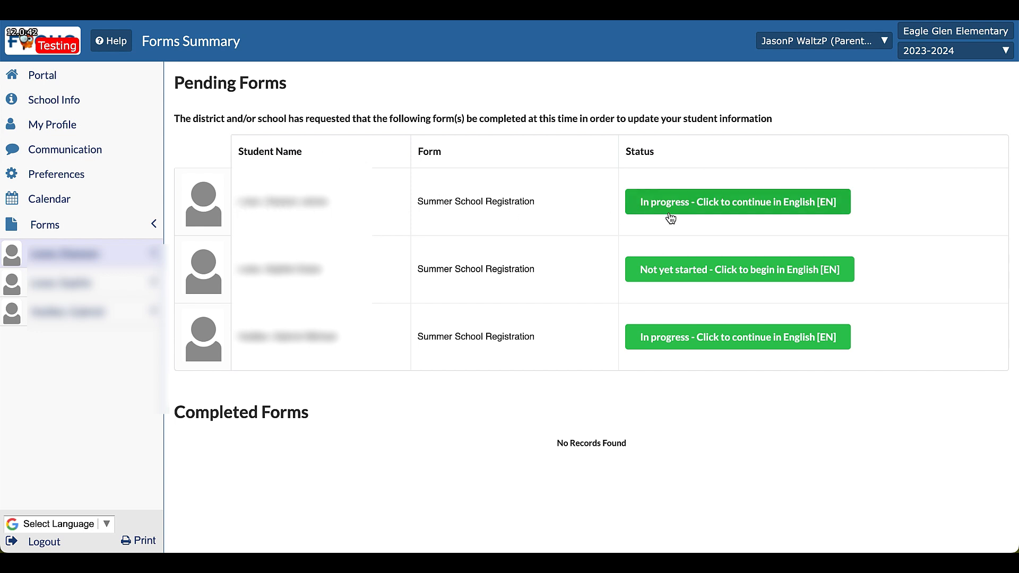
pyautogui.moveTo(737, 201)
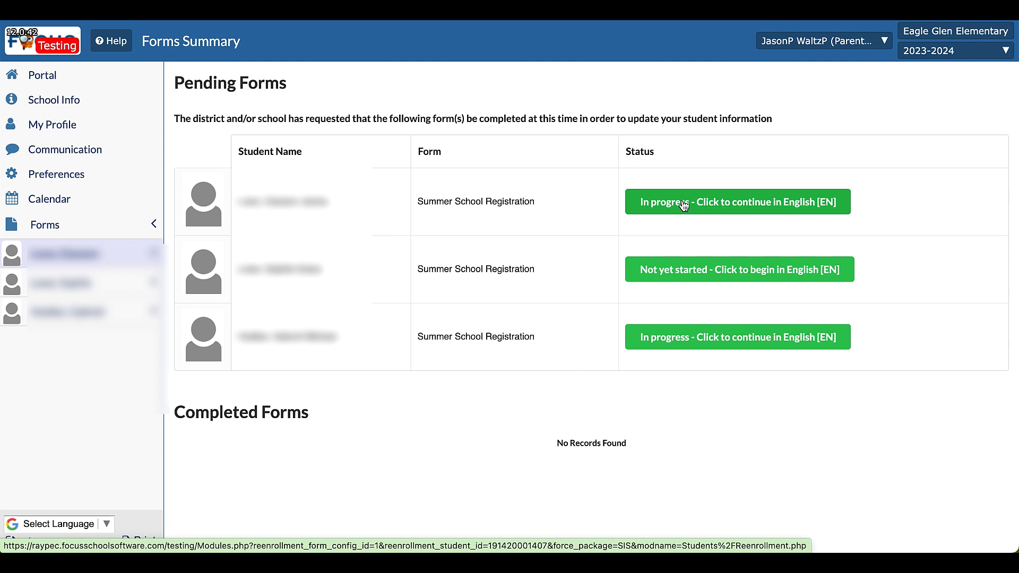
pyautogui.moveTo(633, 269)
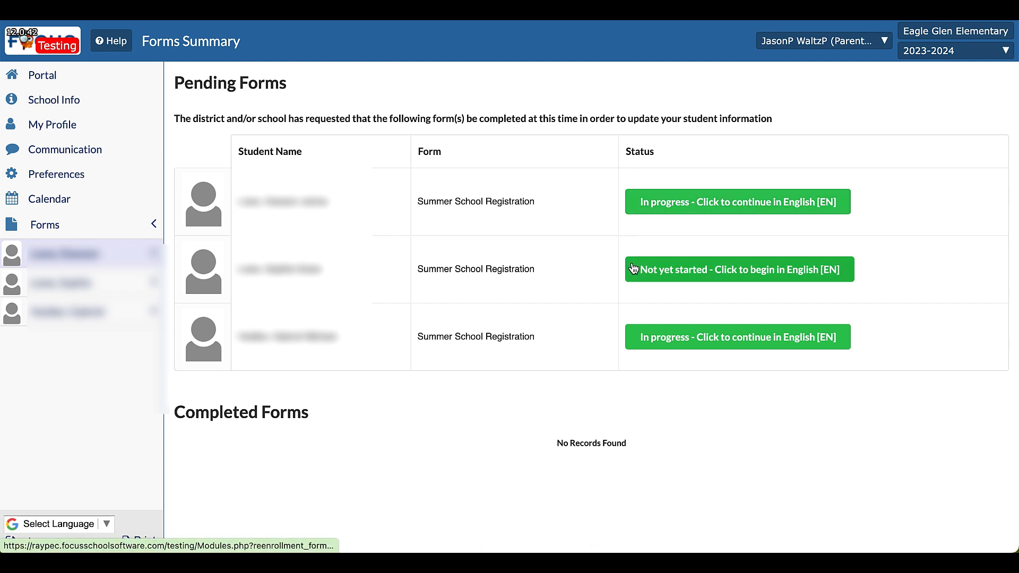
pyautogui.moveTo(689, 280)
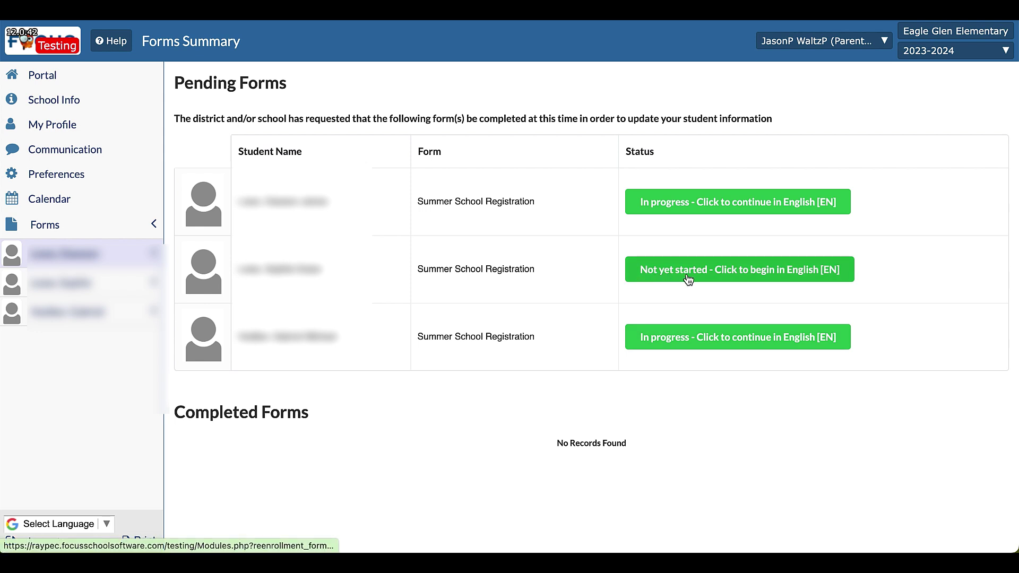
pyautogui.moveTo(795, 285)
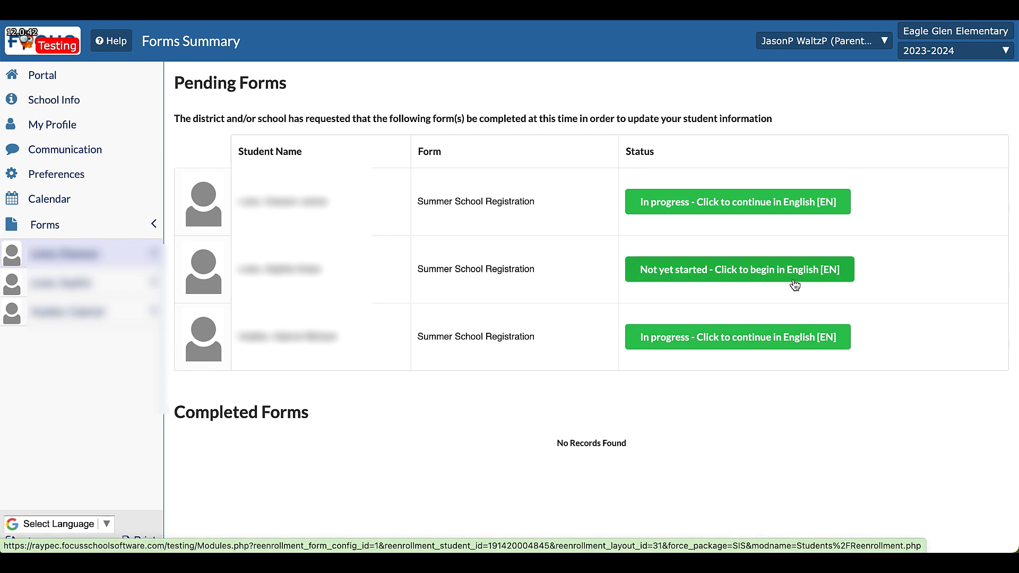
pyautogui.moveTo(682, 202)
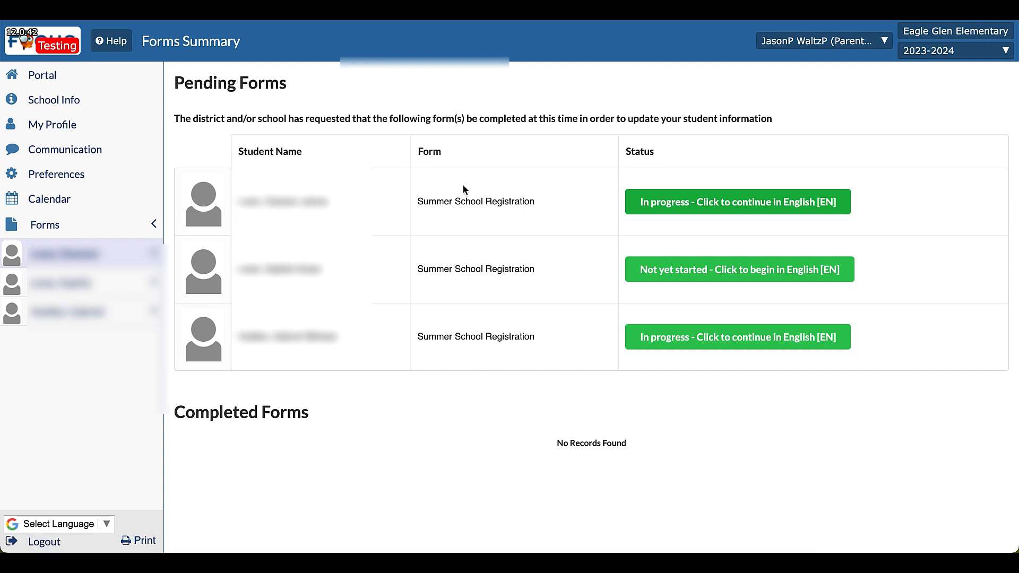
# - Resume the first child's in-progress Summer School Registration in English
pyautogui.click(738, 201)
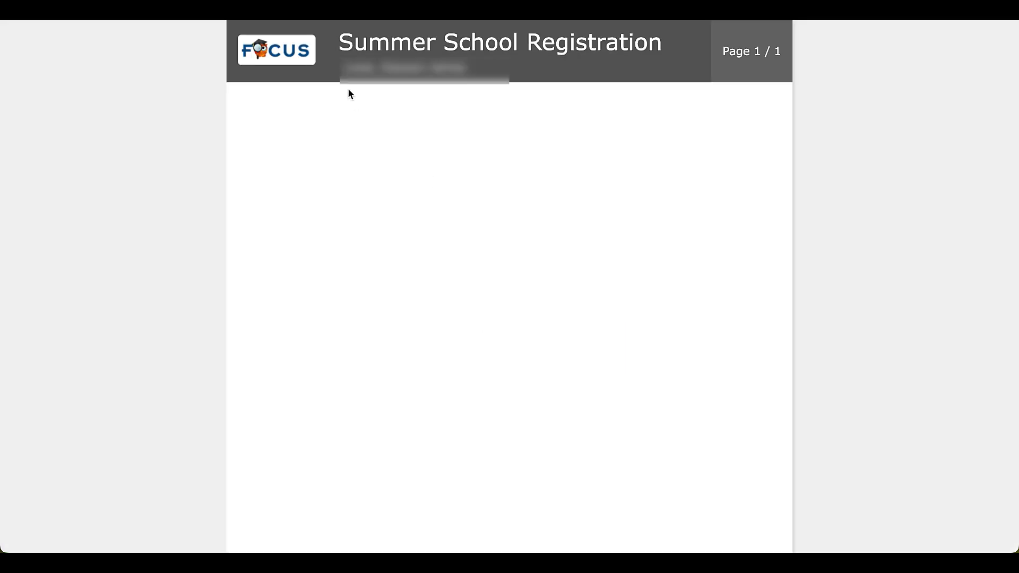
pyautogui.moveTo(416, 125)
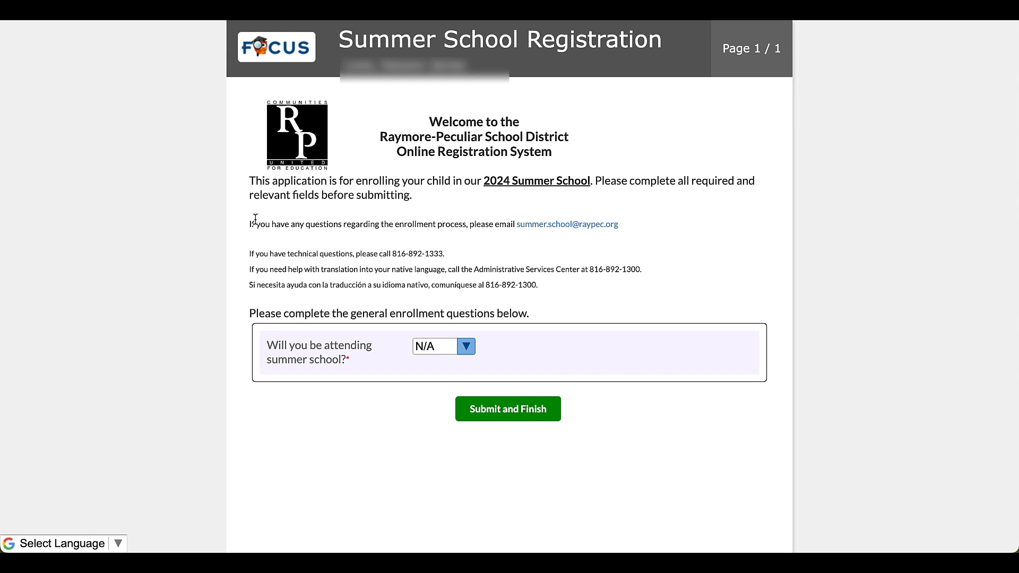
pyautogui.moveTo(541, 227)
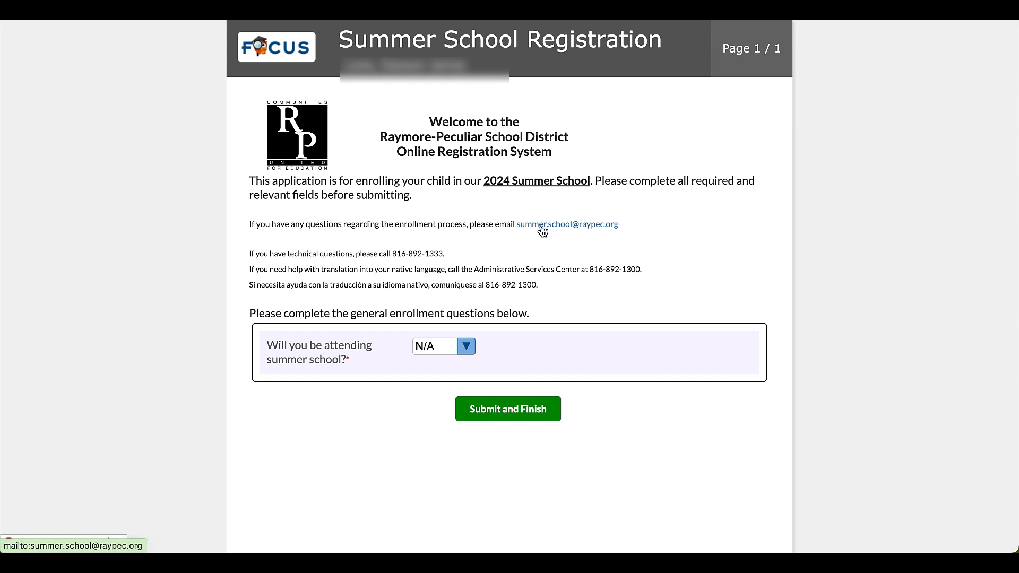
pyautogui.moveTo(591, 232)
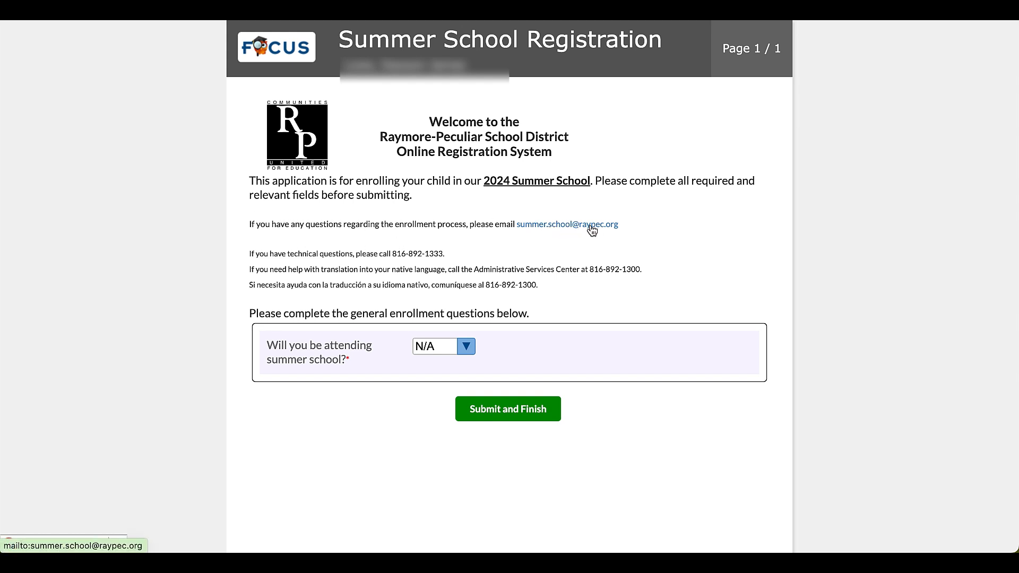
pyautogui.moveTo(574, 232)
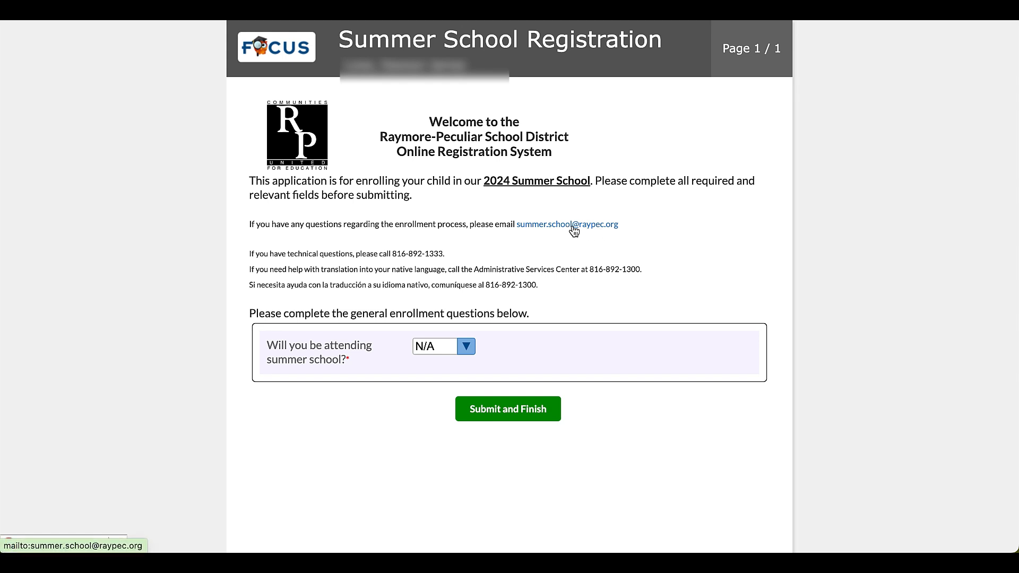
pyautogui.moveTo(565, 230)
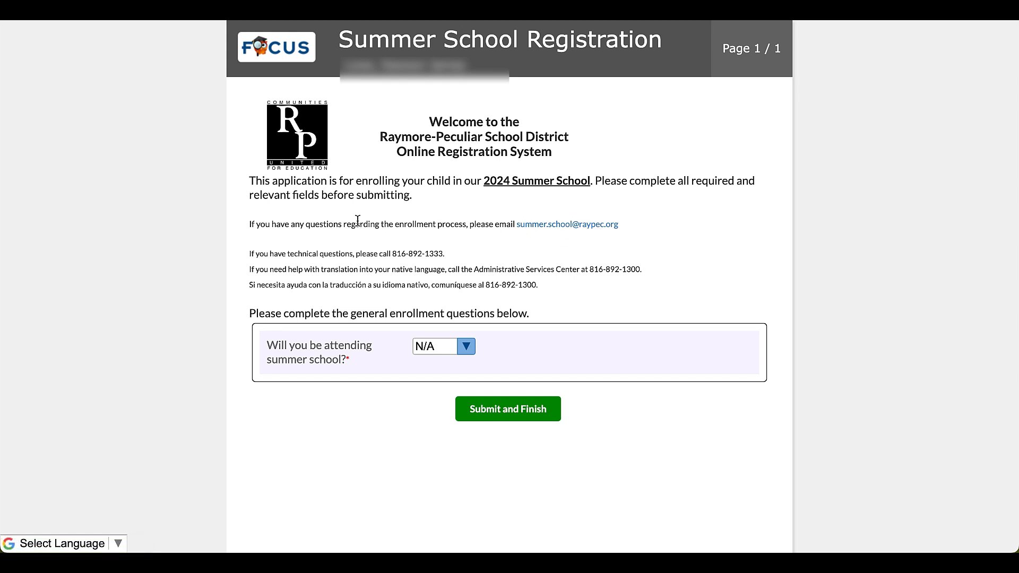
pyautogui.moveTo(291, 254)
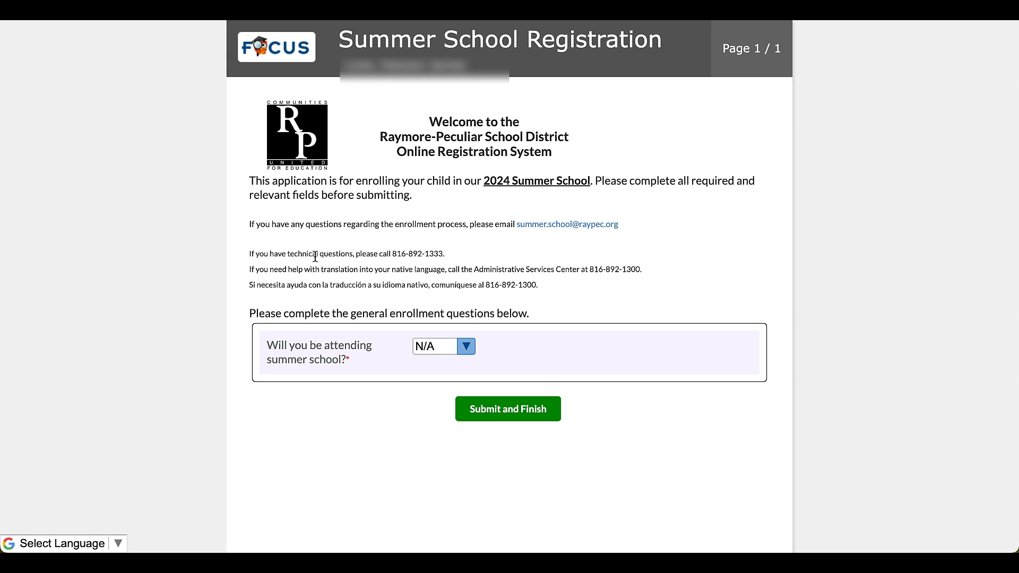
pyautogui.moveTo(390, 250)
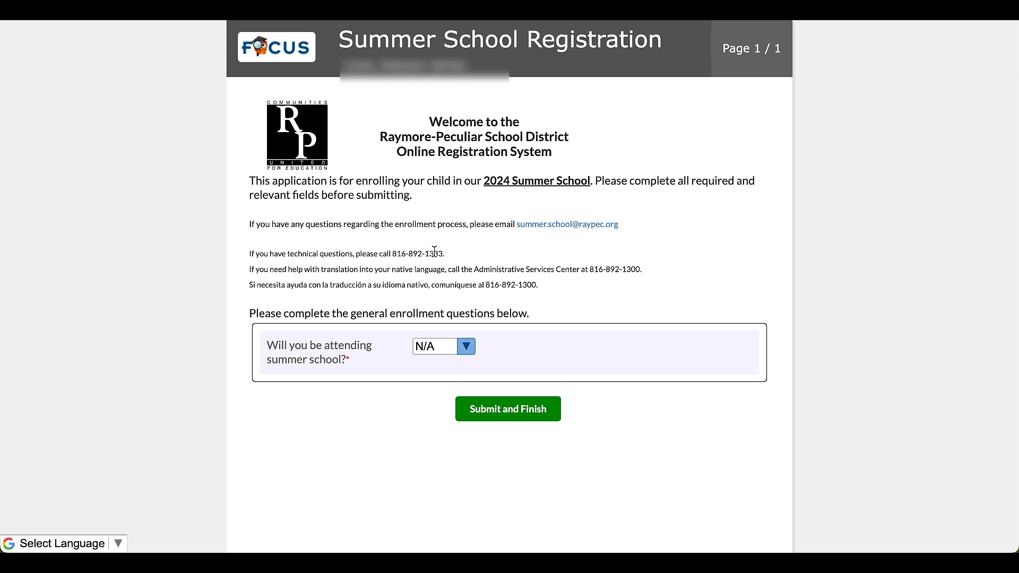
pyautogui.moveTo(244, 278)
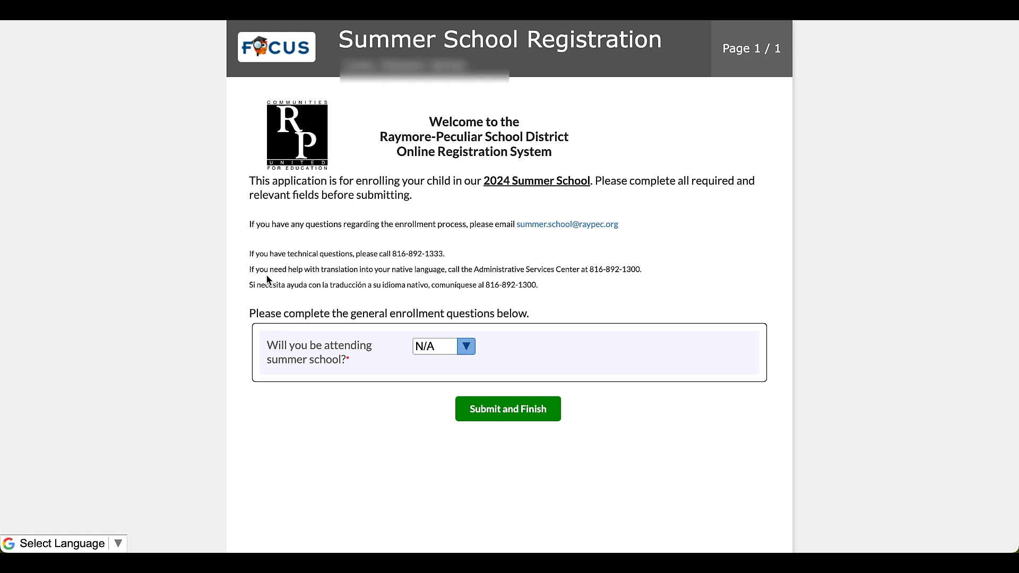
pyautogui.moveTo(545, 293)
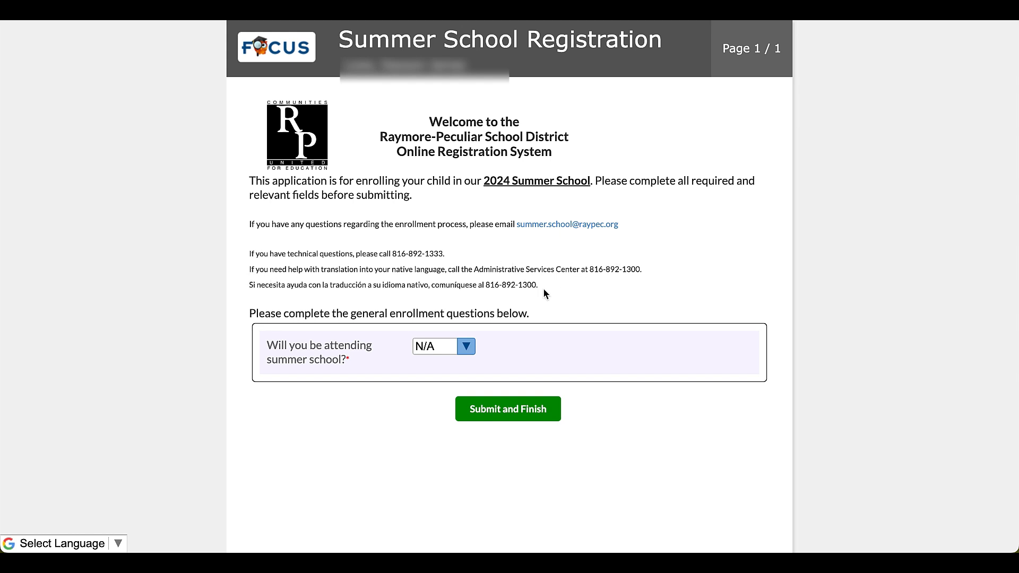
pyautogui.moveTo(363, 299)
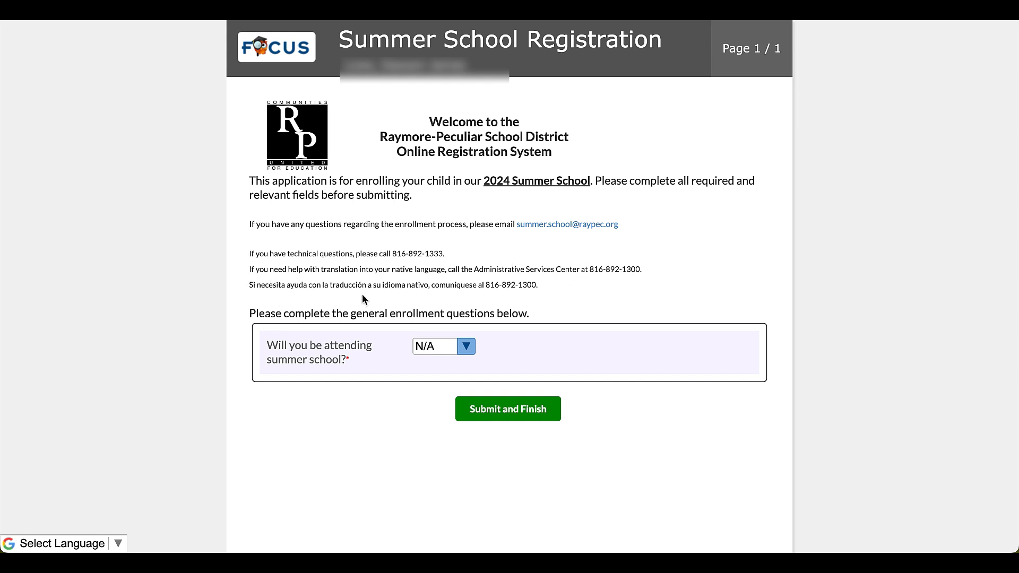
pyautogui.moveTo(253, 315)
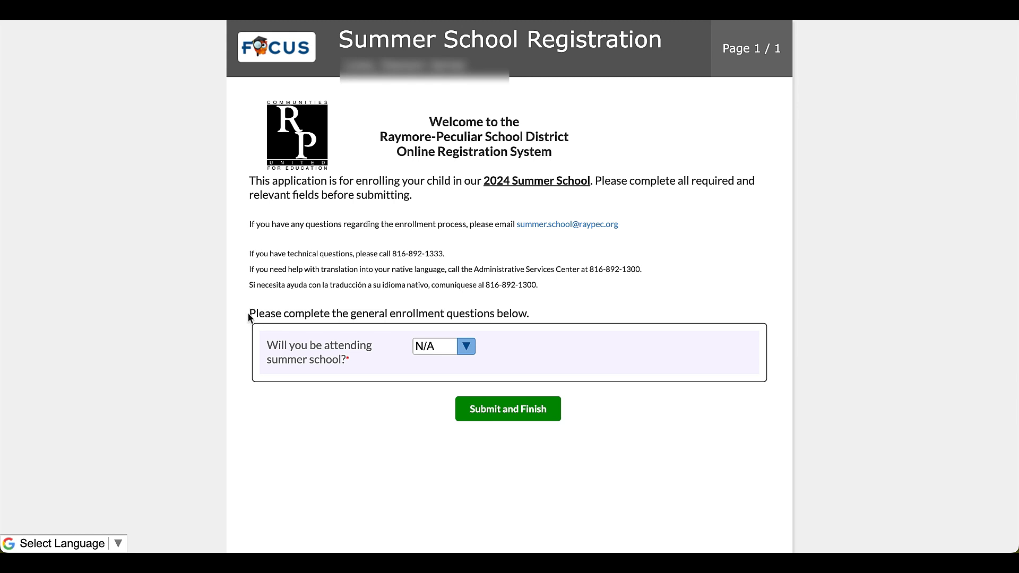
pyautogui.moveTo(294, 313)
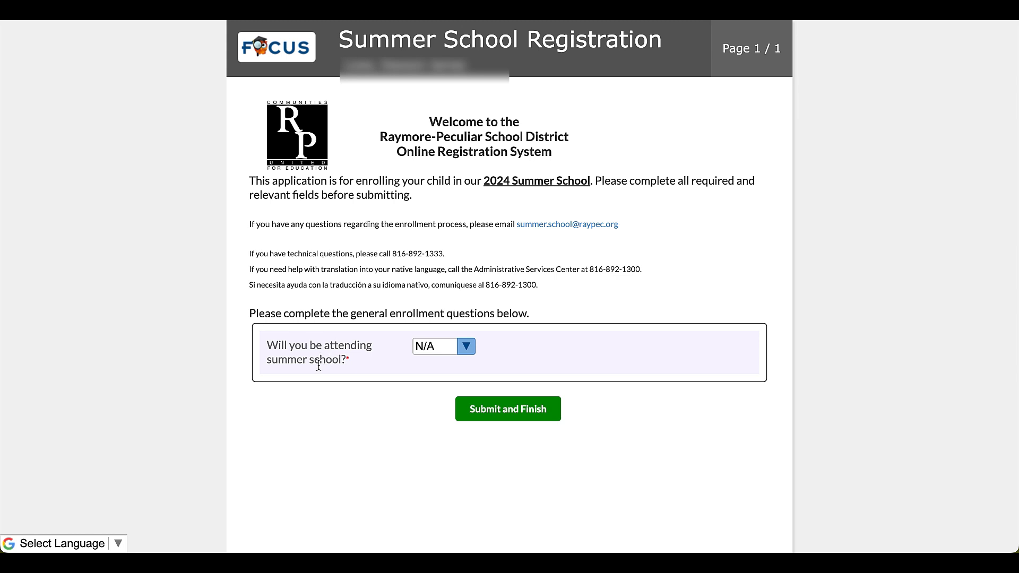
# - Answer No to attending summer school, submit the form, and return to the portal
pyautogui.click(443, 346)
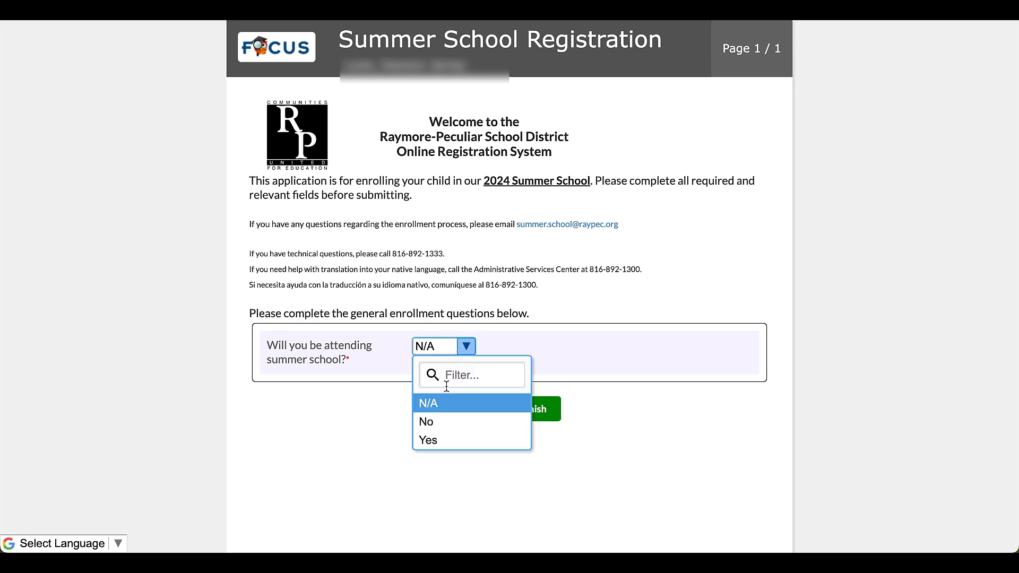
pyautogui.moveTo(426, 420)
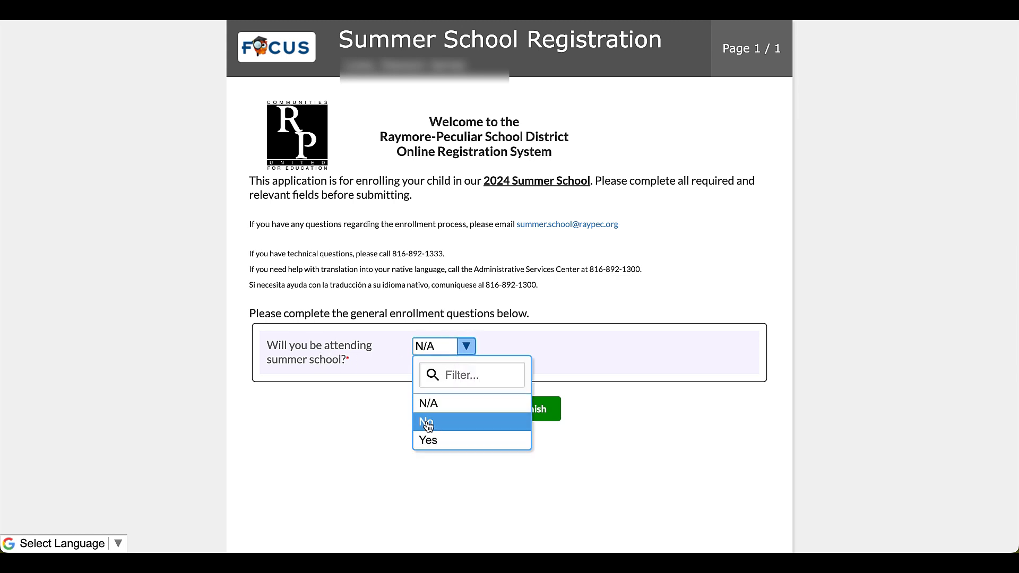
pyautogui.click(426, 423)
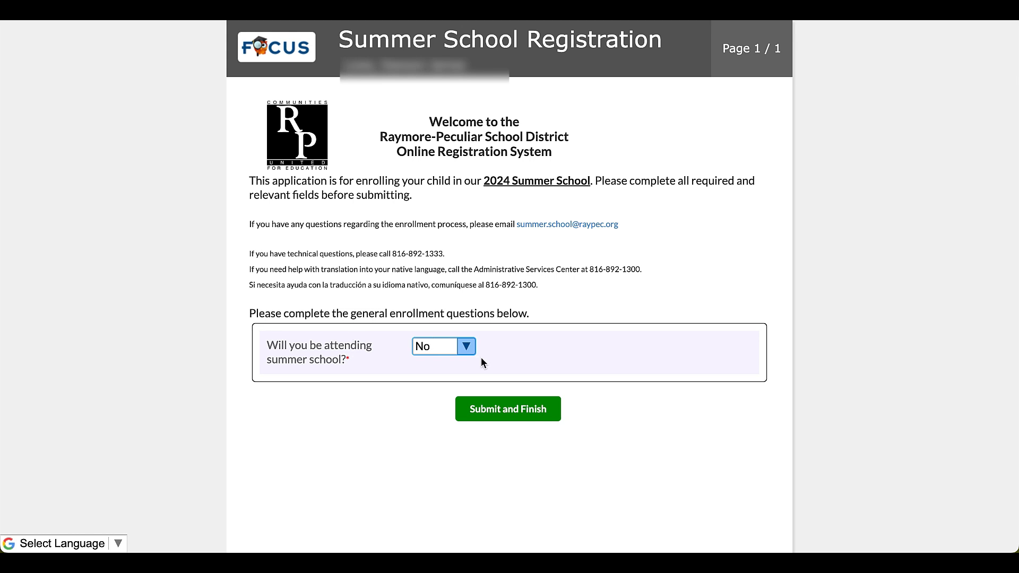
pyautogui.moveTo(501, 414)
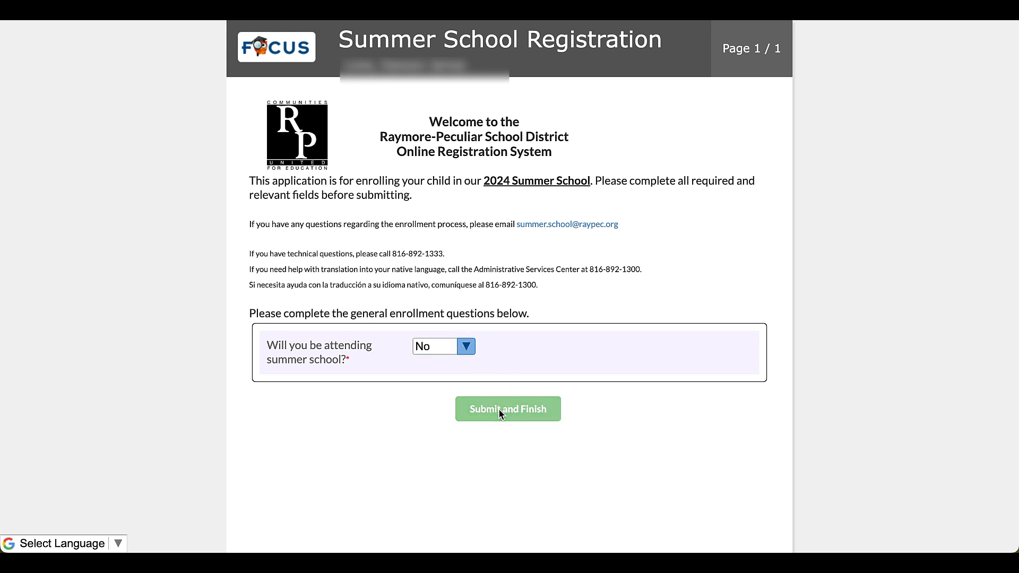
pyautogui.click(508, 408)
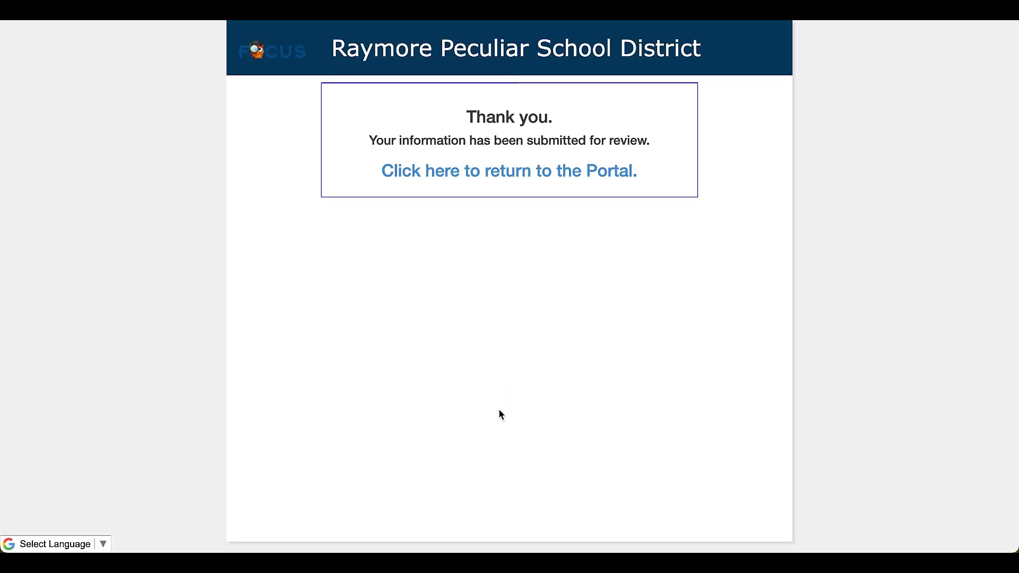
pyautogui.moveTo(509, 171)
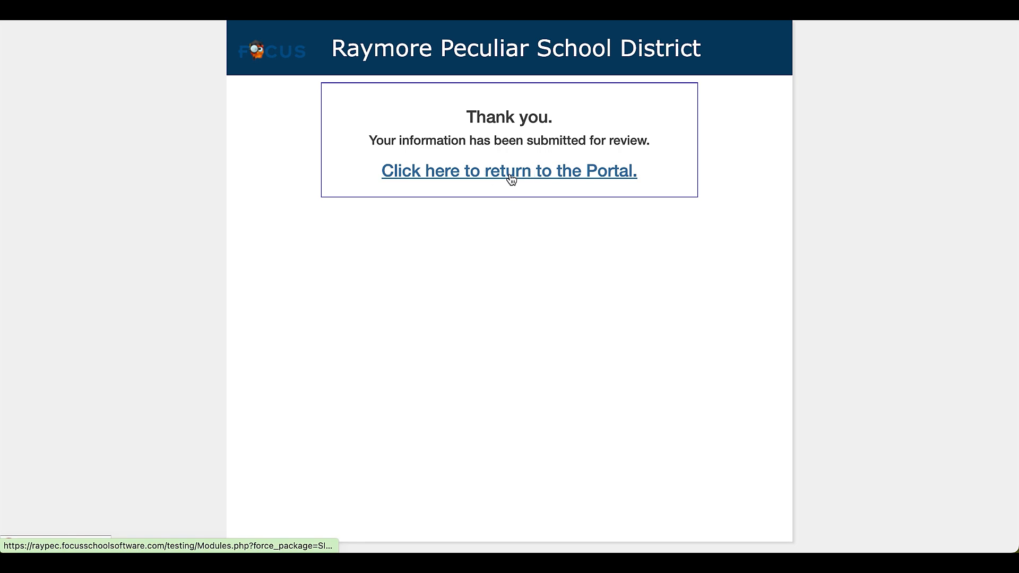
pyautogui.click(509, 170)
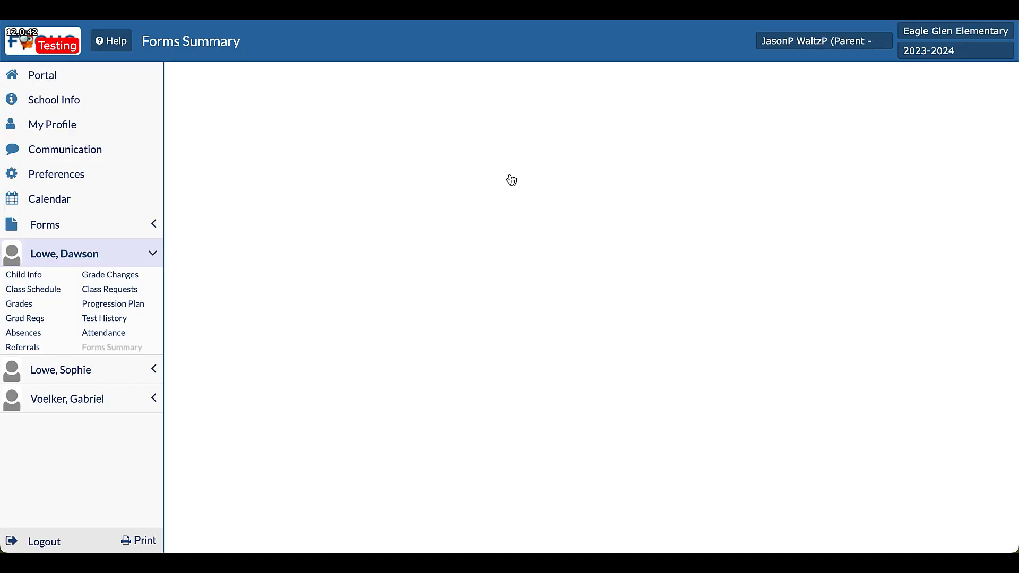
pyautogui.click(111, 347)
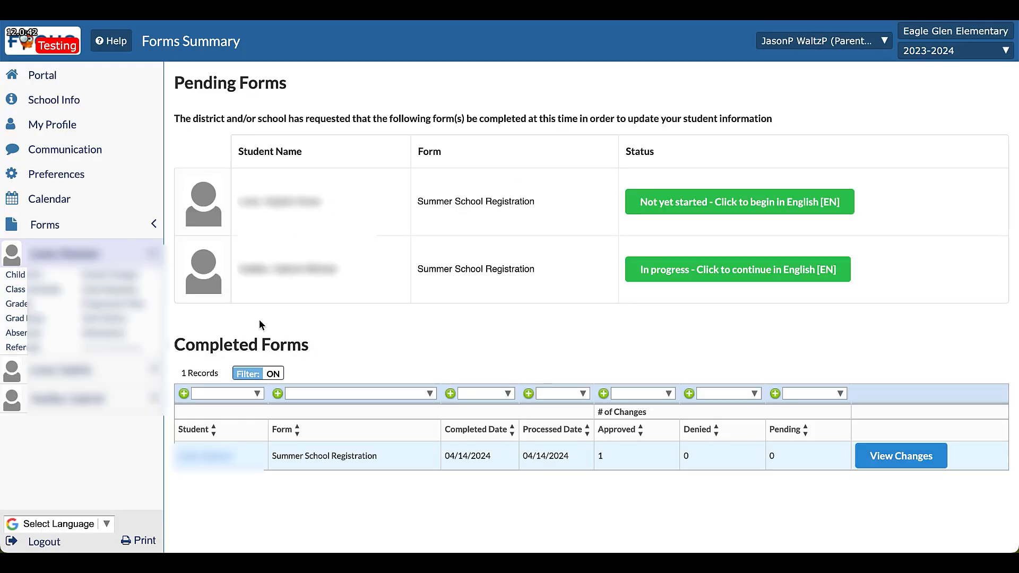
pyautogui.moveTo(664, 463)
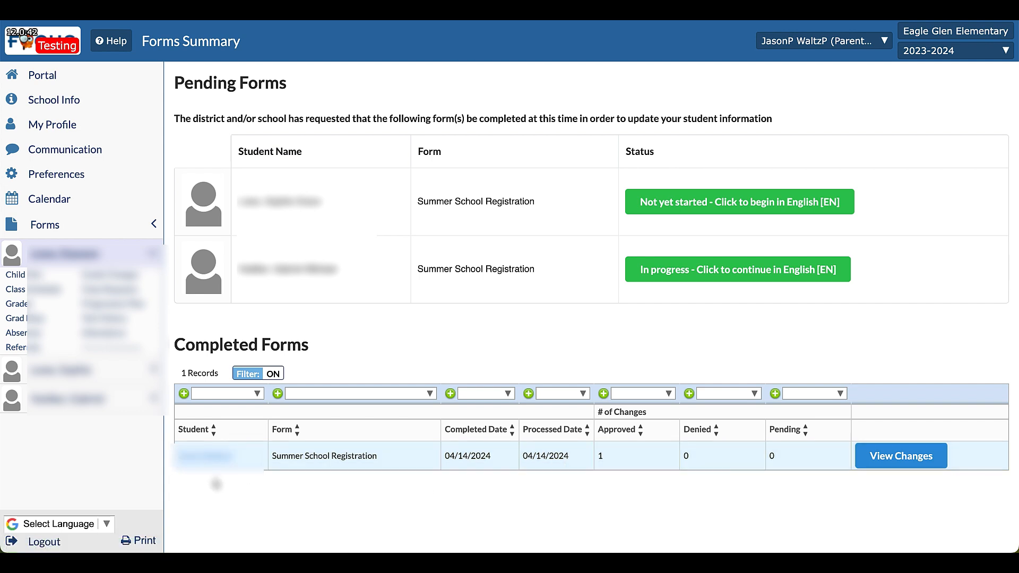
pyautogui.moveTo(373, 250)
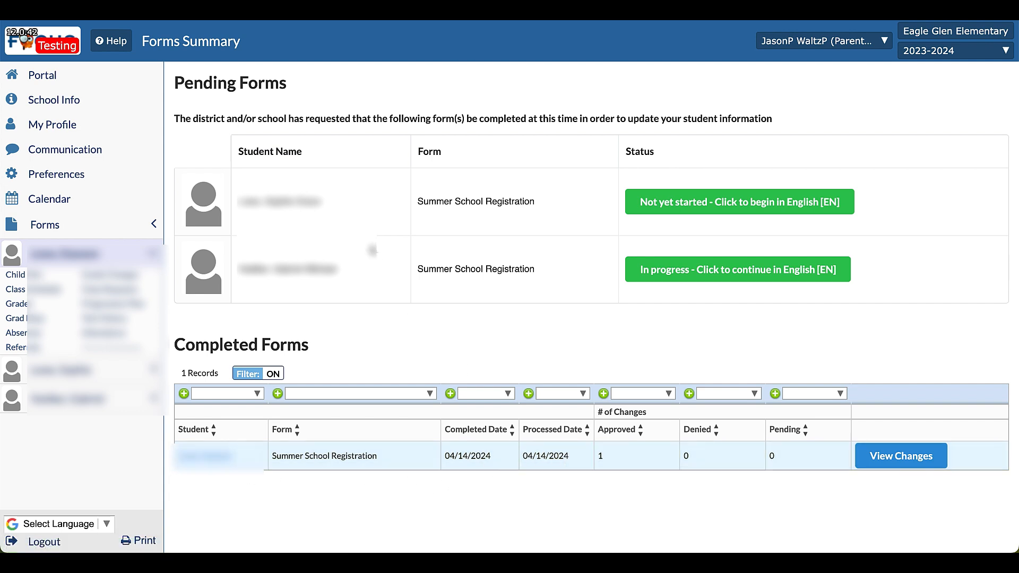
pyautogui.moveTo(706, 206)
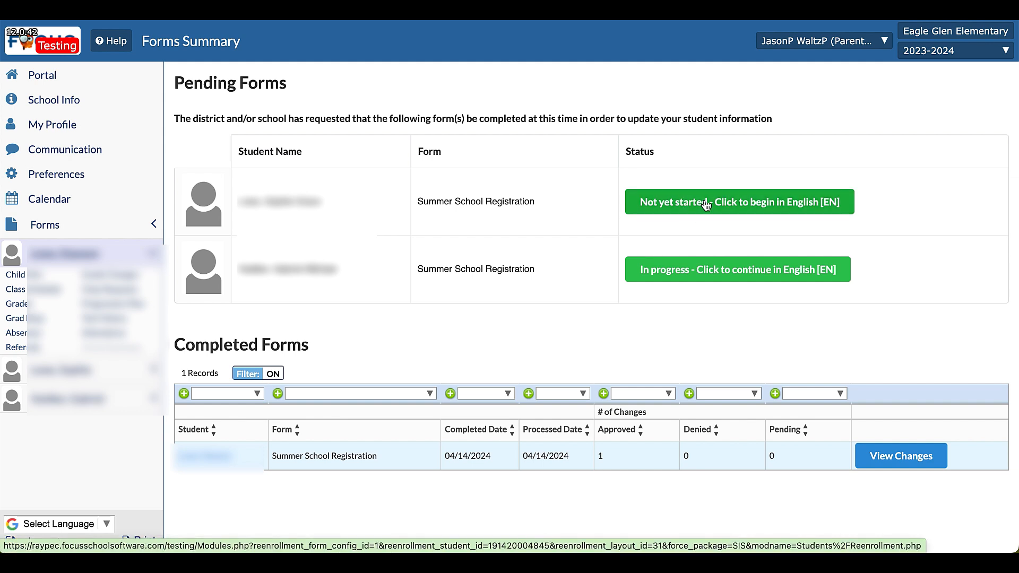
# - Begin the next child's registration, answering Yes to attending with Elementary - Grades K-05 grouping
pyautogui.click(739, 202)
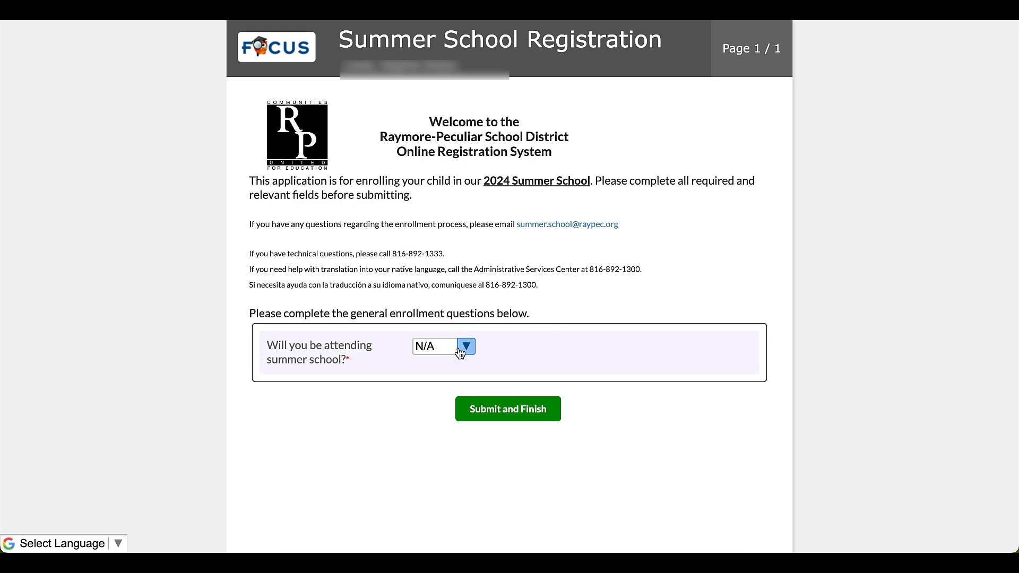
pyautogui.click(466, 346)
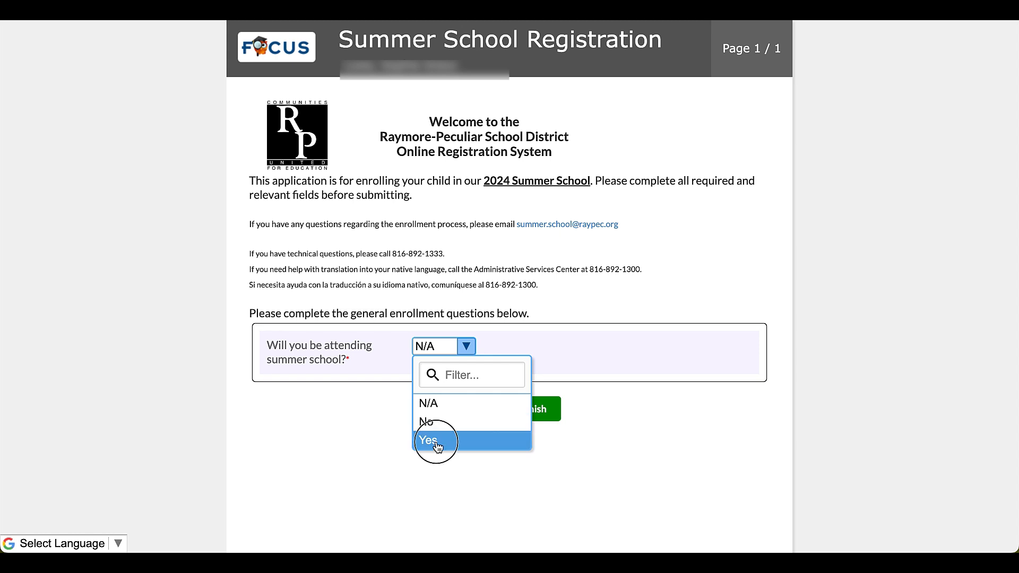
pyautogui.click(428, 440)
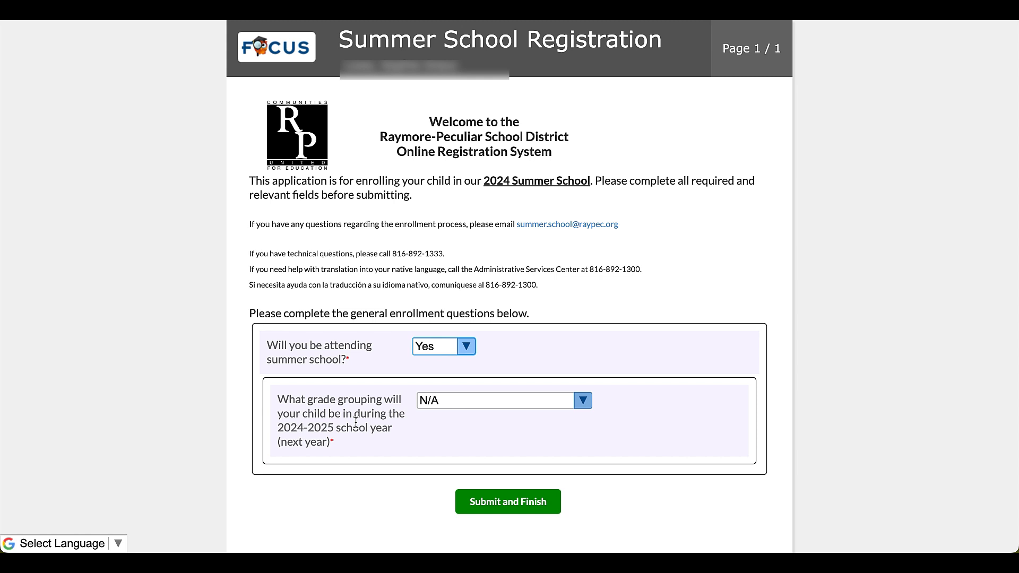
pyautogui.moveTo(399, 427)
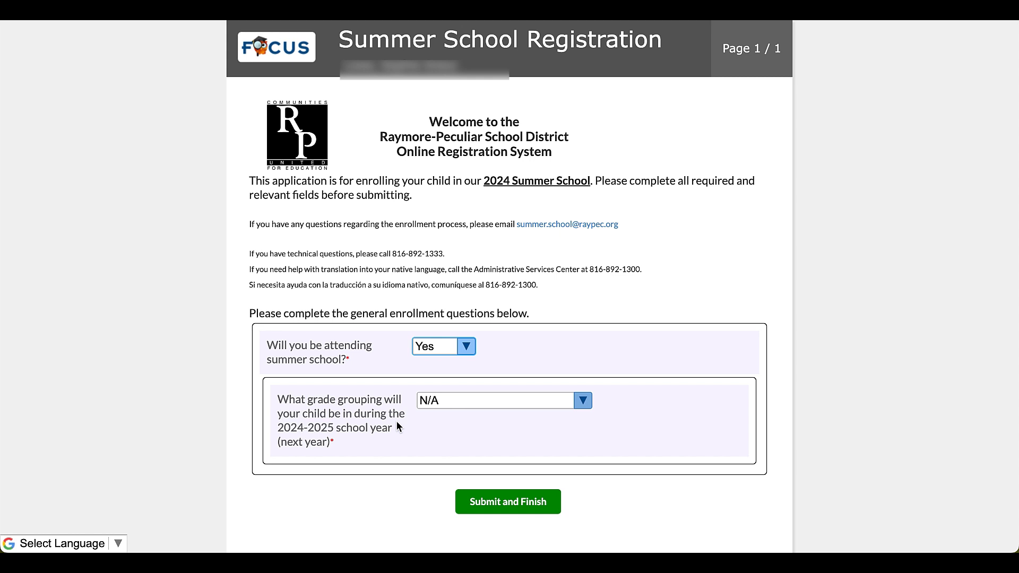
pyautogui.moveTo(455, 416)
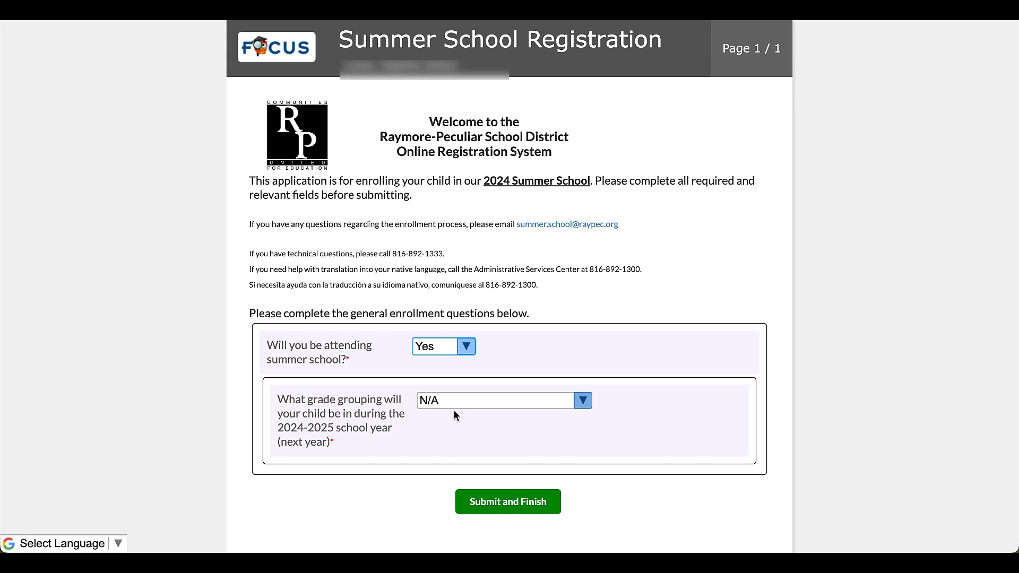
pyautogui.click(581, 399)
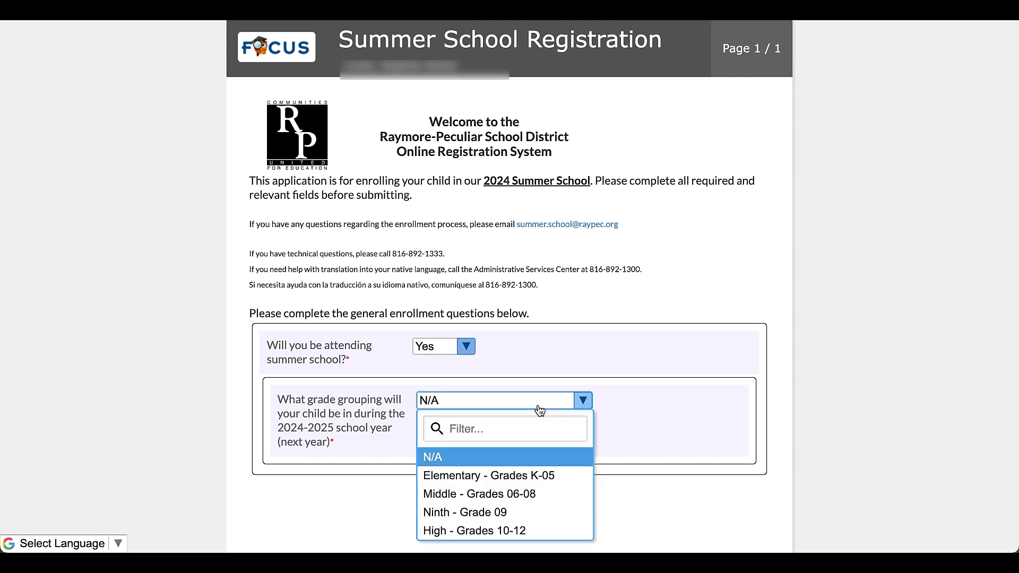
pyautogui.moveTo(488, 475)
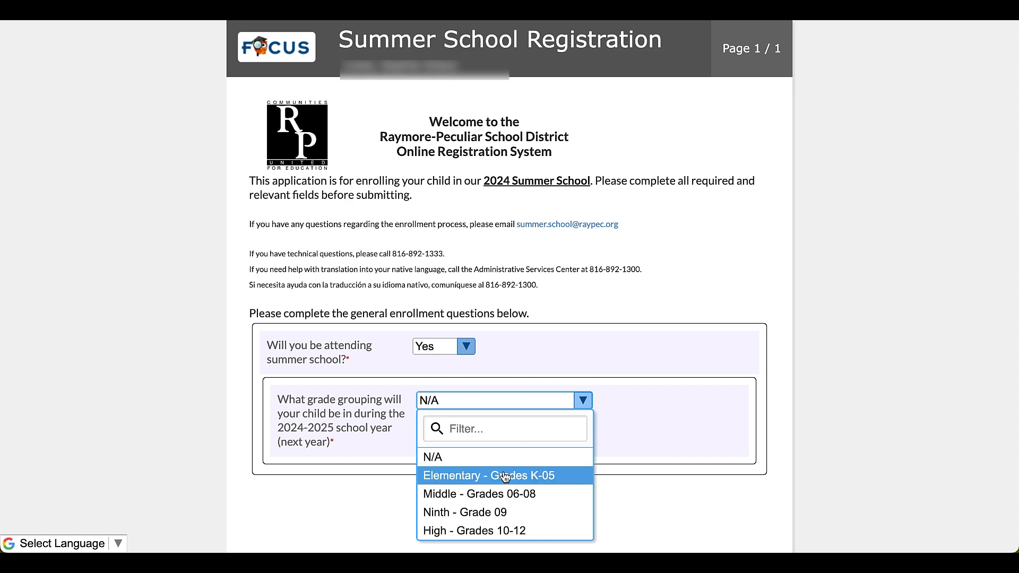
pyautogui.click(489, 474)
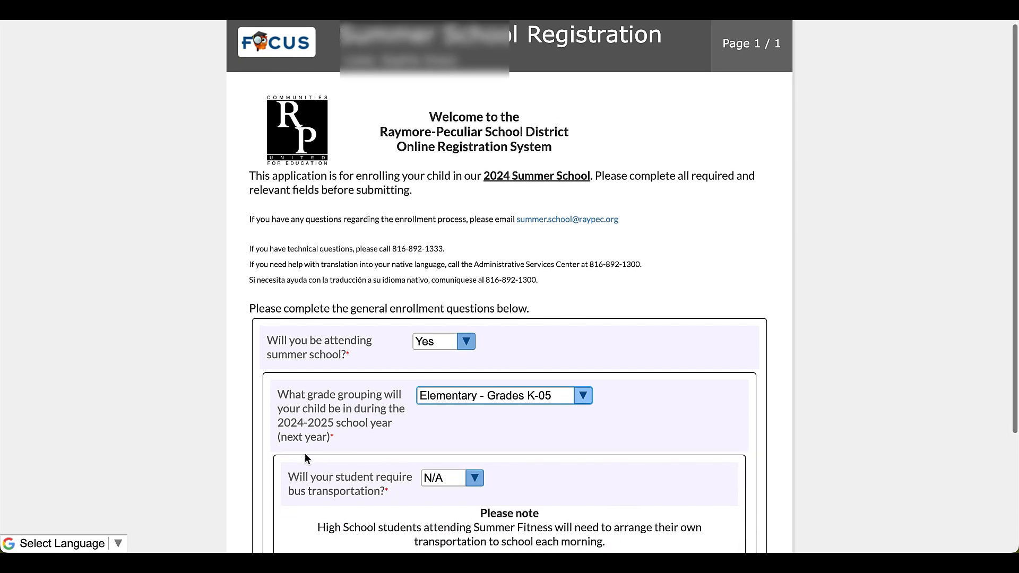
pyautogui.scroll(-3)
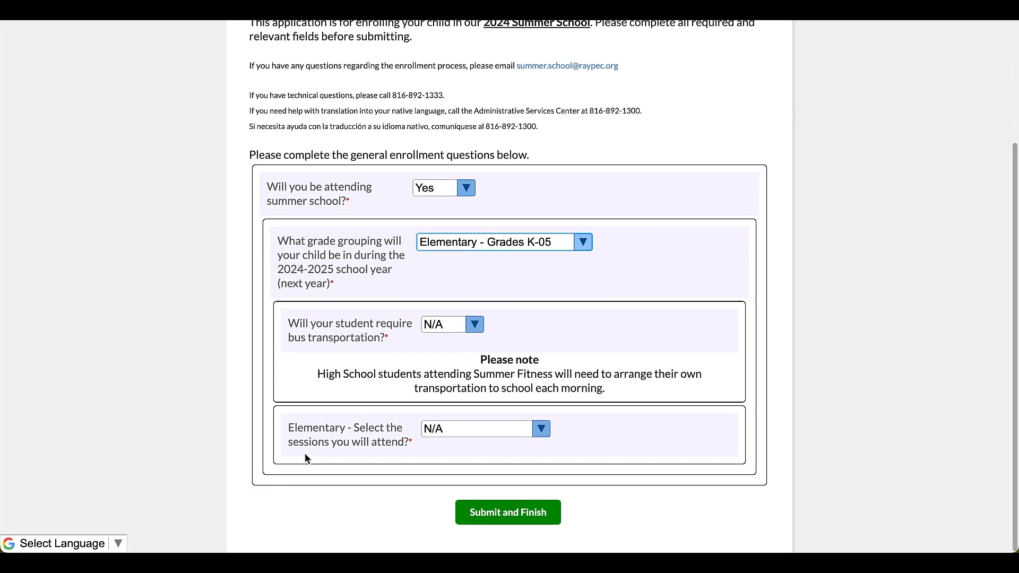
pyautogui.moveTo(326, 329)
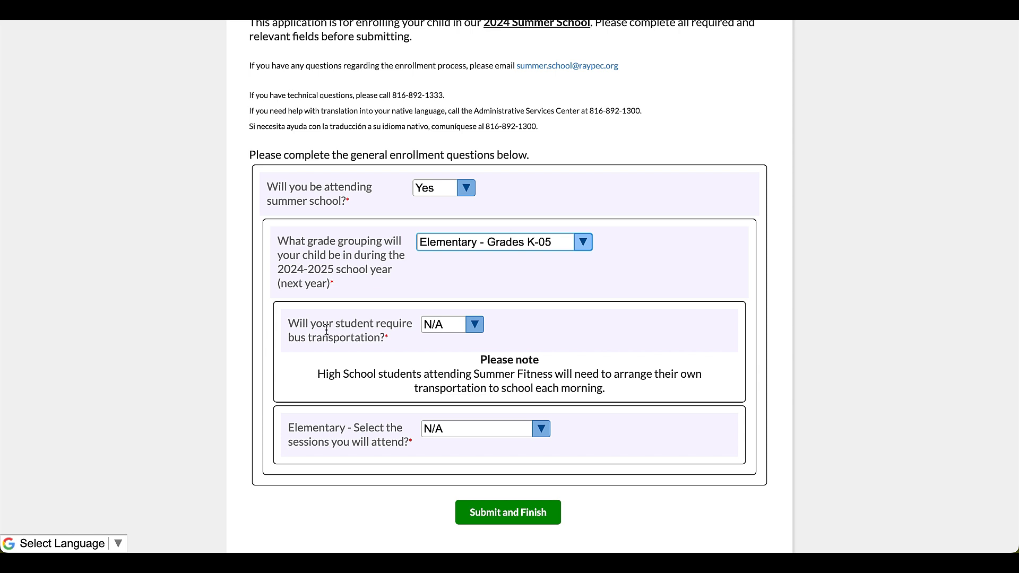
pyautogui.moveTo(307, 345)
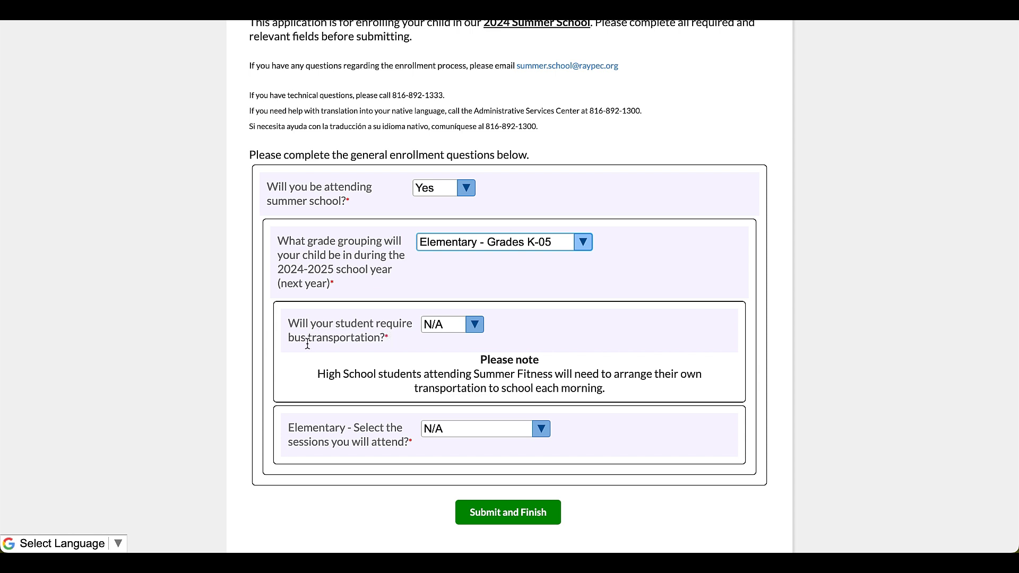
pyautogui.moveTo(381, 342)
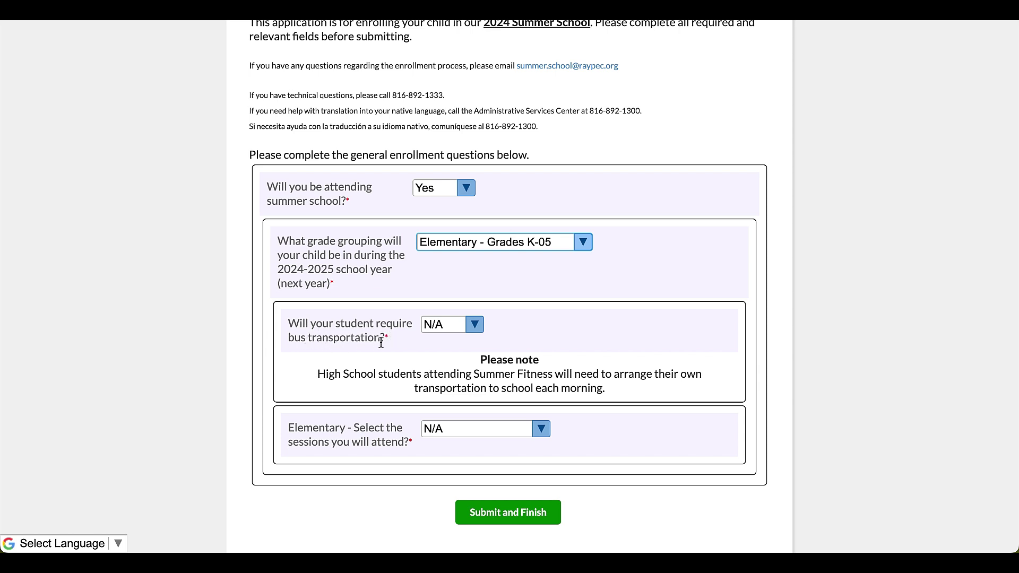
pyautogui.moveTo(383, 369)
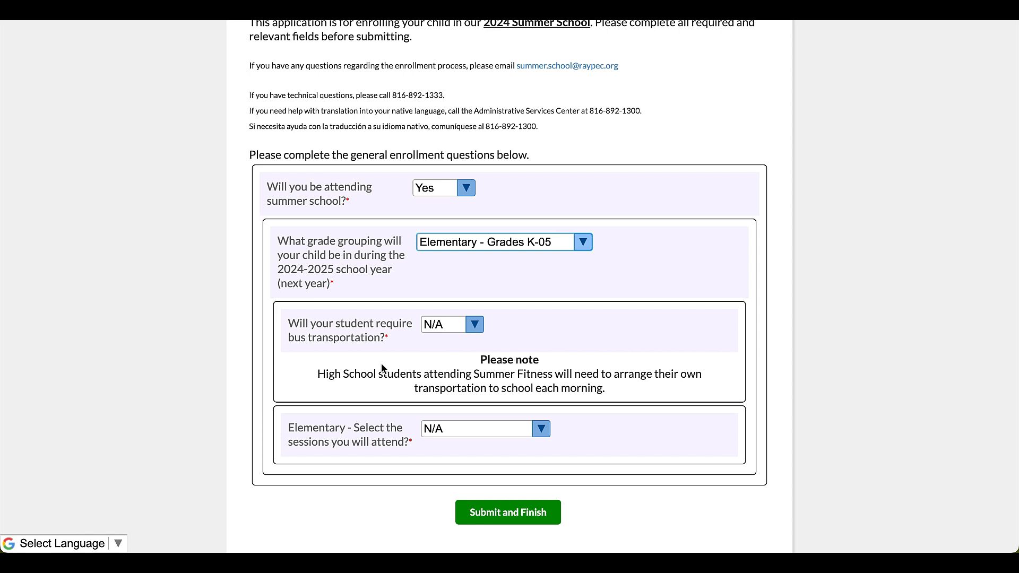
pyautogui.moveTo(317, 383)
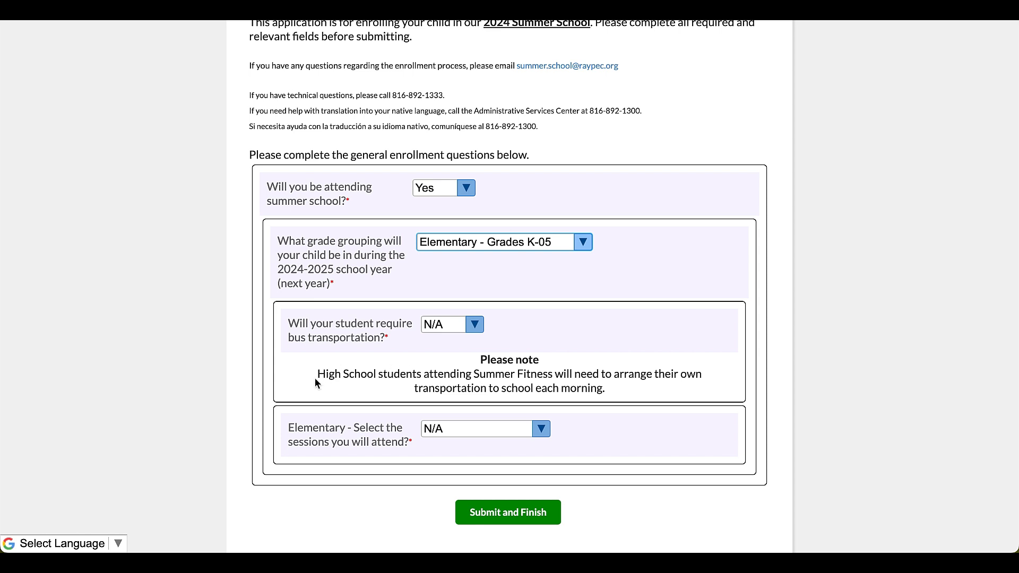
pyautogui.moveTo(405, 390)
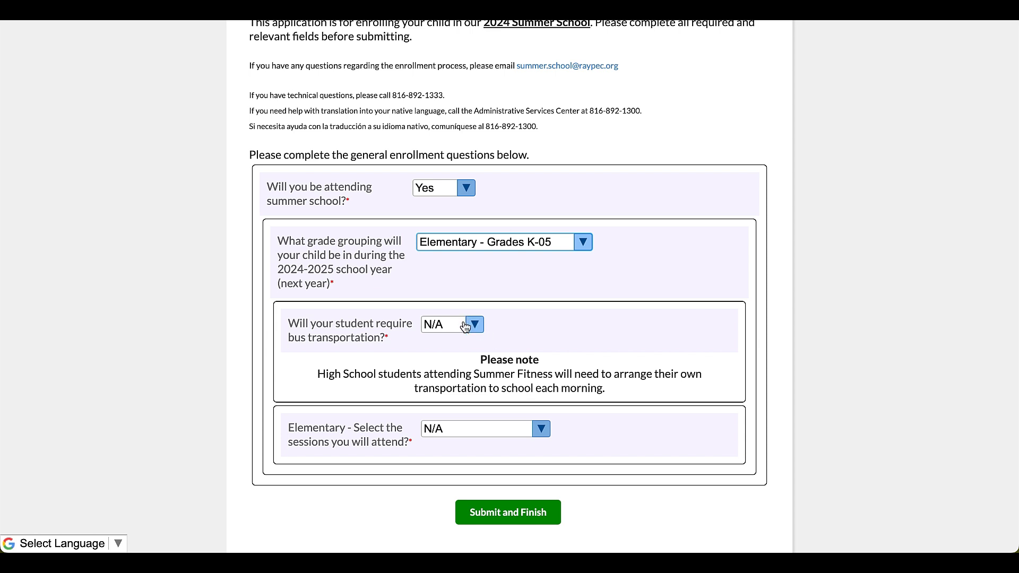
# - Answer Yes to bus transportation and Yes to alternative pickup/dropoff locations
pyautogui.click(451, 324)
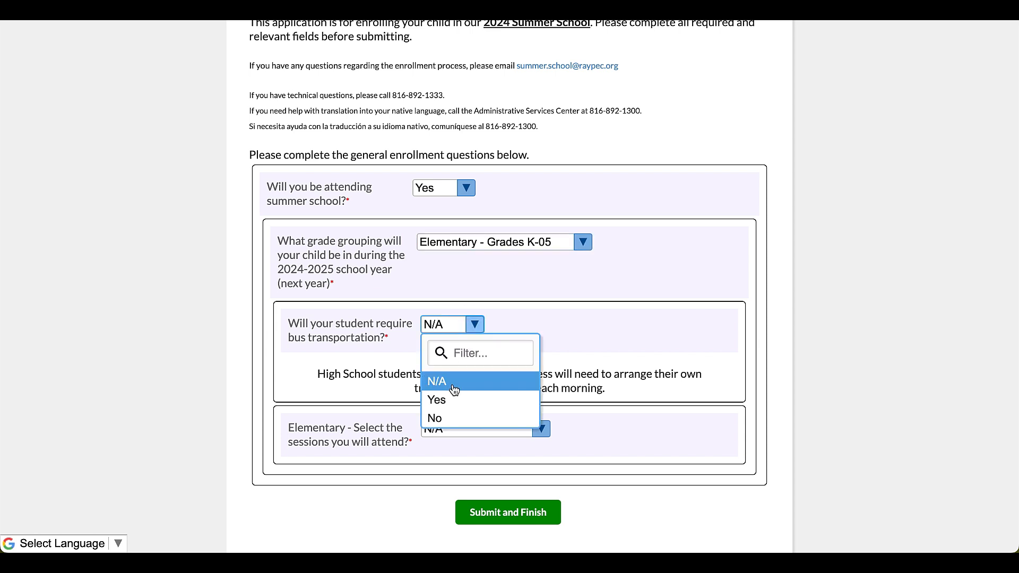
pyautogui.click(436, 399)
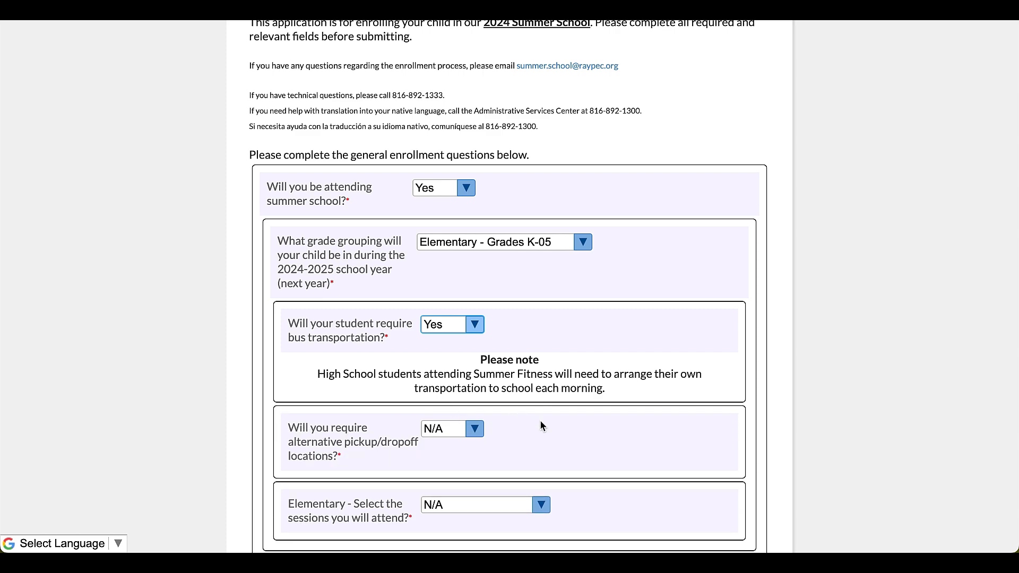
pyautogui.scroll(-3)
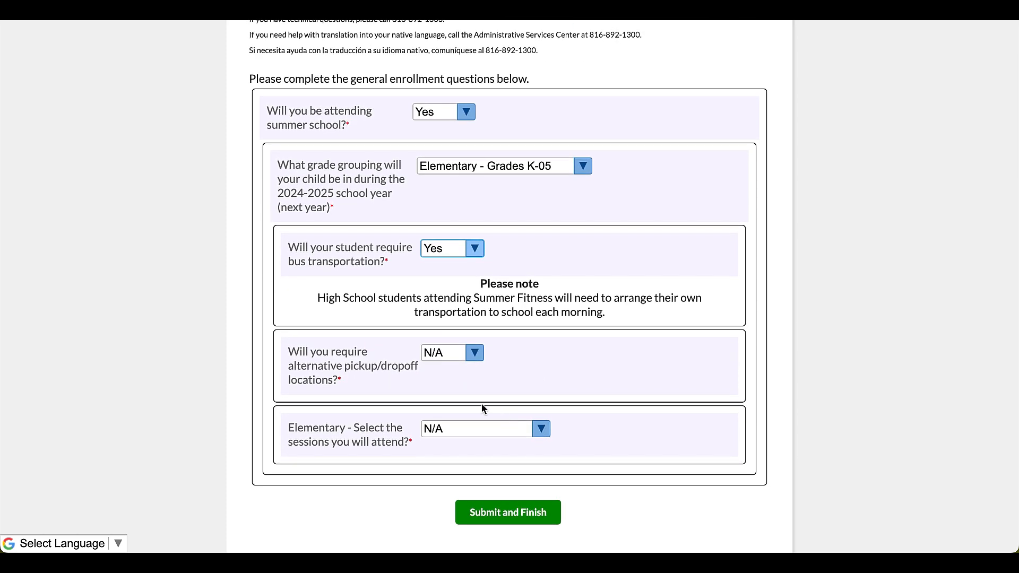
pyautogui.moveTo(353, 366)
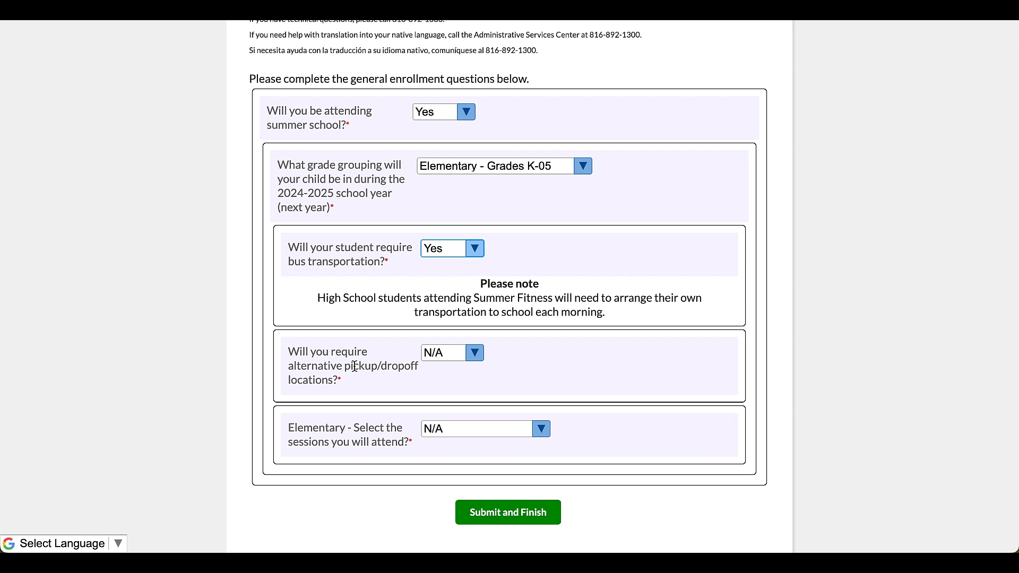
pyautogui.moveTo(474, 357)
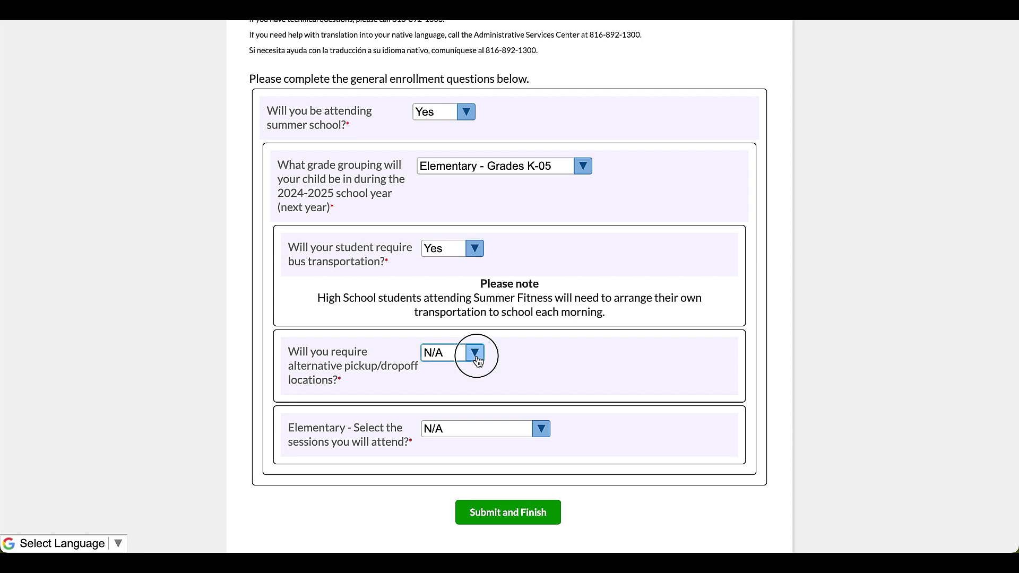
pyautogui.click(475, 352)
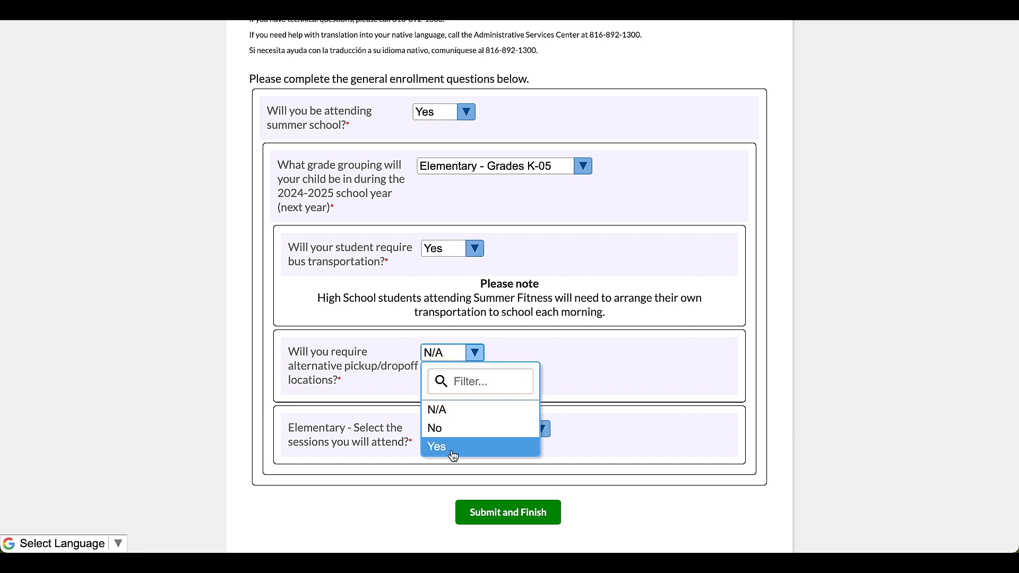
pyautogui.click(436, 446)
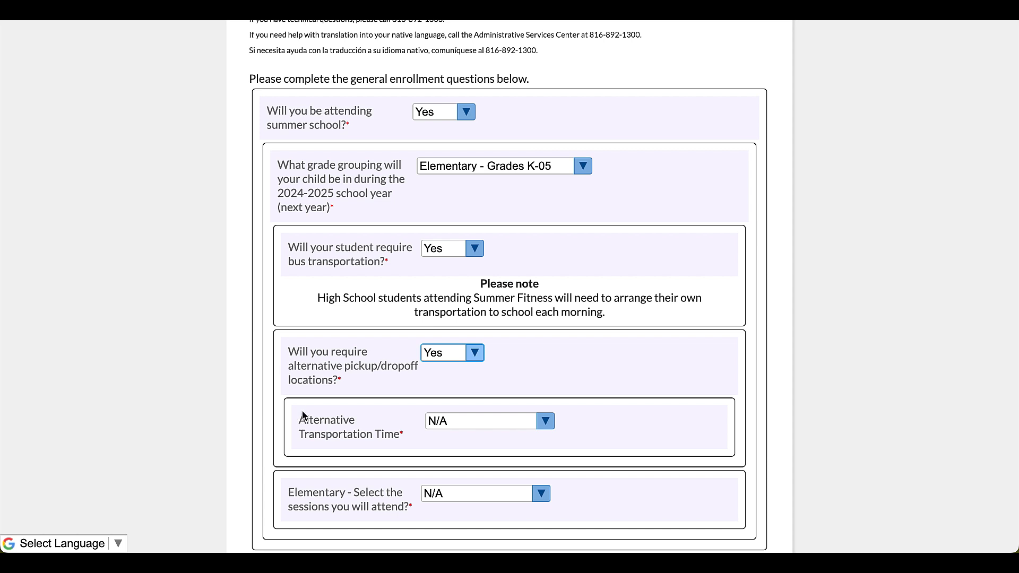
pyautogui.scroll(-3)
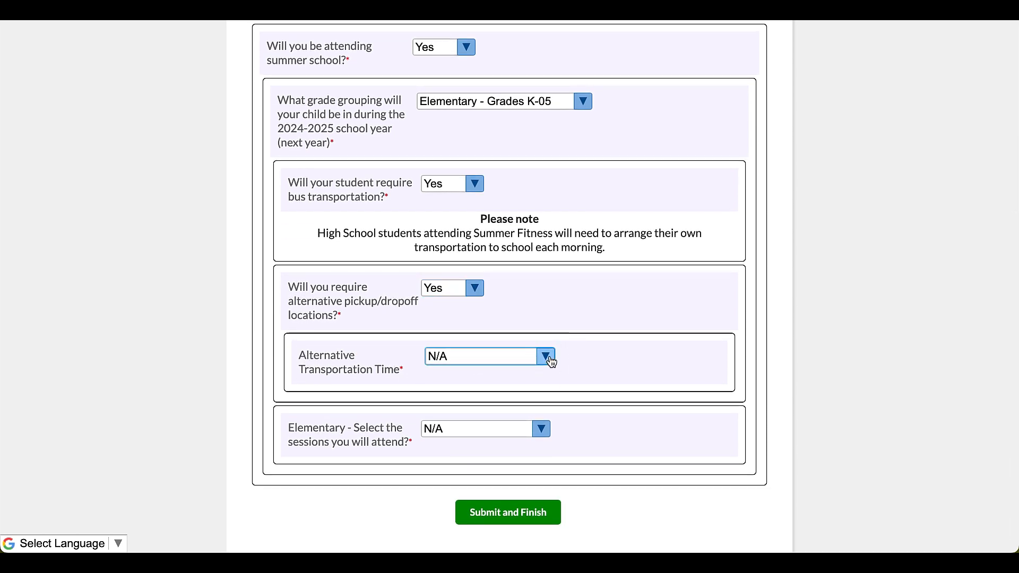
# - Set transportation time to Both AM and PM, naming Grandma's House (AM) and Uncle's House (PM)
pyautogui.click(544, 356)
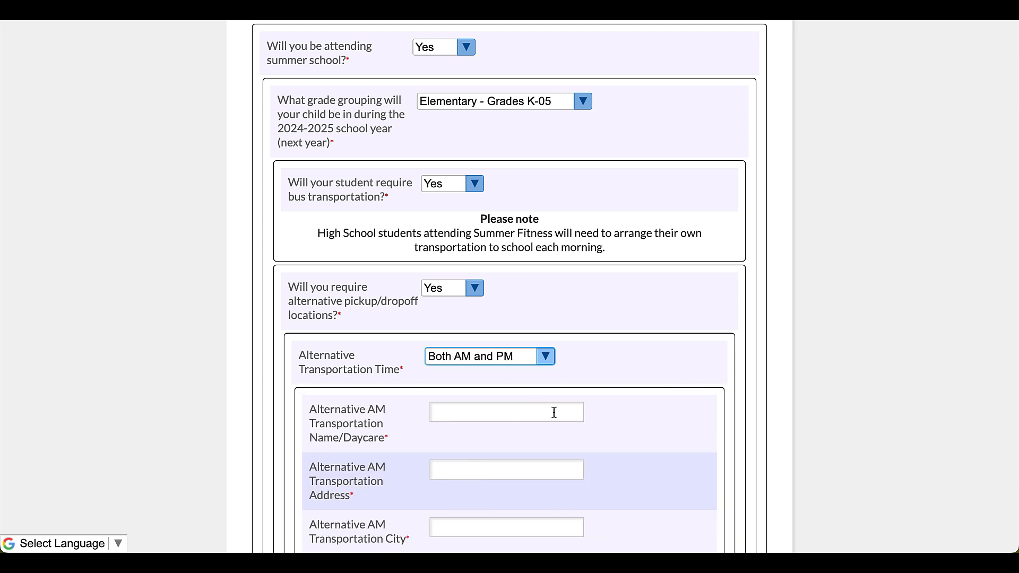
pyautogui.scroll(-3)
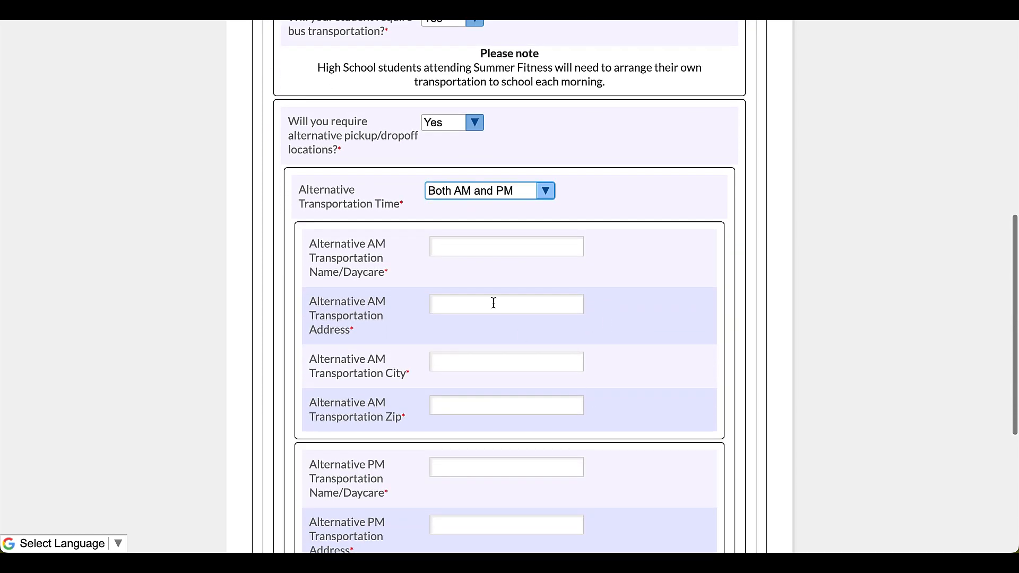
pyautogui.click(505, 246)
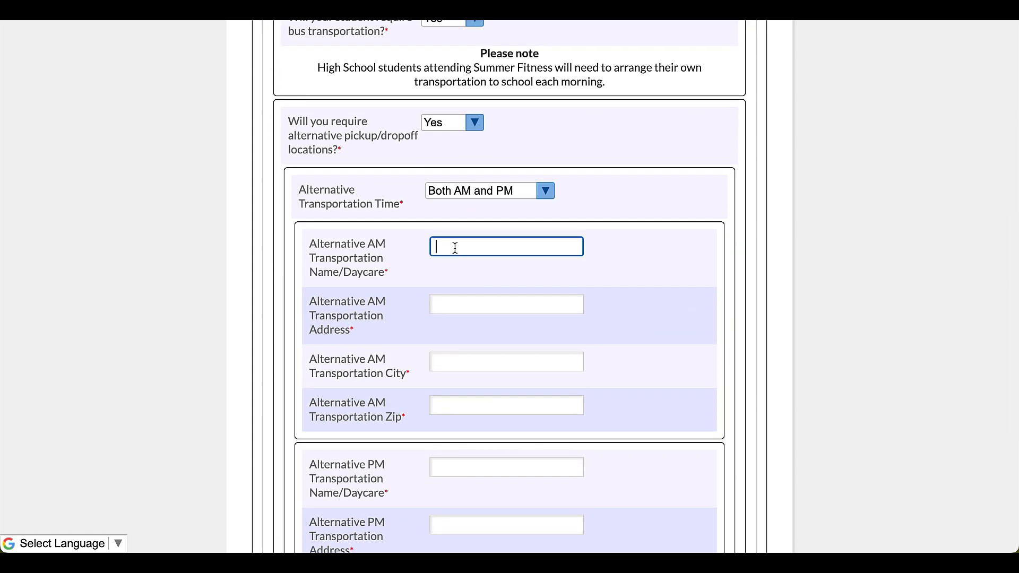
pyautogui.write('Grandmas')
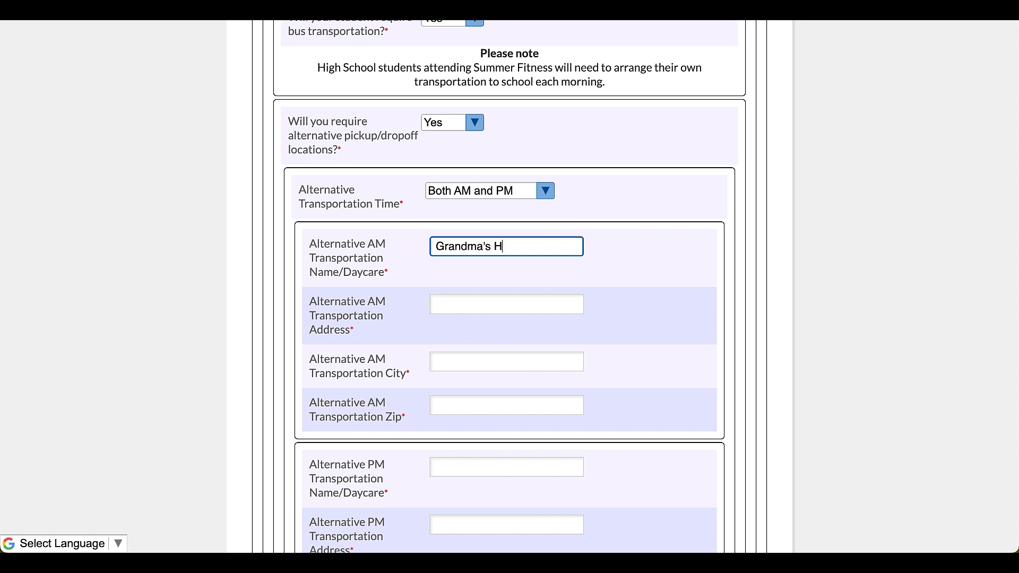
pyautogui.write('ouse')
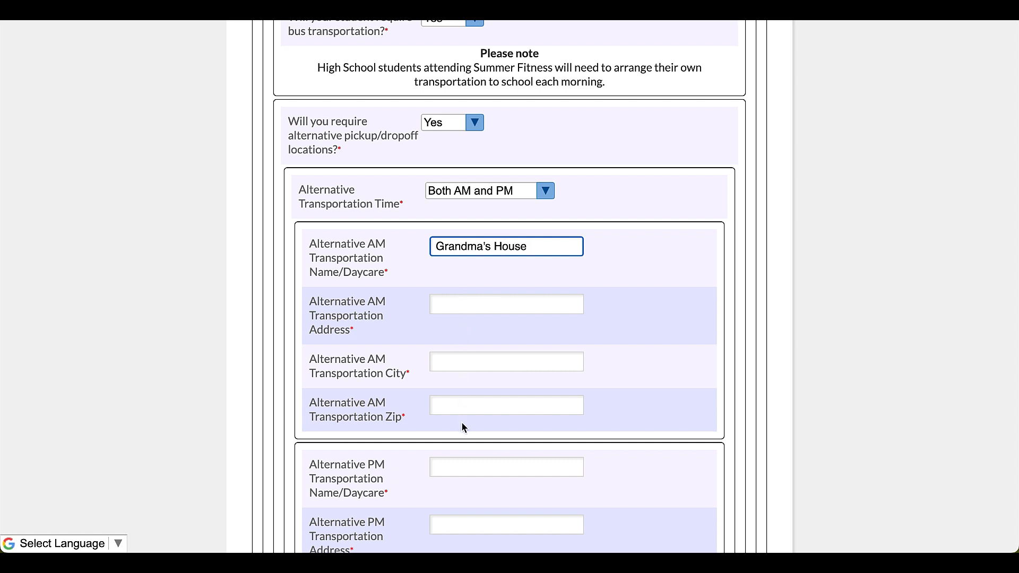
pyautogui.moveTo(345, 397)
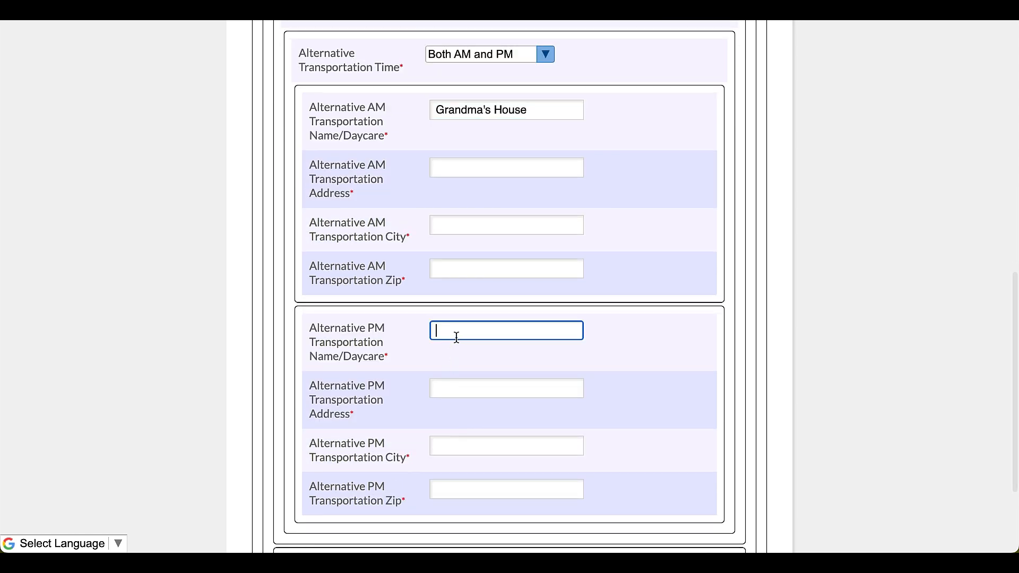
pyautogui.write('Uncle')
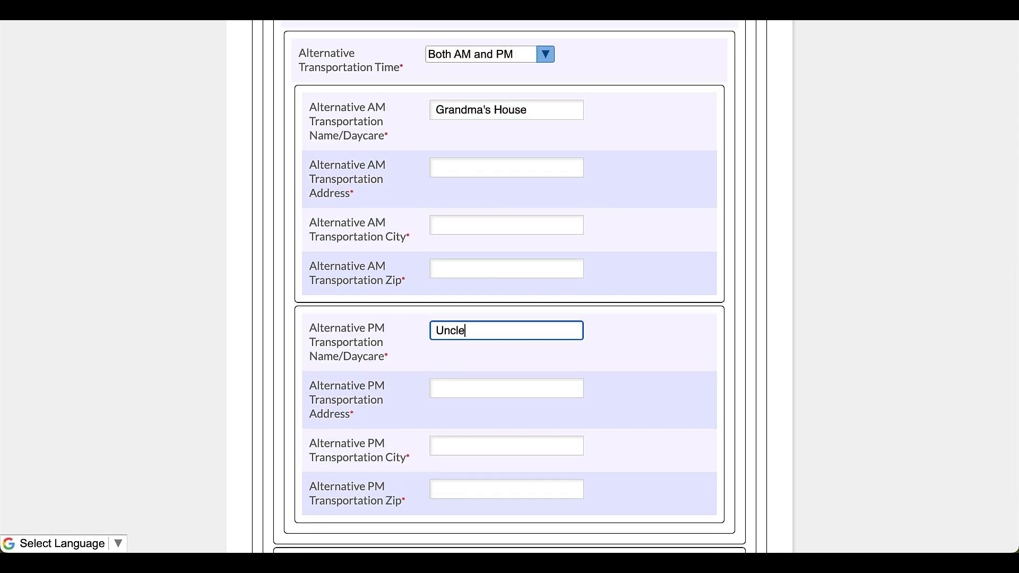
pyautogui.write("'s Hosue")
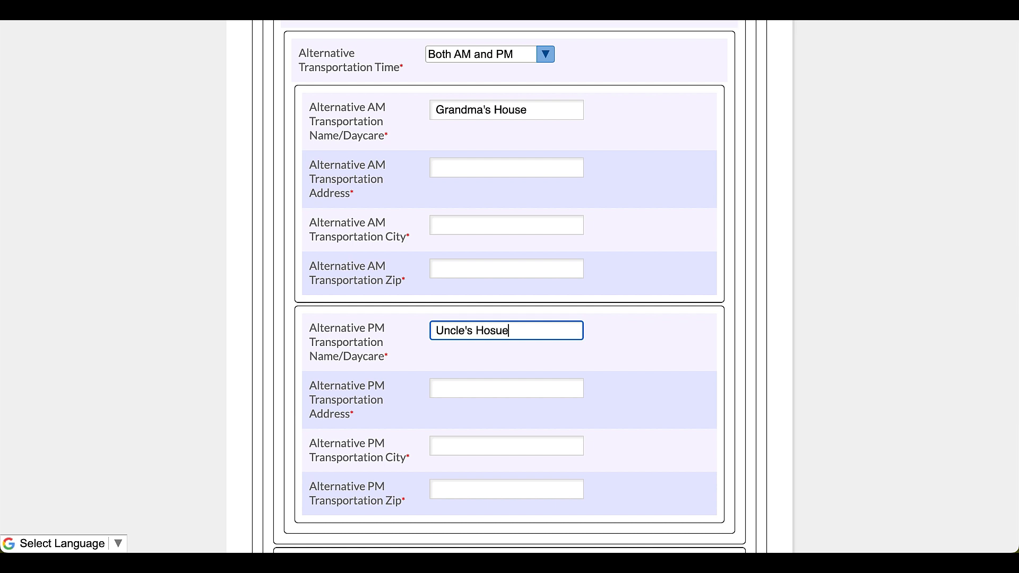
pyautogui.write("Uncle's House")
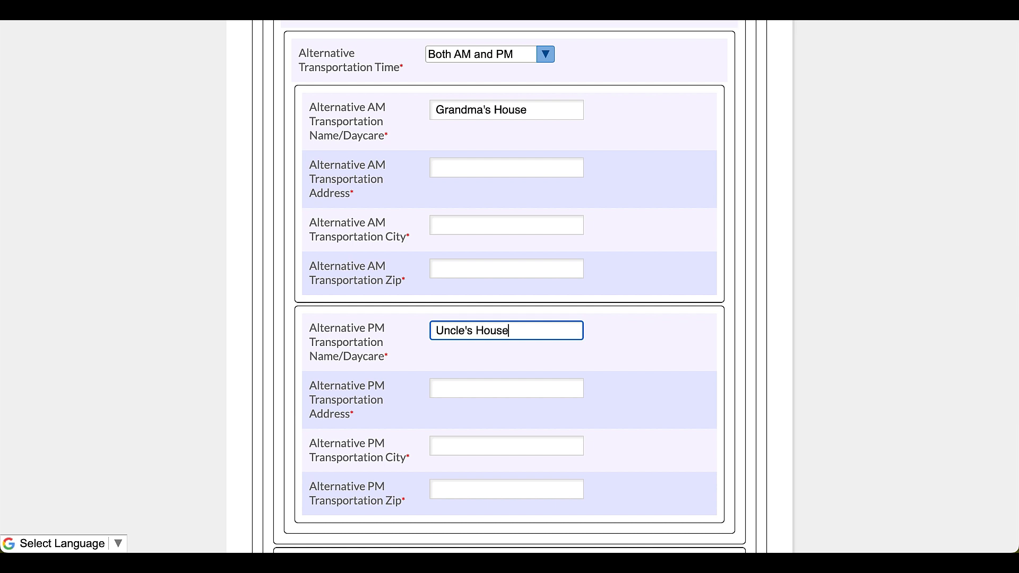
pyautogui.moveTo(451, 404)
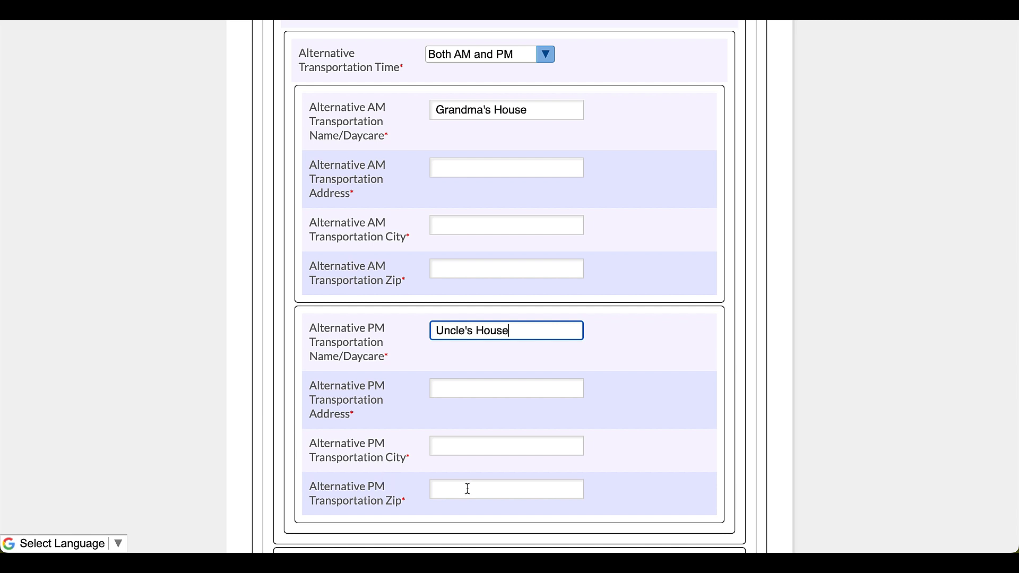
pyautogui.scroll(-3)
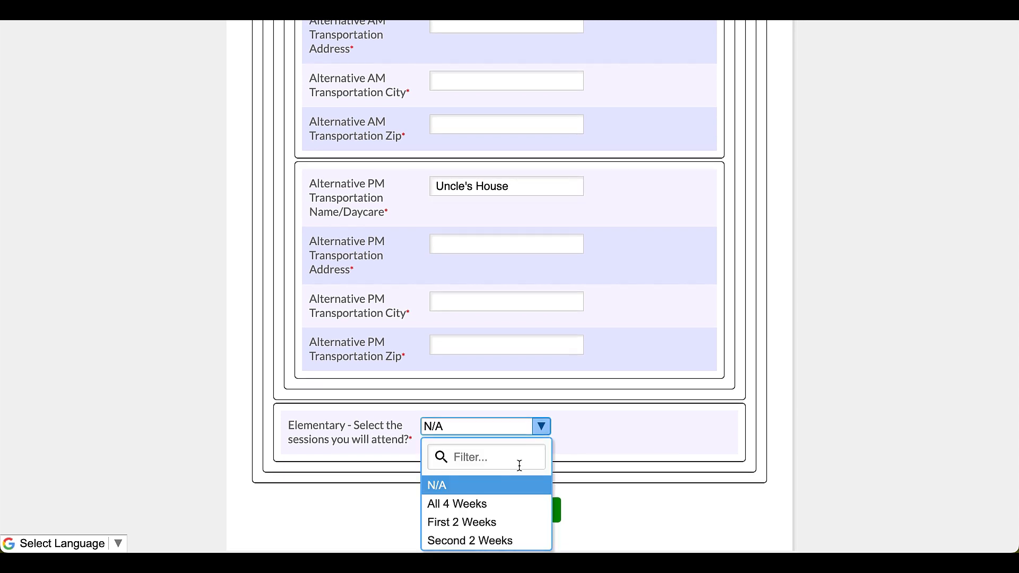
# - Try the First and Second 2 Weeks options, finally setting sessions to All 4 Weeks
pyautogui.click(456, 504)
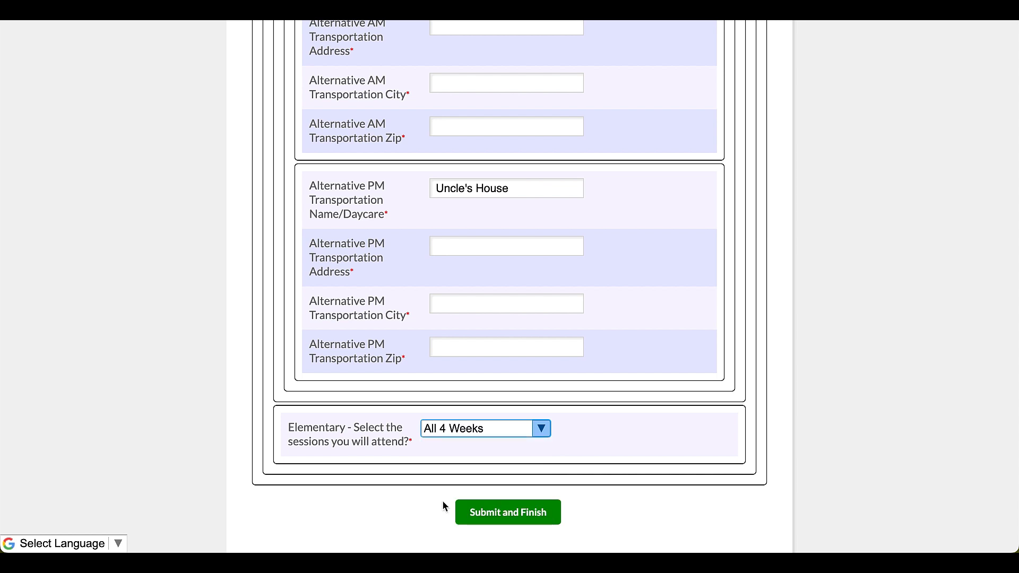
pyautogui.click(539, 429)
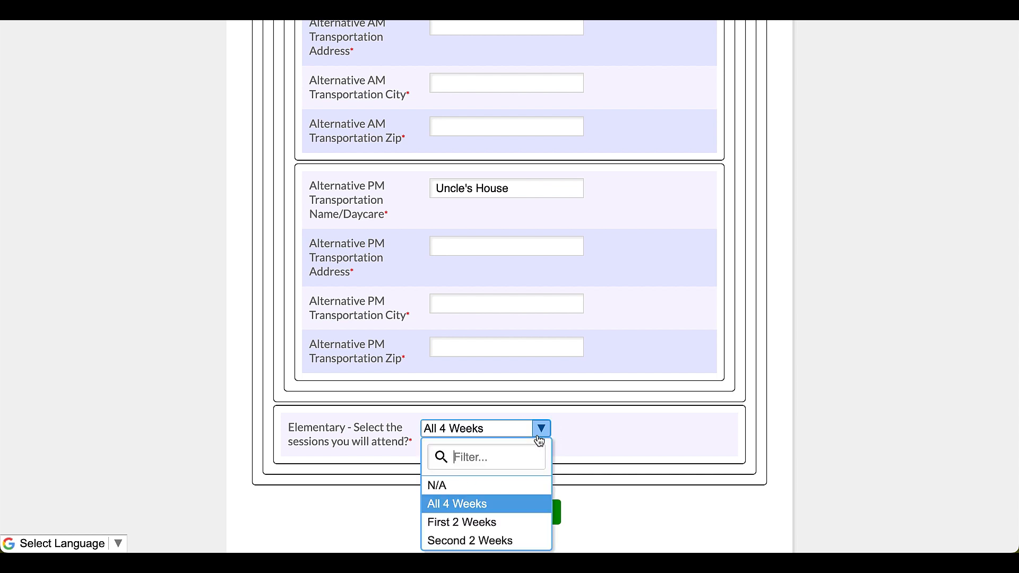
pyautogui.moveTo(462, 522)
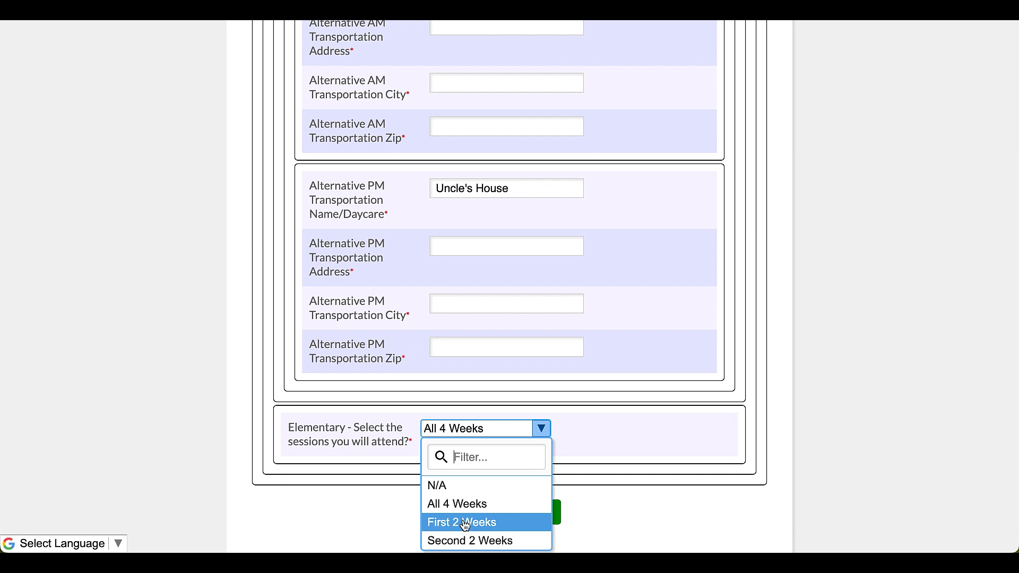
pyautogui.click(461, 522)
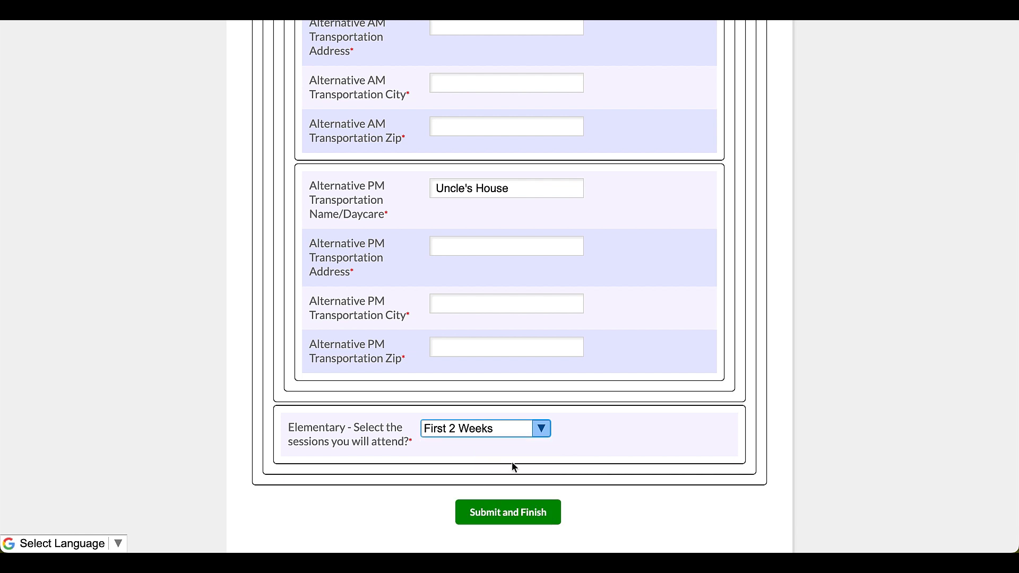
pyautogui.click(541, 428)
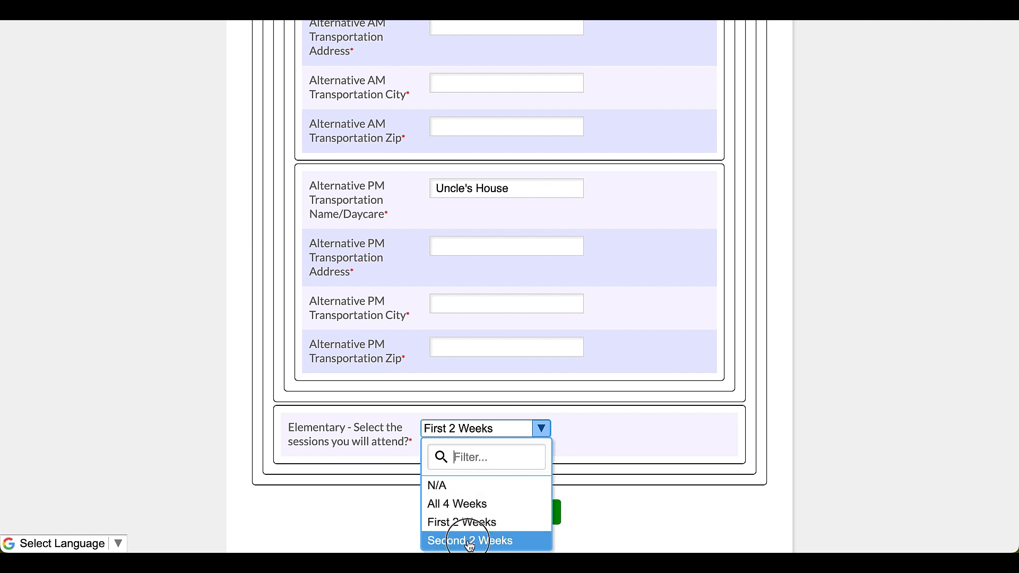
pyautogui.click(469, 540)
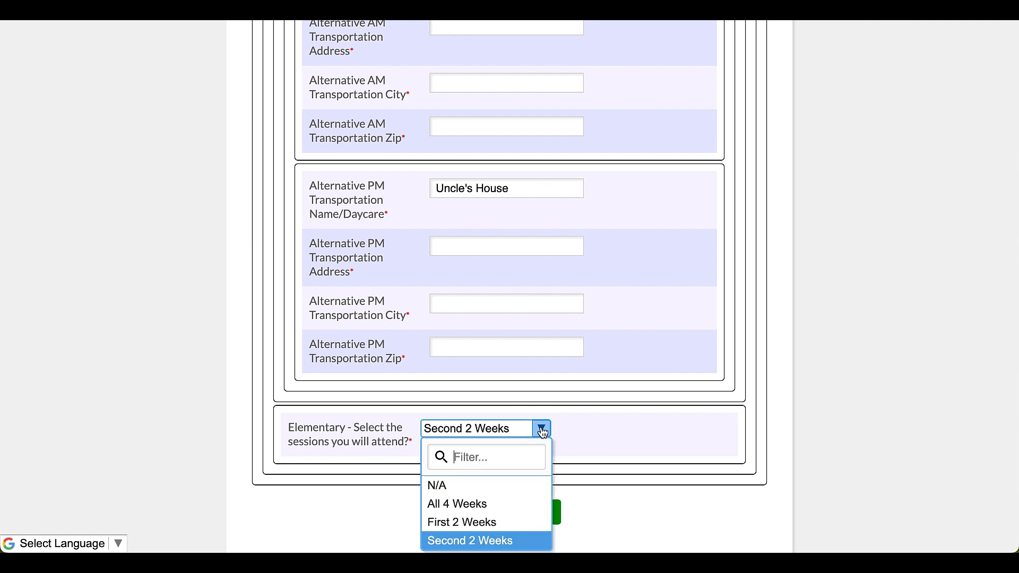
pyautogui.click(457, 503)
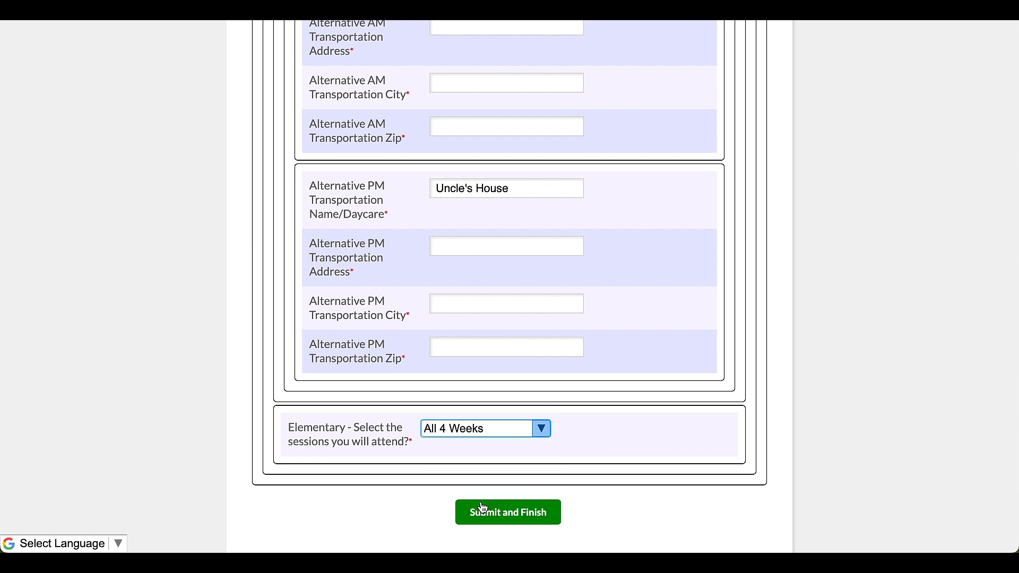
# - After an incomplete submit attempt, fill in the AM alternative address, city and zip
pyautogui.click(508, 512)
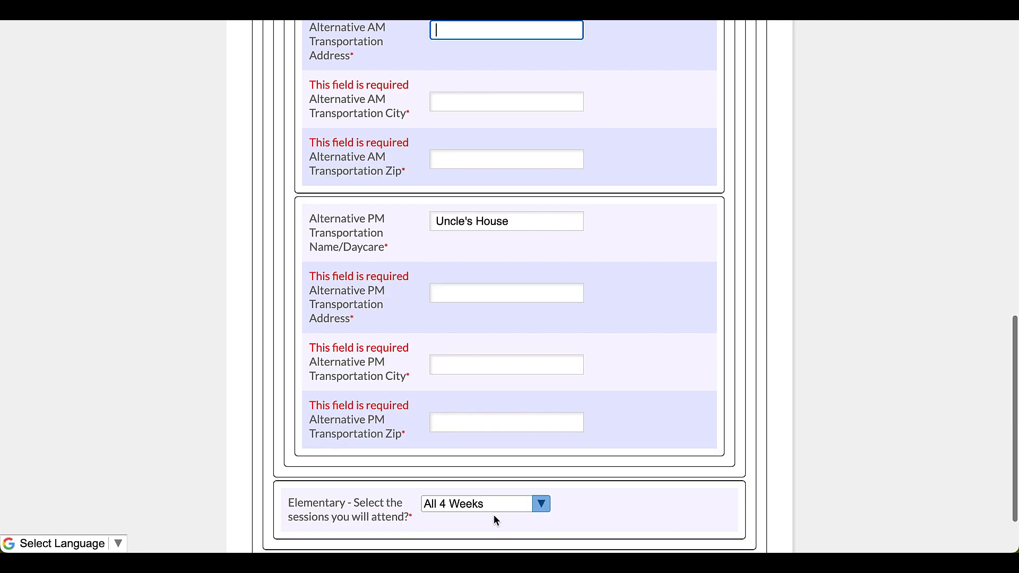
pyautogui.moveTo(497, 314)
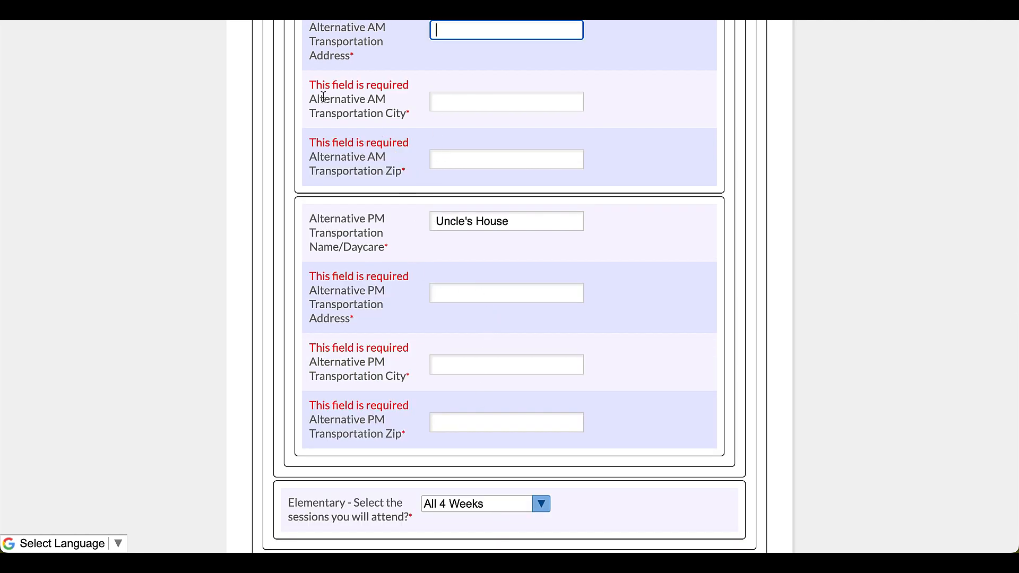
pyautogui.click(506, 101)
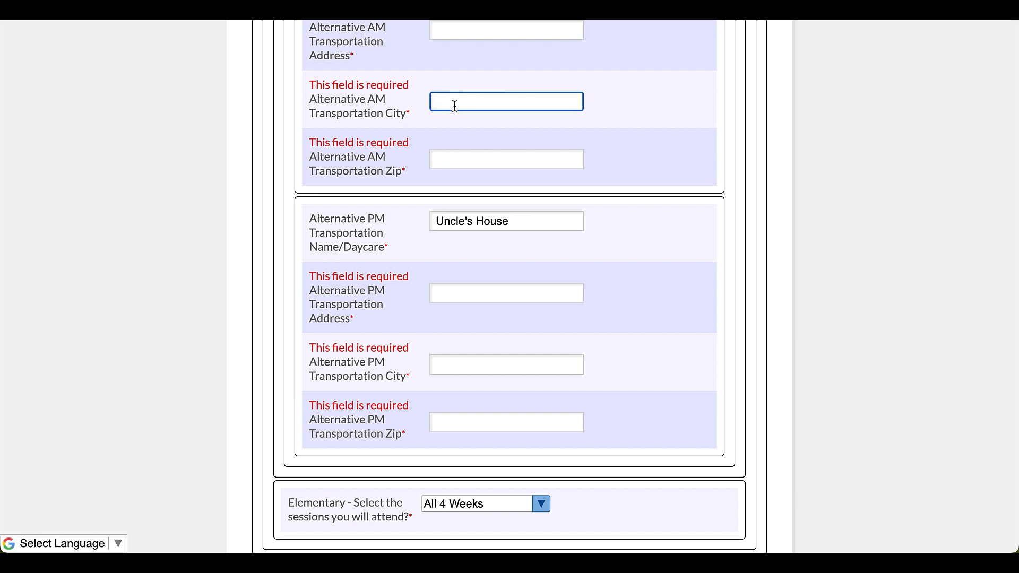
pyautogui.scroll(3)
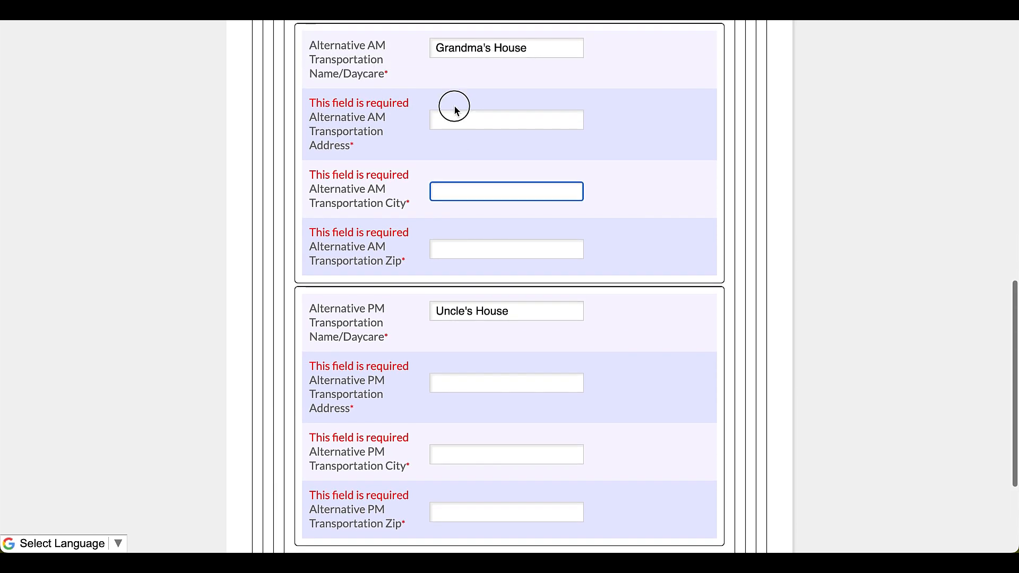
pyautogui.click(506, 119)
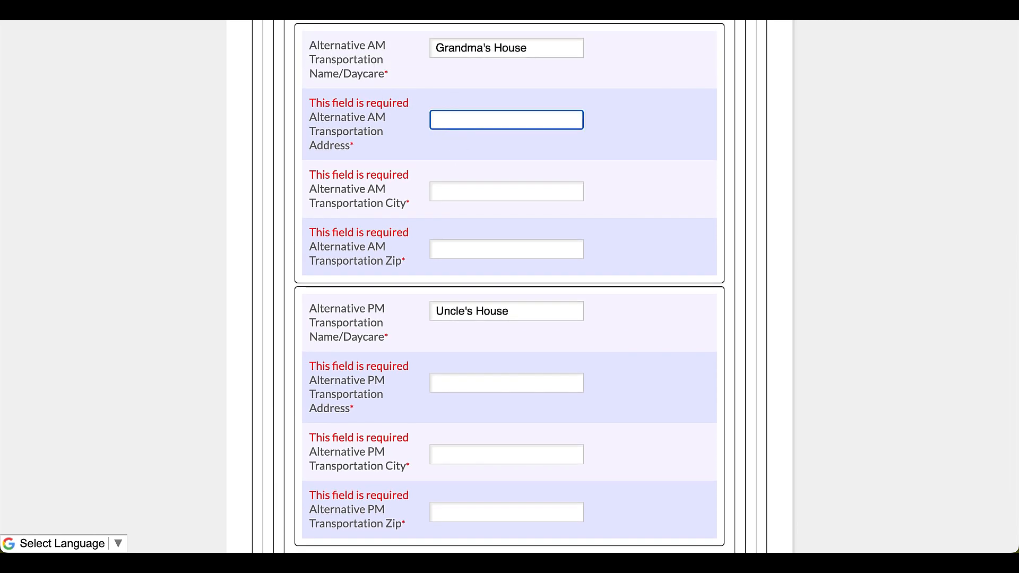
pyautogui.write('1234 M')
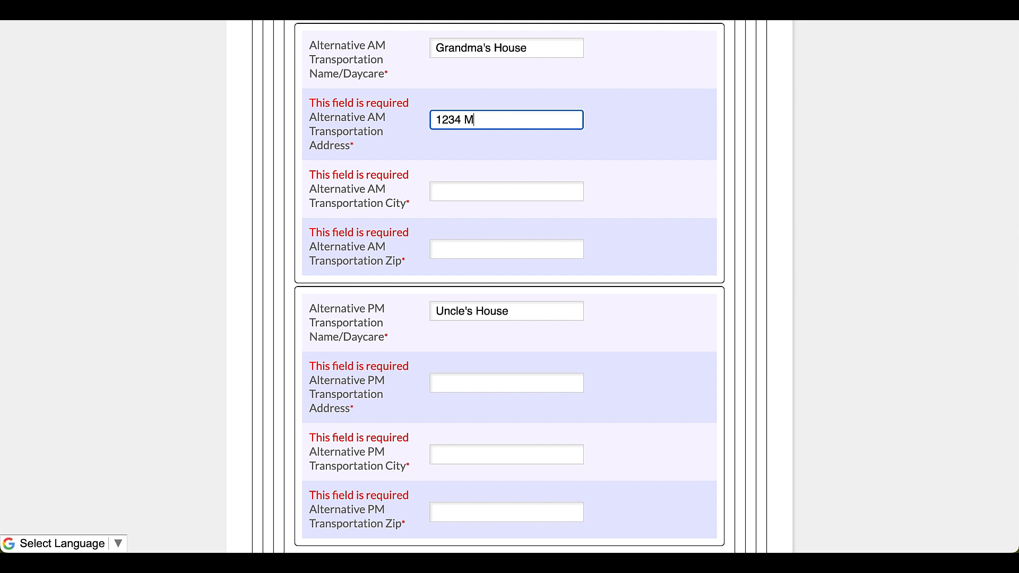
pyautogui.write('Raymore')
pyautogui.click(507, 249)
pyautogui.write('764')
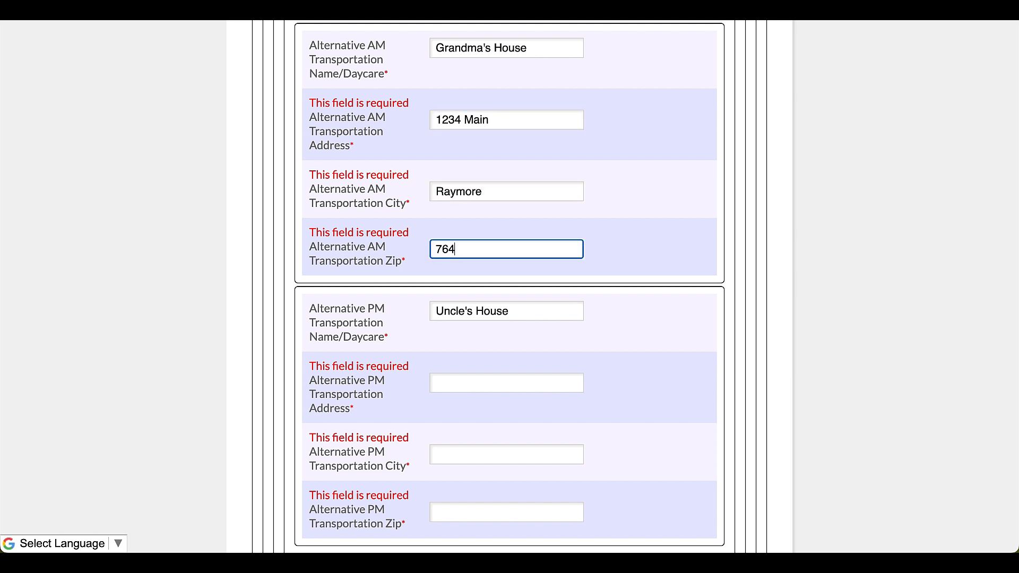
pyautogui.press('Backspace')
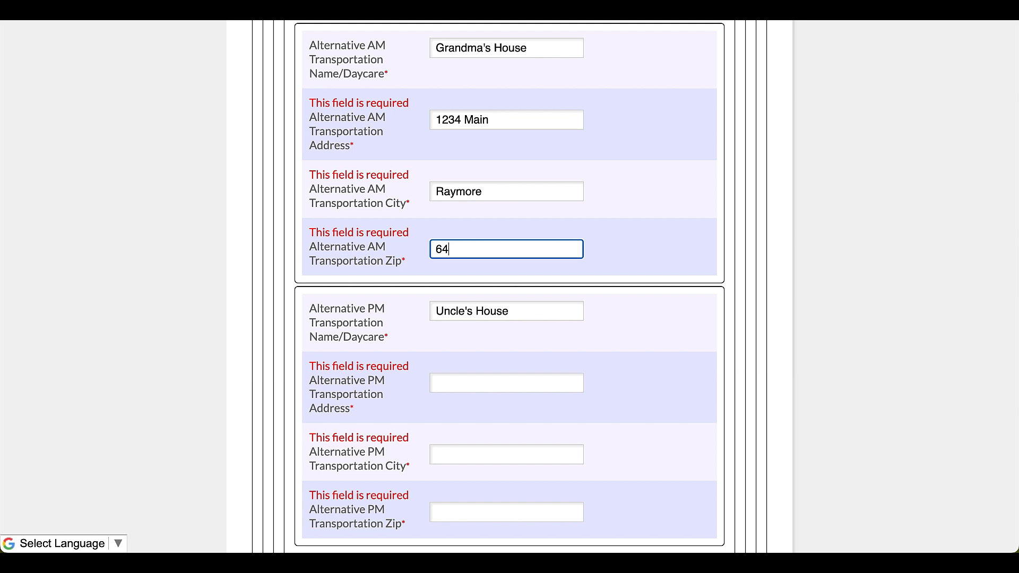
pyautogui.write('083')
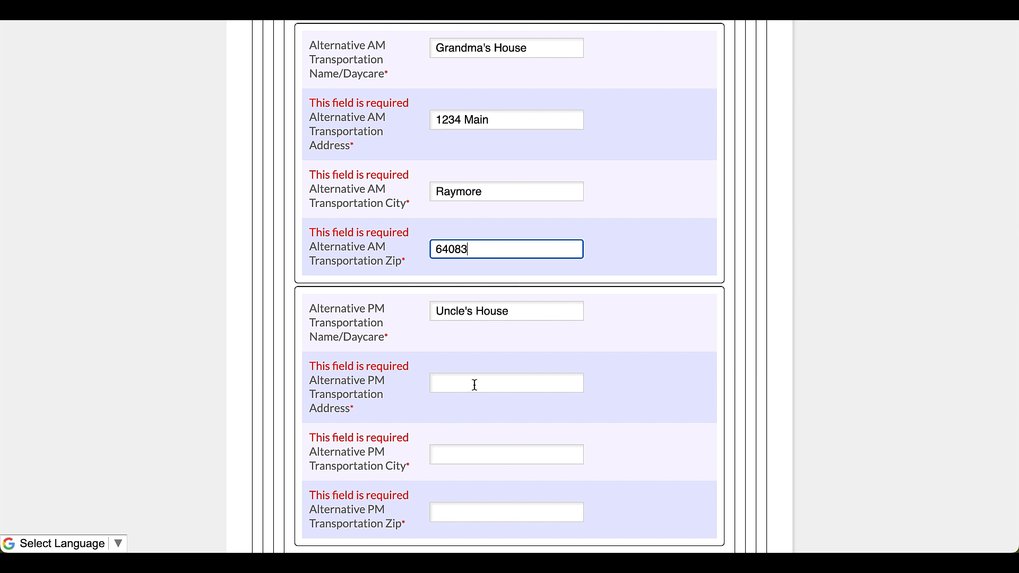
# - Enter the PM address 4321 Main, Peculiar 64078, and submit the registration
pyautogui.click(506, 382)
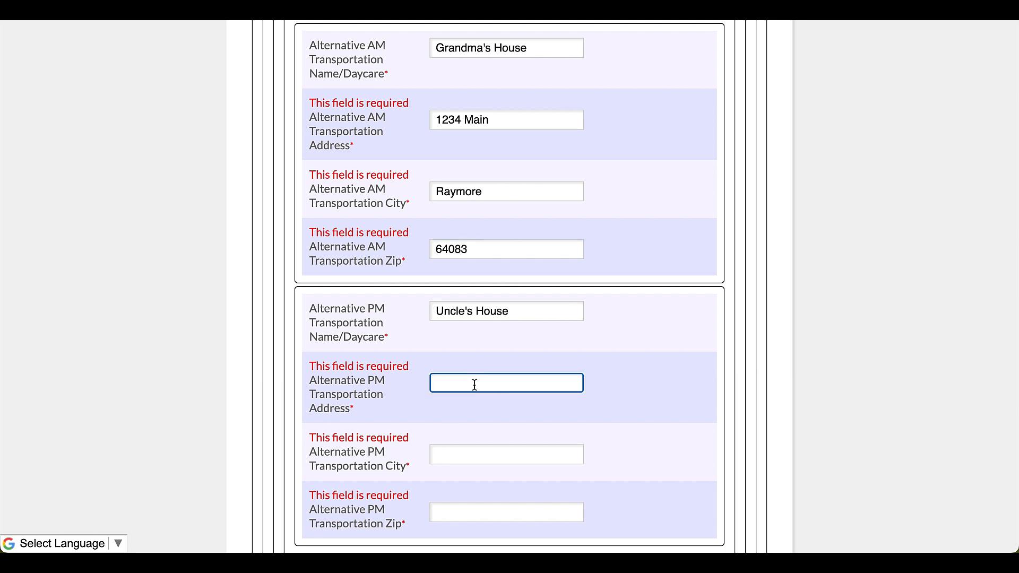
pyautogui.write('4321 M')
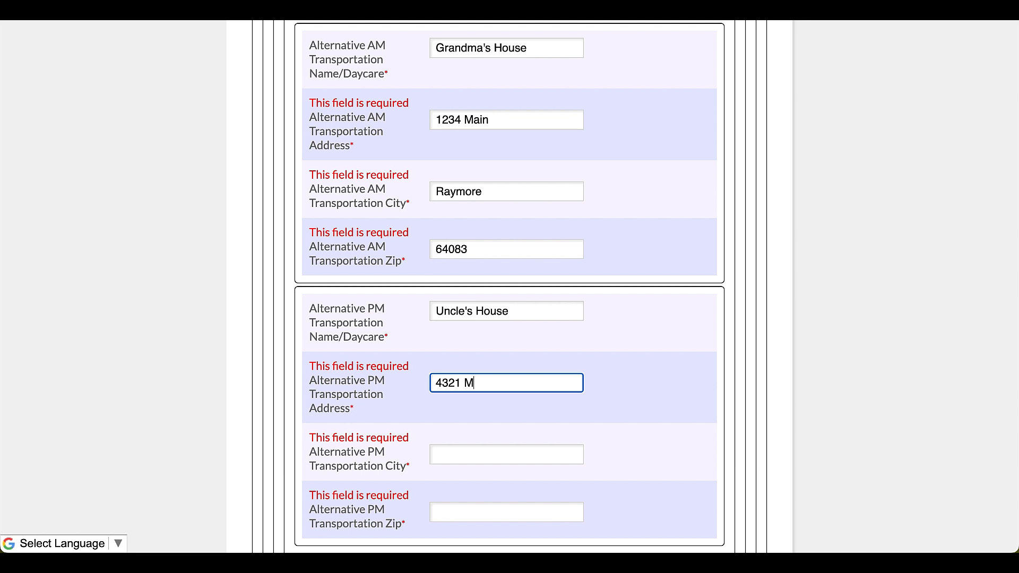
pyautogui.write('Peculiar')
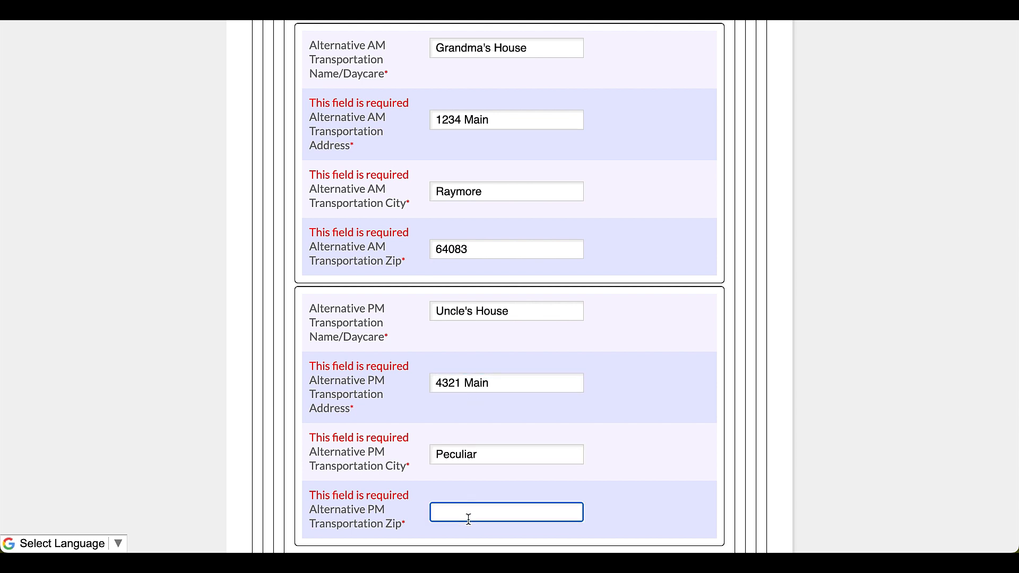
pyautogui.write('64078')
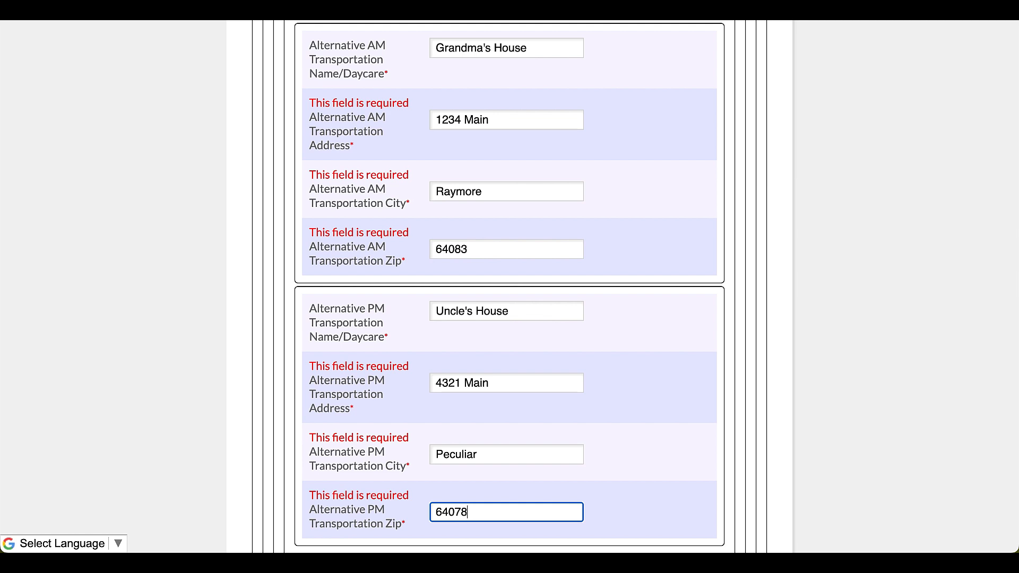
pyautogui.scroll(-3)
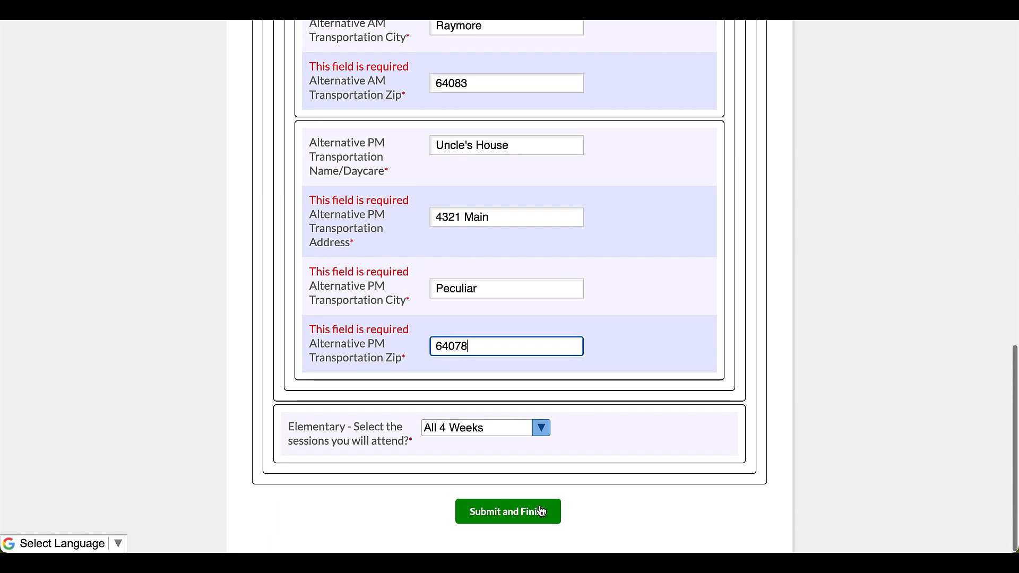
pyautogui.click(507, 511)
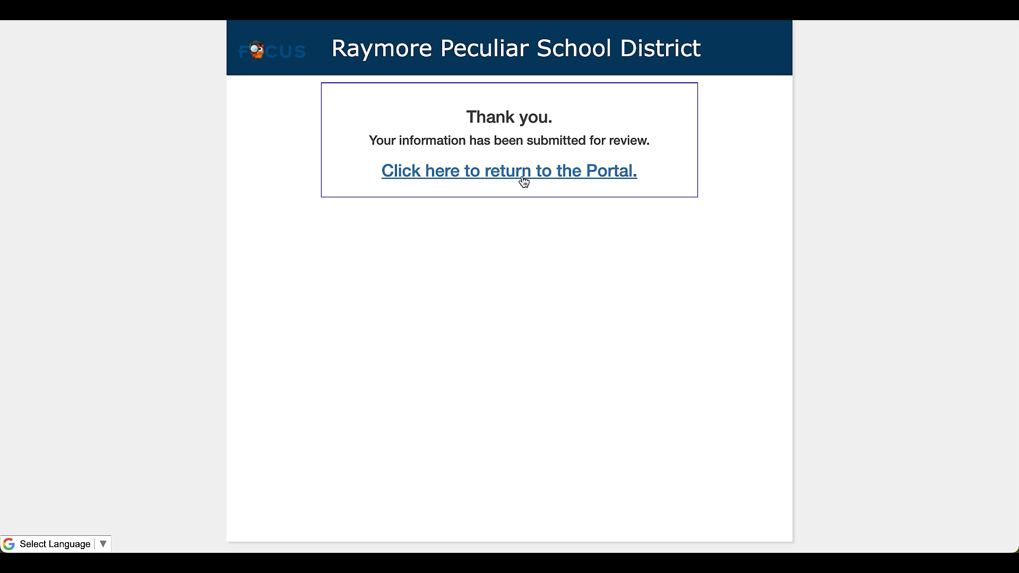
# - Return to the portal and continue the third child's in-progress registration
pyautogui.click(509, 171)
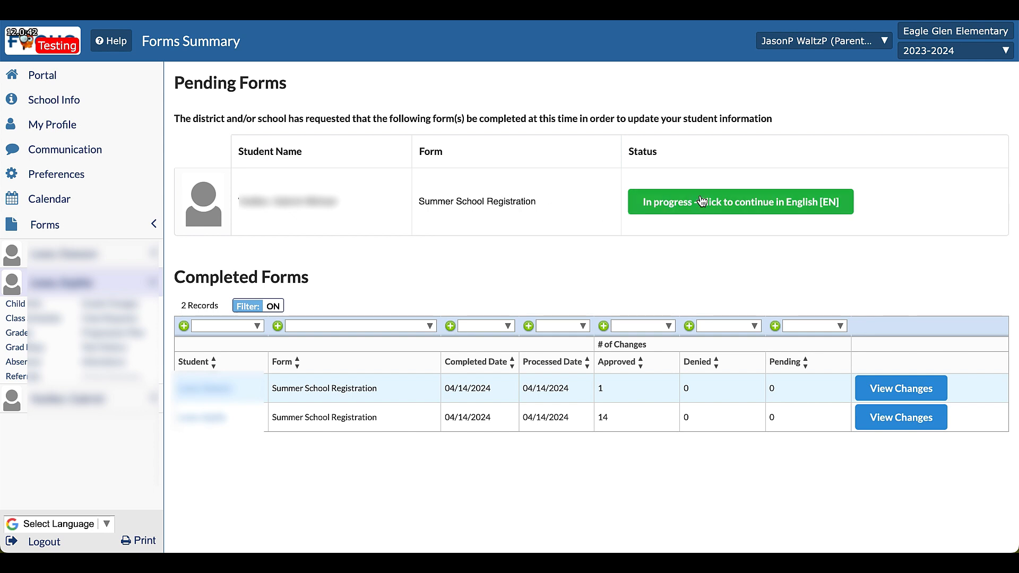
pyautogui.moveTo(739, 202)
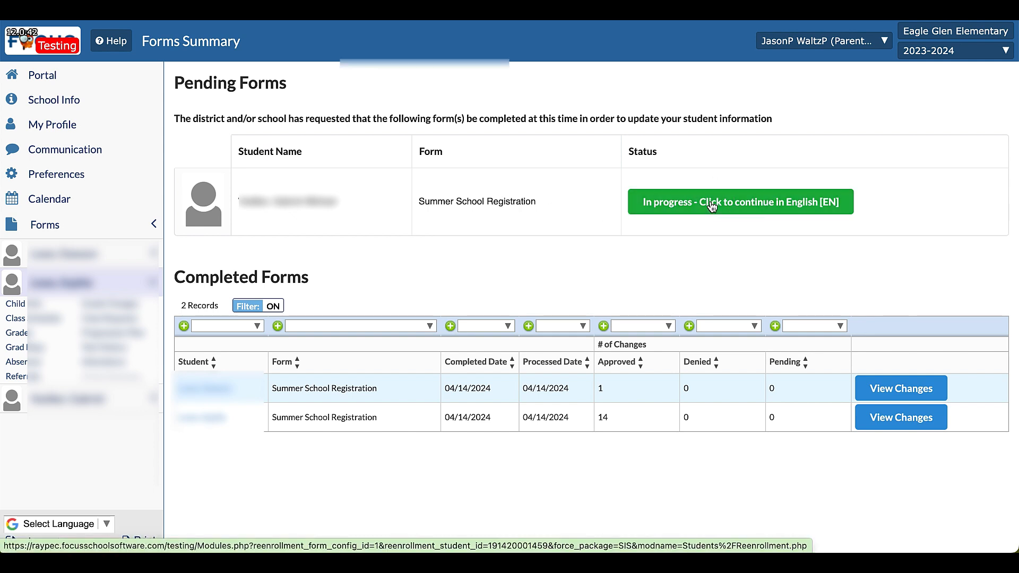
pyautogui.click(739, 201)
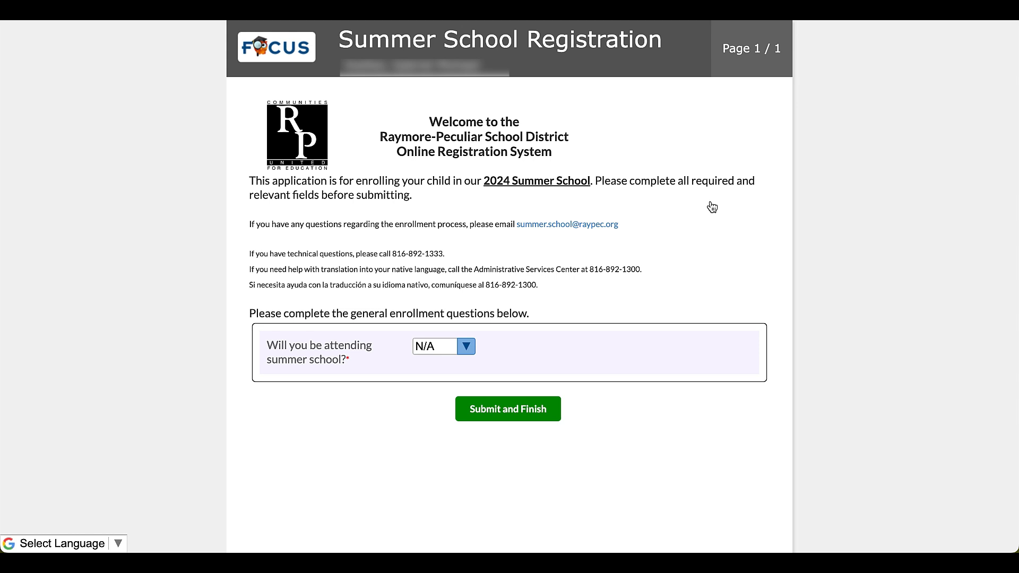
pyautogui.moveTo(429, 371)
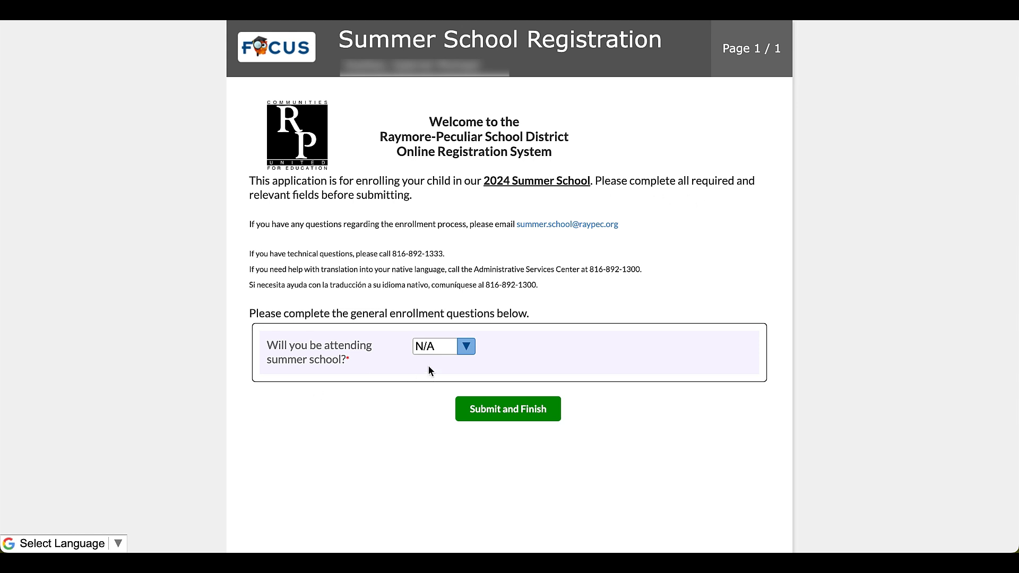
# - Answer Yes to attending, Ninth - Grade 09, No bus transportation, Yes to Summer Fitness
pyautogui.click(466, 345)
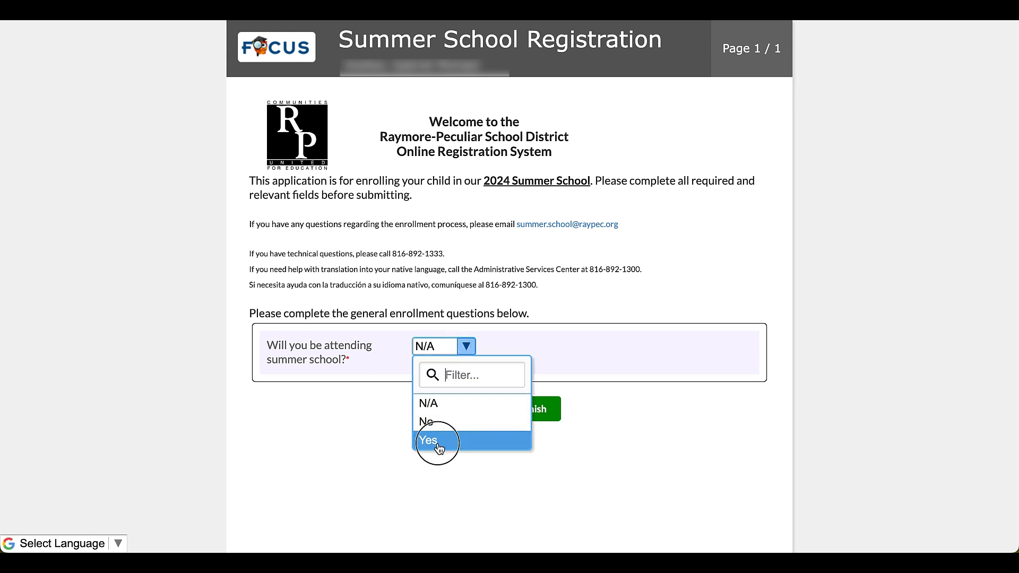
pyautogui.click(427, 439)
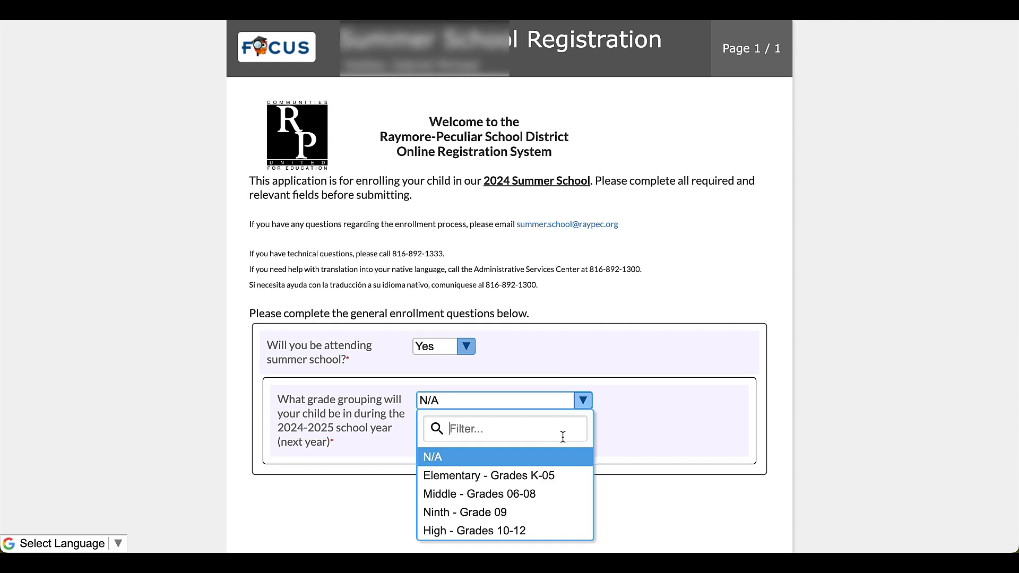
pyautogui.click(464, 512)
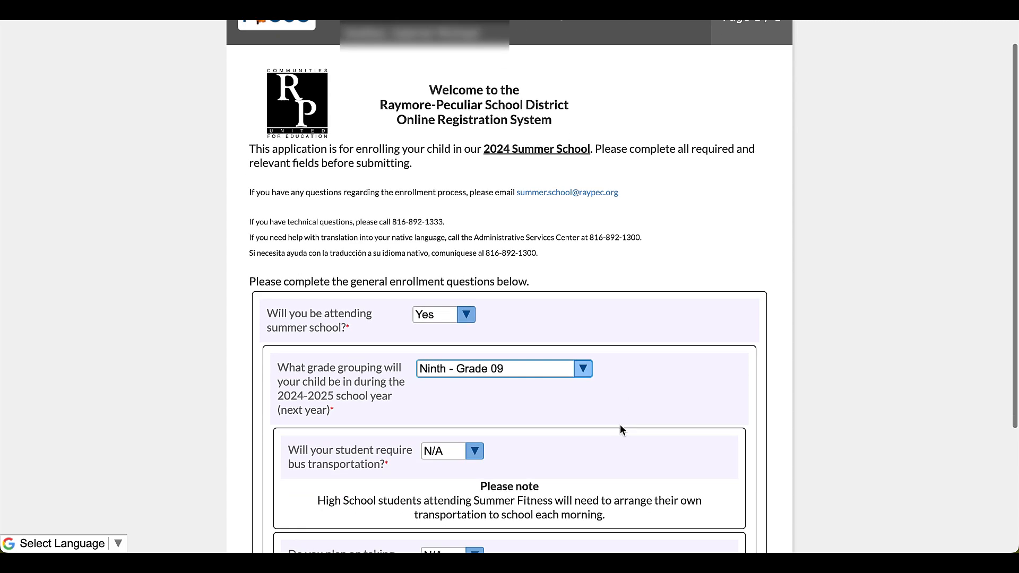
pyautogui.scroll(-3)
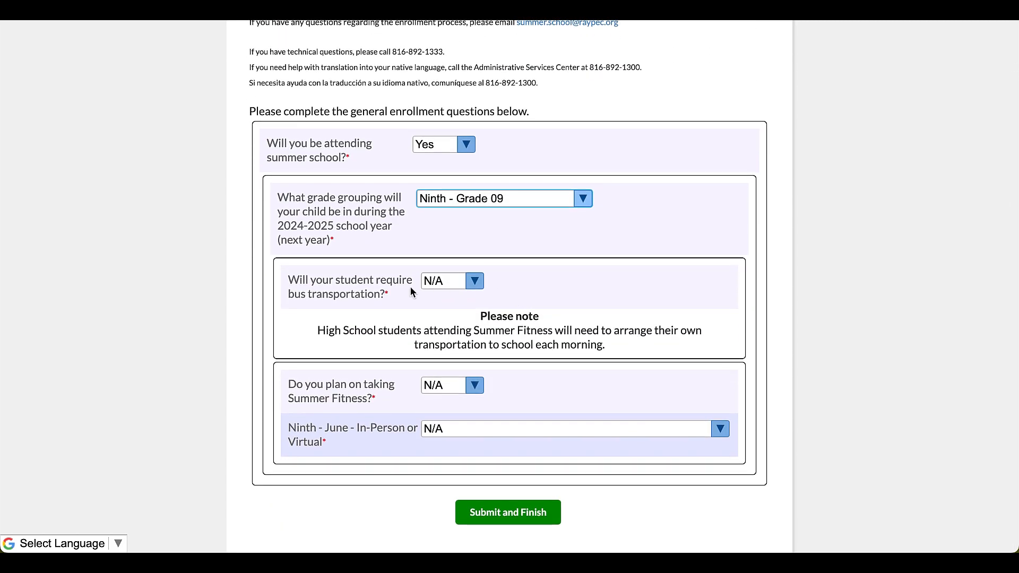
pyautogui.click(451, 280)
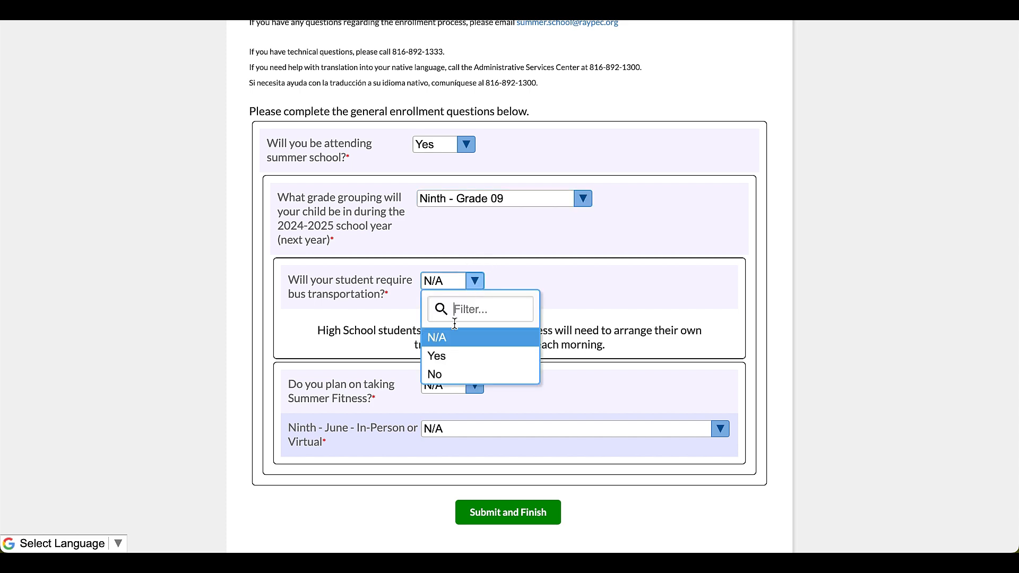
pyautogui.click(433, 374)
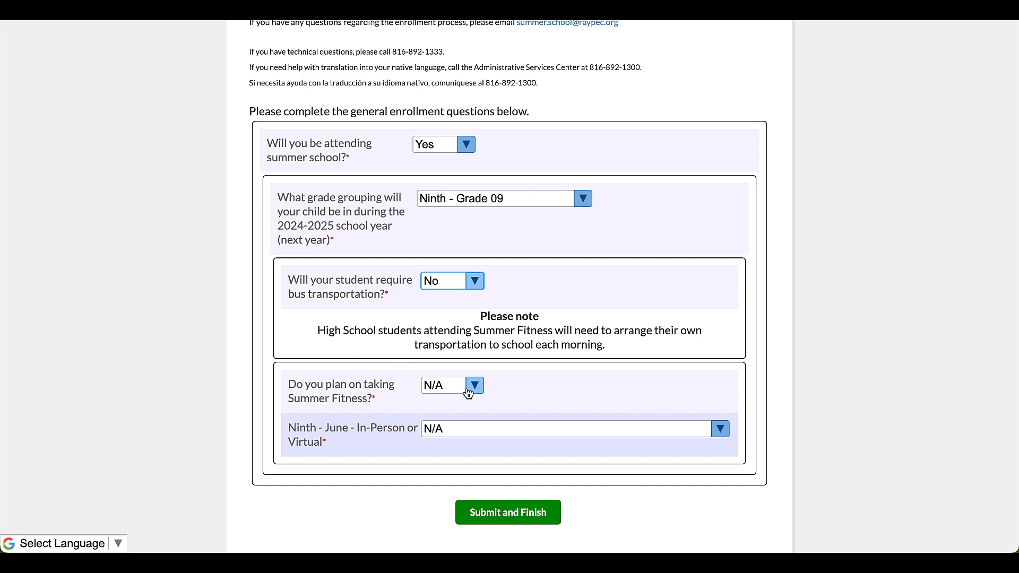
pyautogui.click(451, 384)
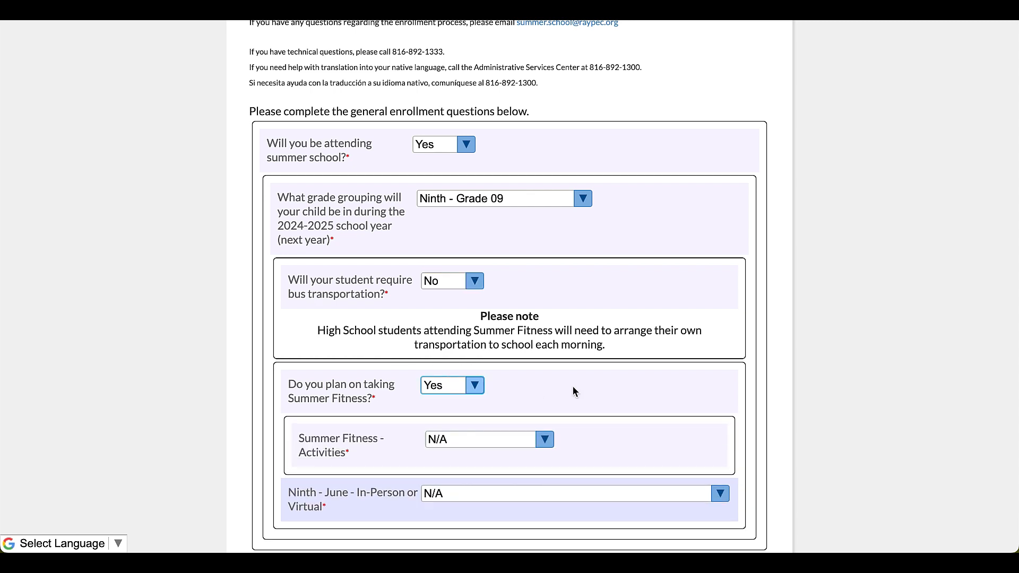
pyautogui.scroll(-3)
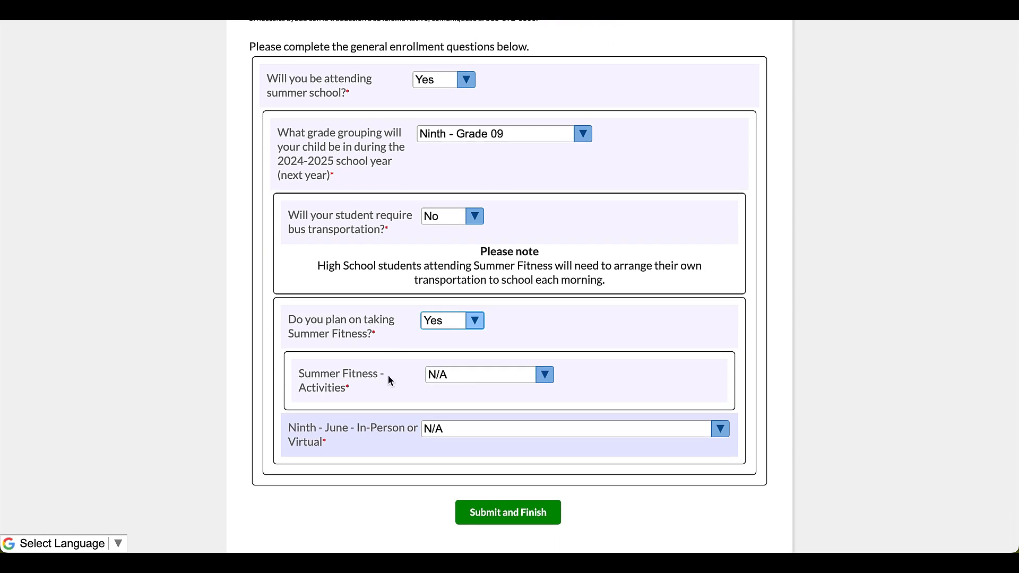
# - Pick Cross-Country for Summer Fitness and 'Yes - attend both Virtual AND In-Person' for Ninth - June
pyautogui.click(544, 374)
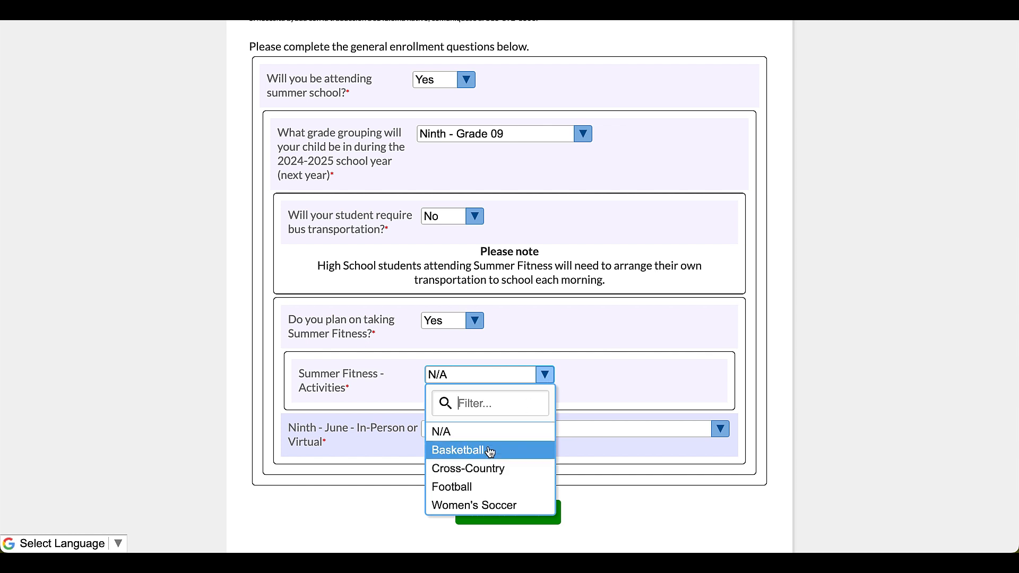
pyautogui.click(467, 469)
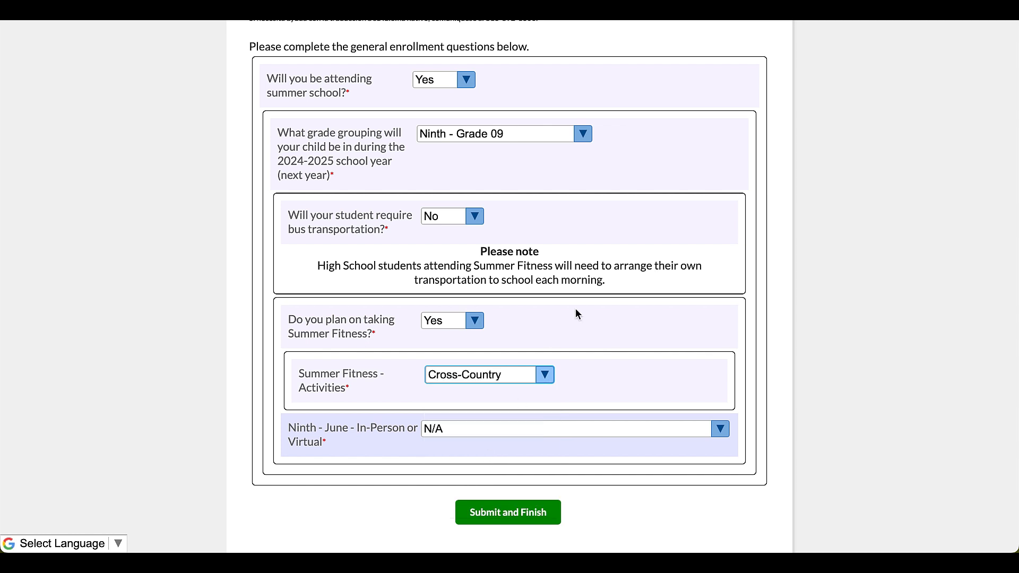
pyautogui.moveTo(300, 421)
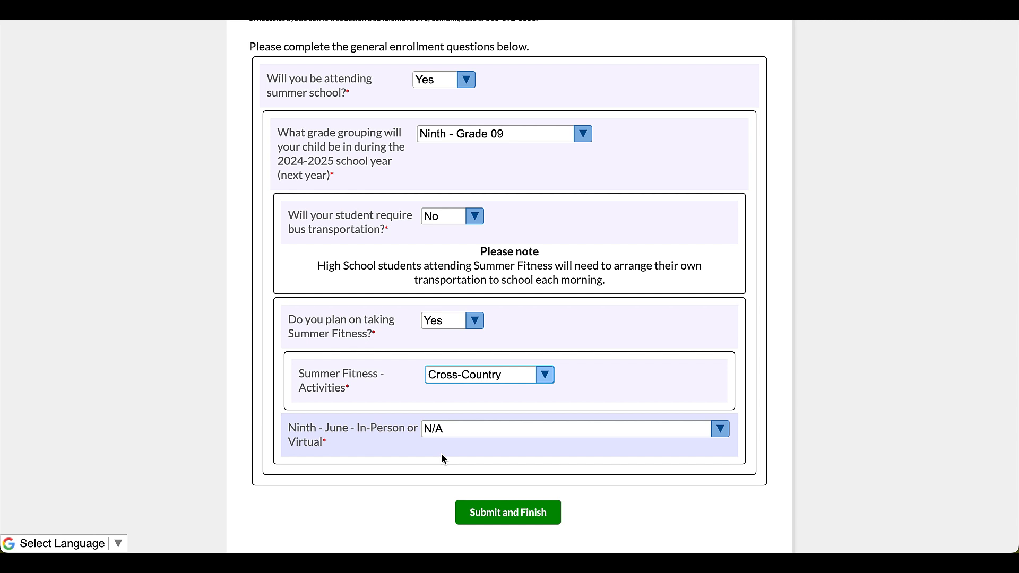
pyautogui.moveTo(315, 447)
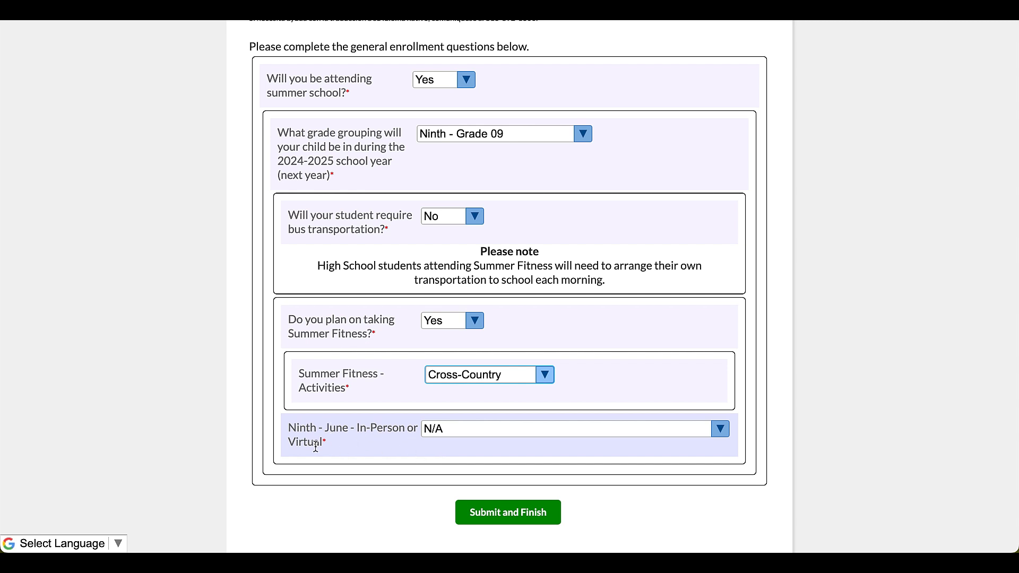
pyautogui.click(718, 429)
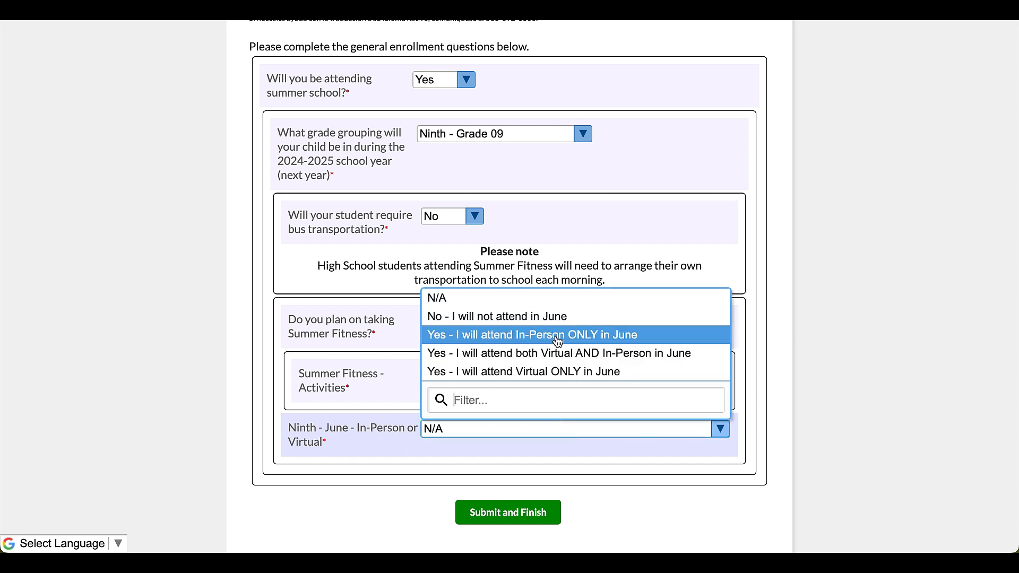
pyautogui.moveTo(522, 371)
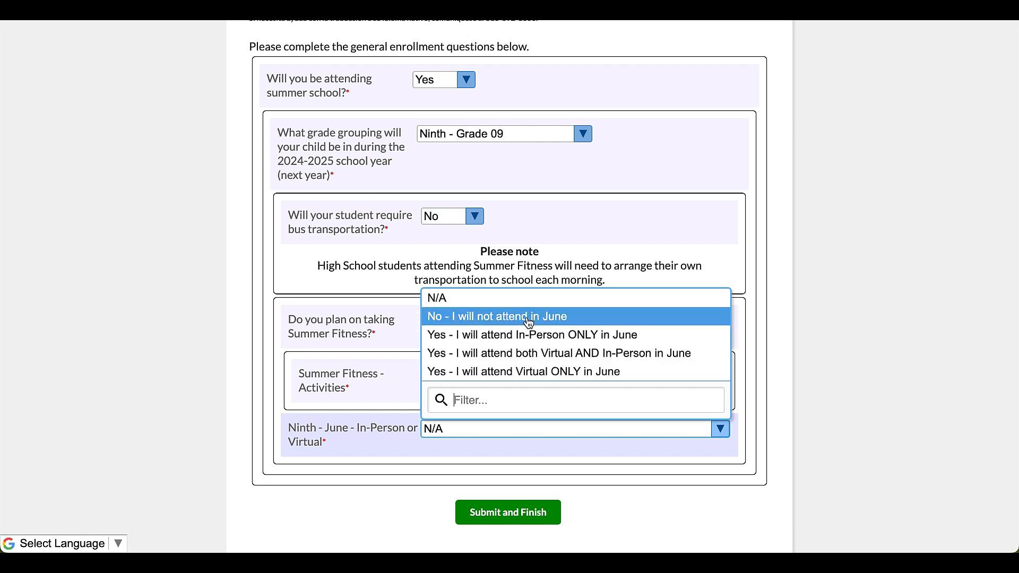
pyautogui.moveTo(529, 334)
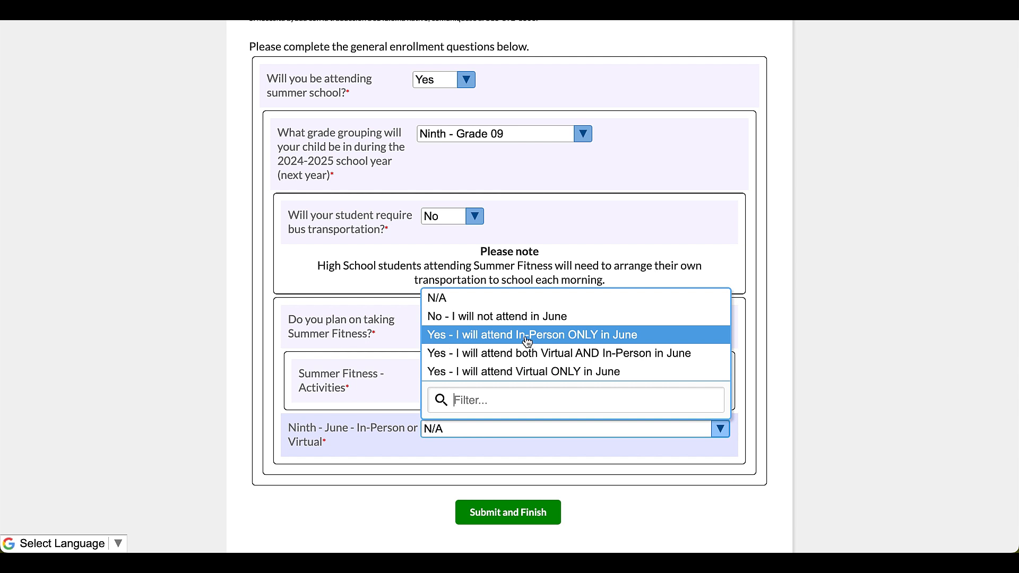
pyautogui.moveTo(616, 337)
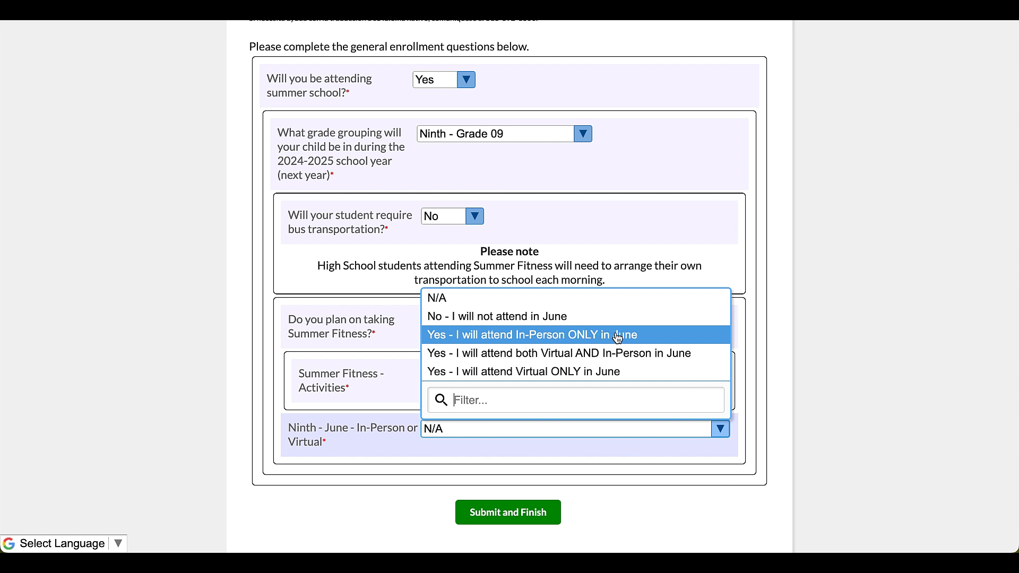
pyautogui.moveTo(549, 353)
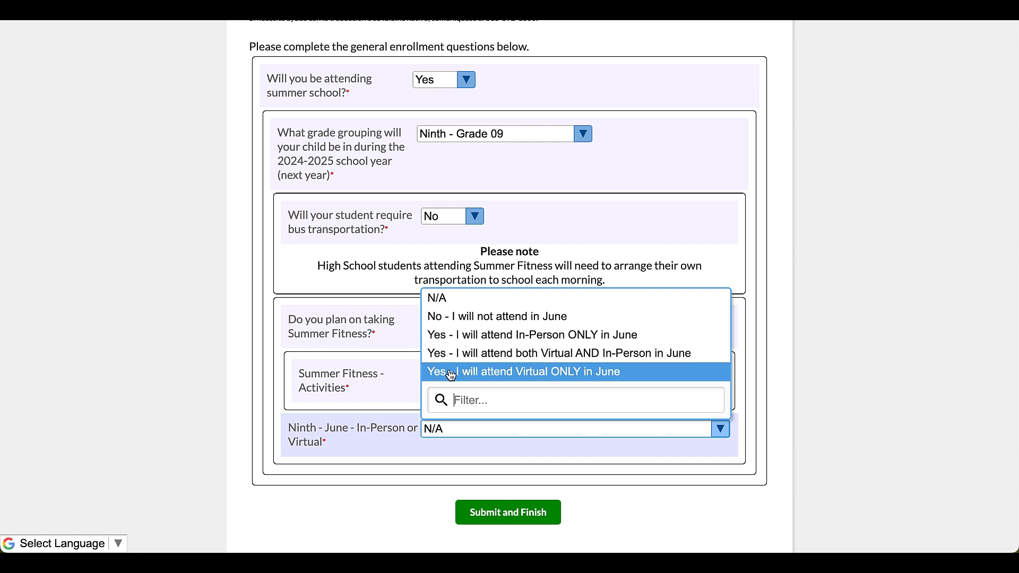
pyautogui.moveTo(456, 373)
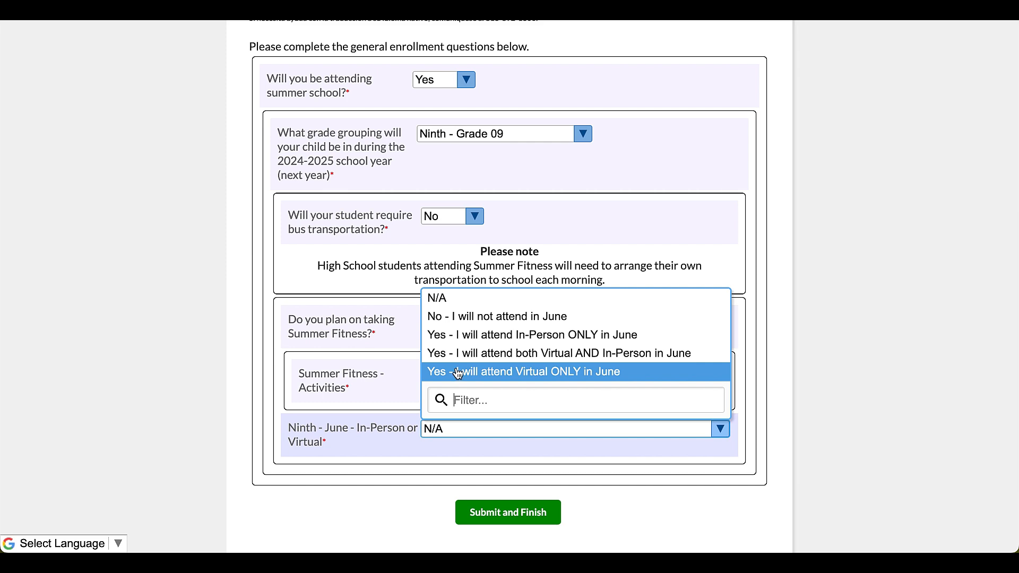
pyautogui.click(557, 353)
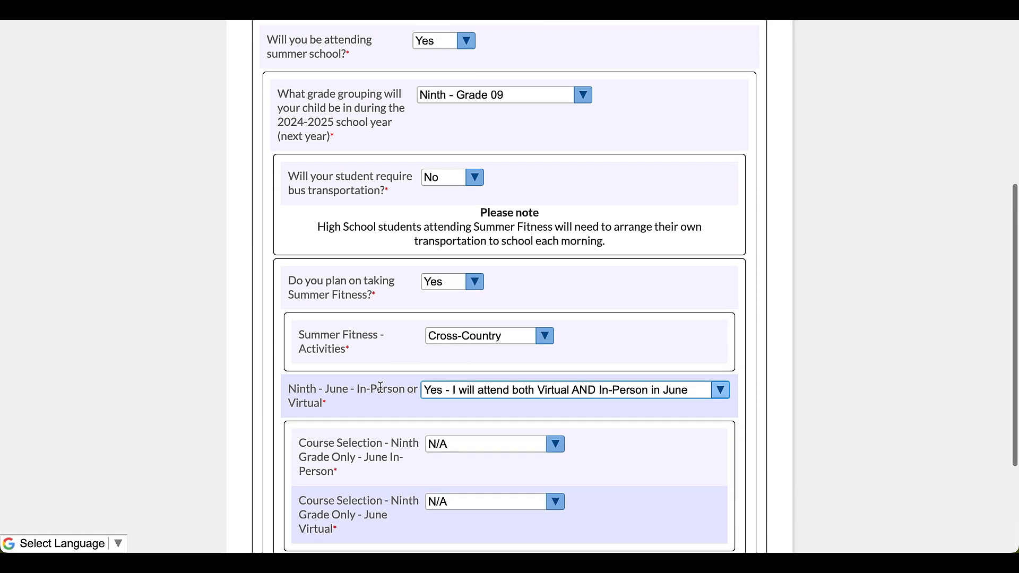
# - Choose Health as the June in-person course and Drivers Education as the June virtual course
pyautogui.scroll(-3)
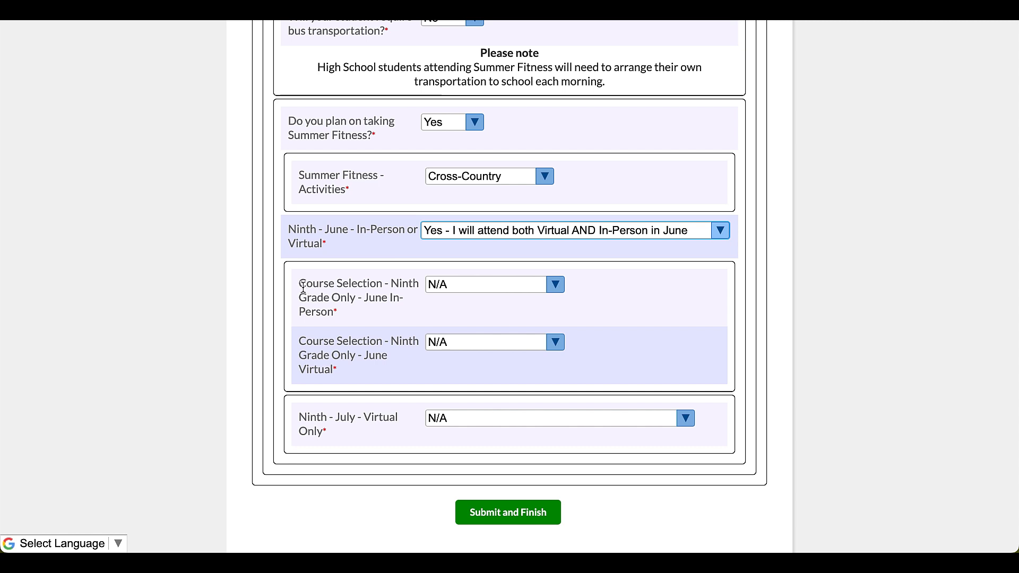
pyautogui.moveTo(379, 297)
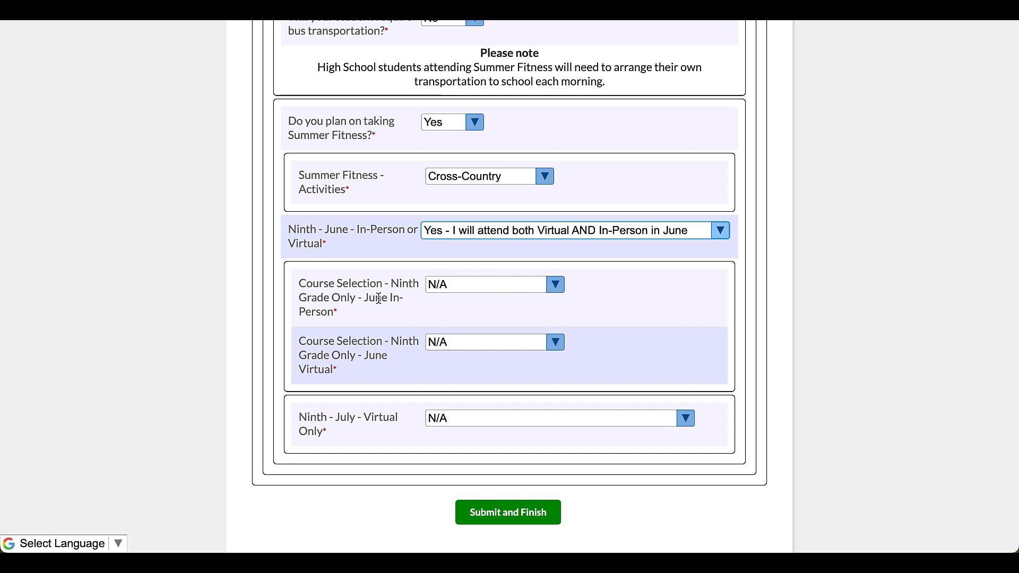
pyautogui.click(555, 283)
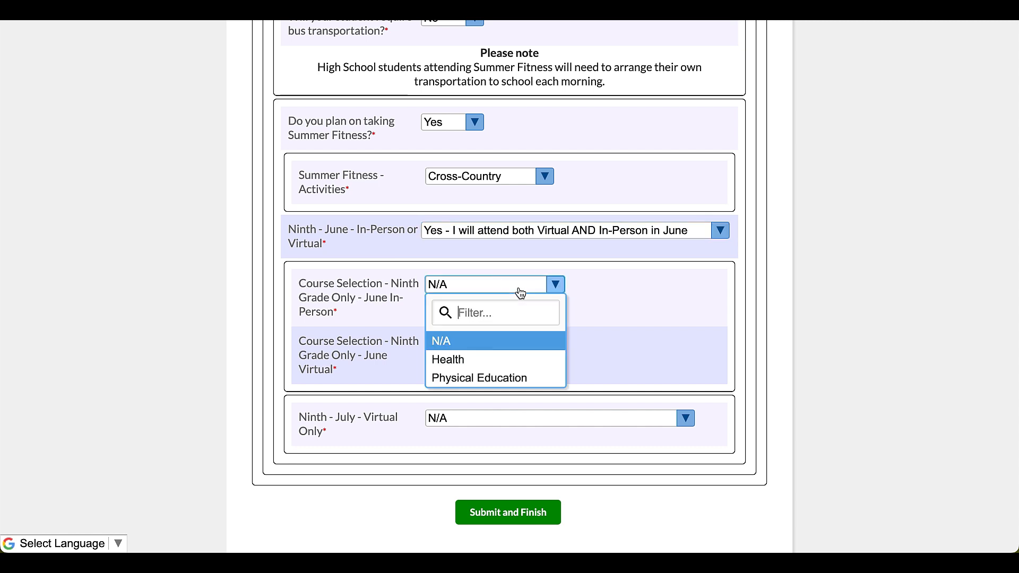
pyautogui.click(447, 359)
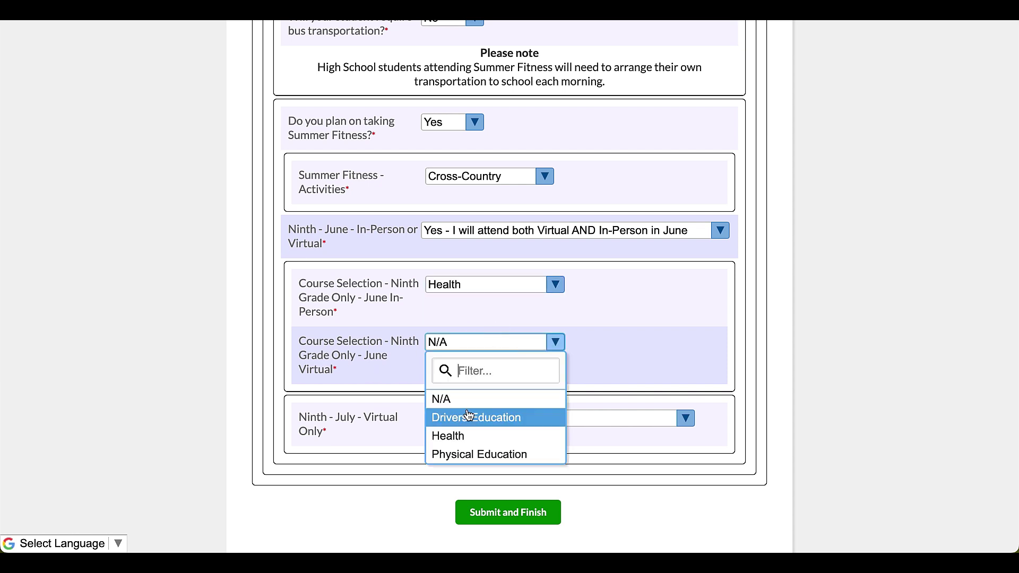
pyautogui.click(475, 417)
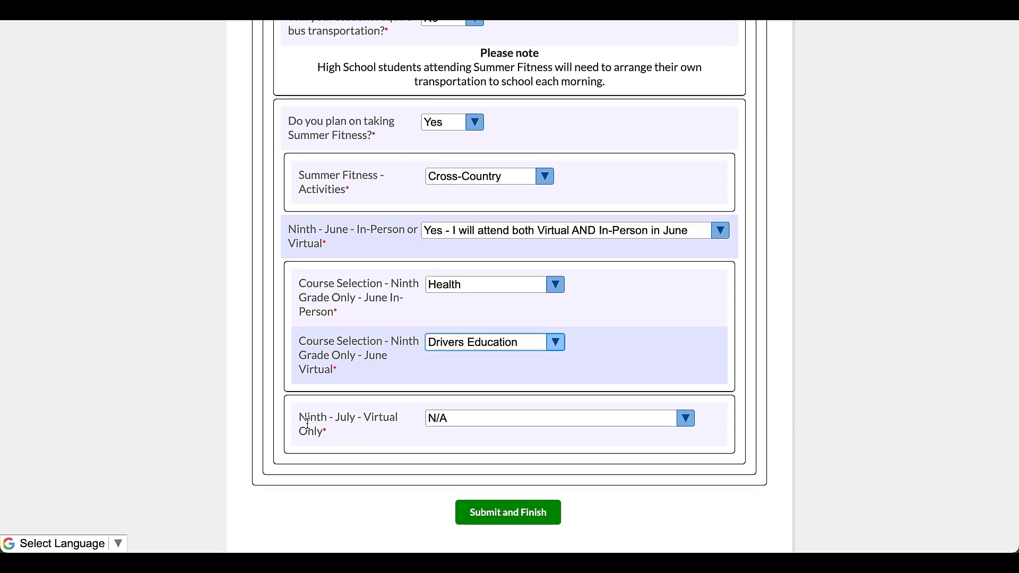
pyautogui.moveTo(374, 442)
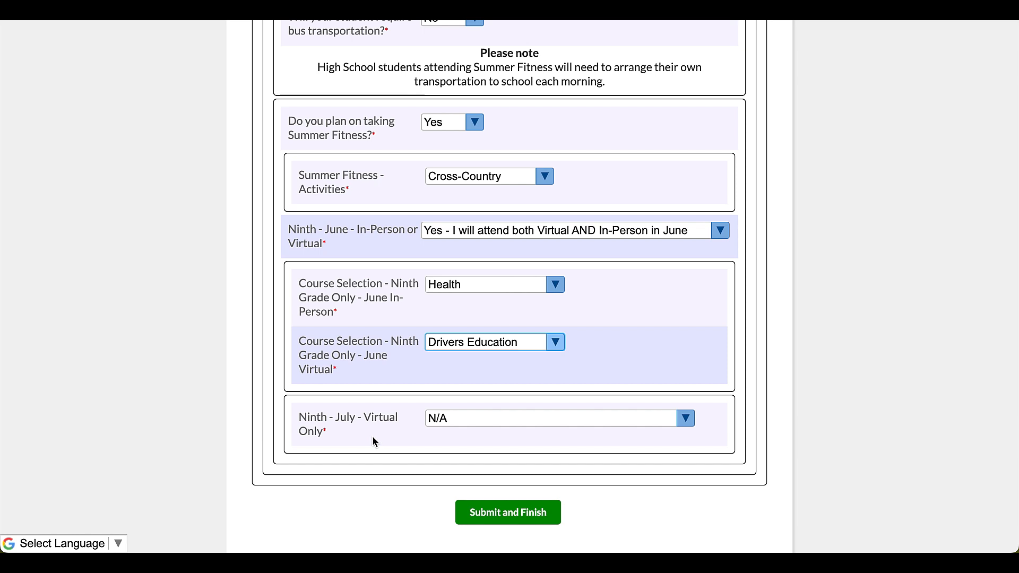
pyautogui.moveTo(484, 432)
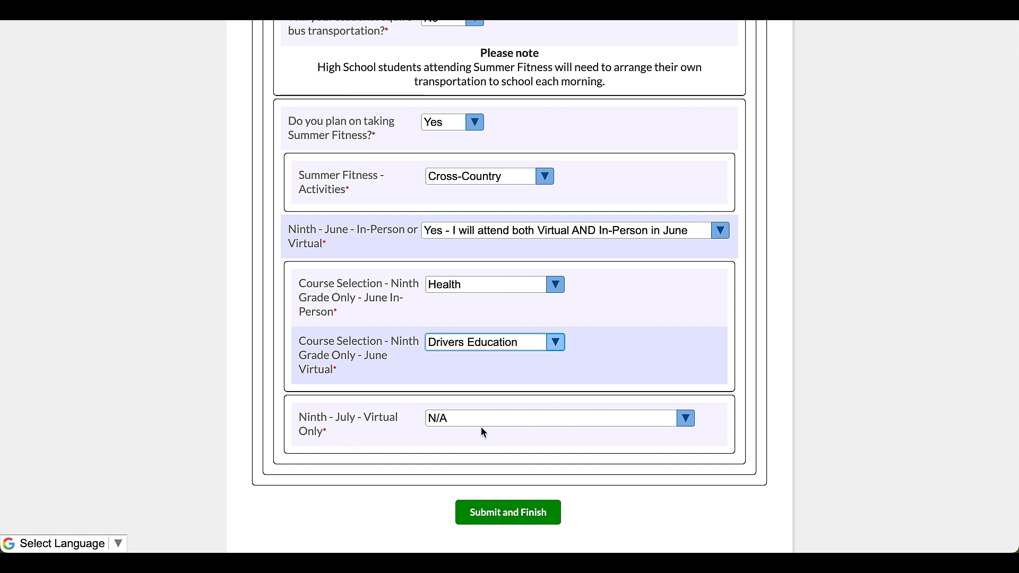
# - Answer Yes to July virtual only, choose Physical Education, and decline a second July course
pyautogui.click(684, 418)
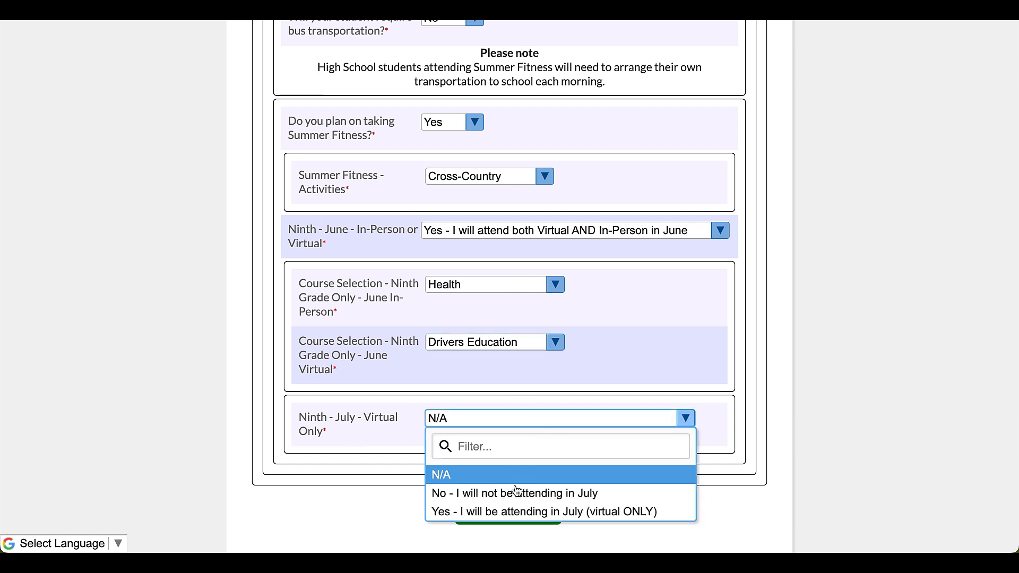
pyautogui.click(547, 511)
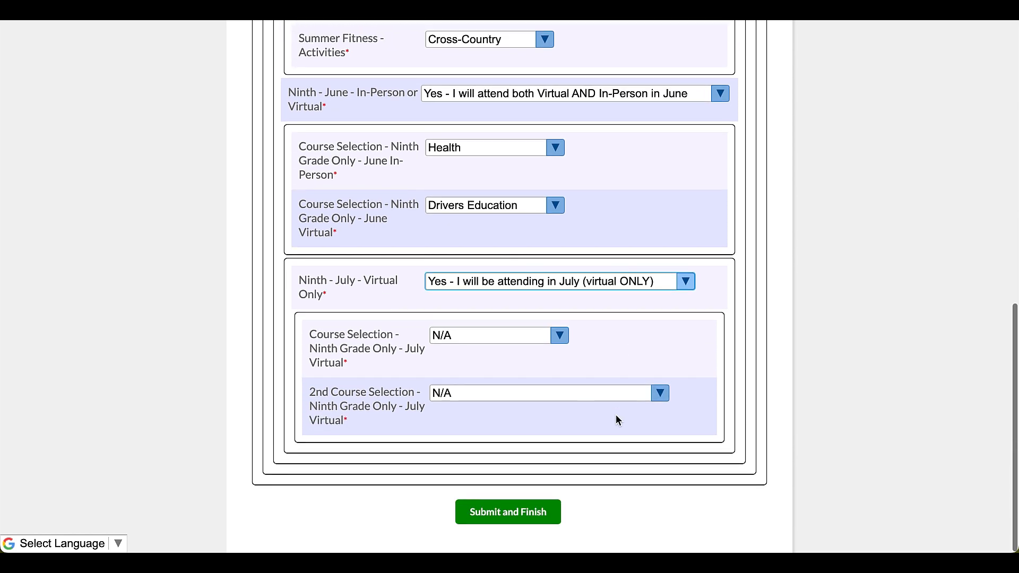
pyautogui.moveTo(607, 347)
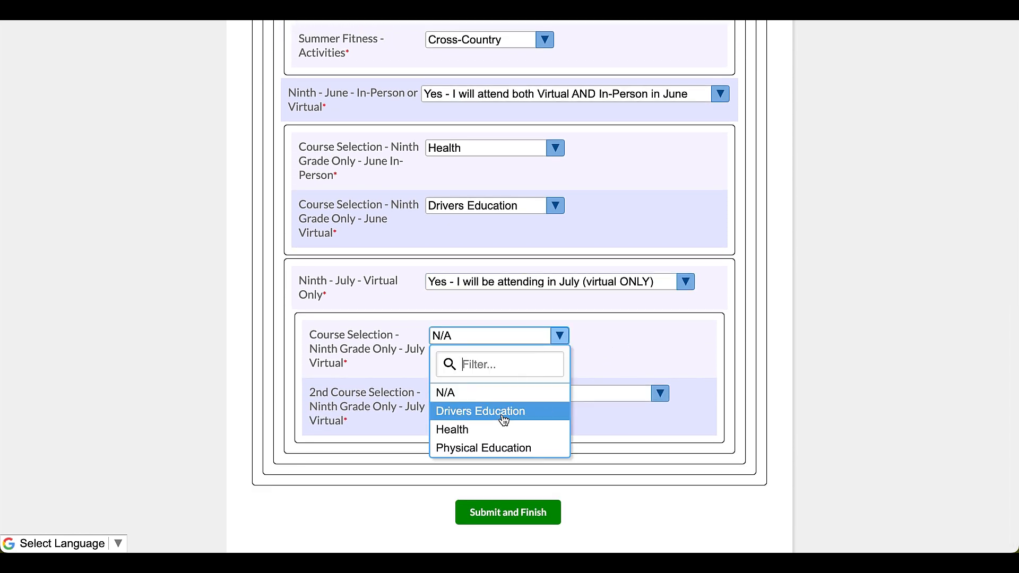
pyautogui.click(483, 448)
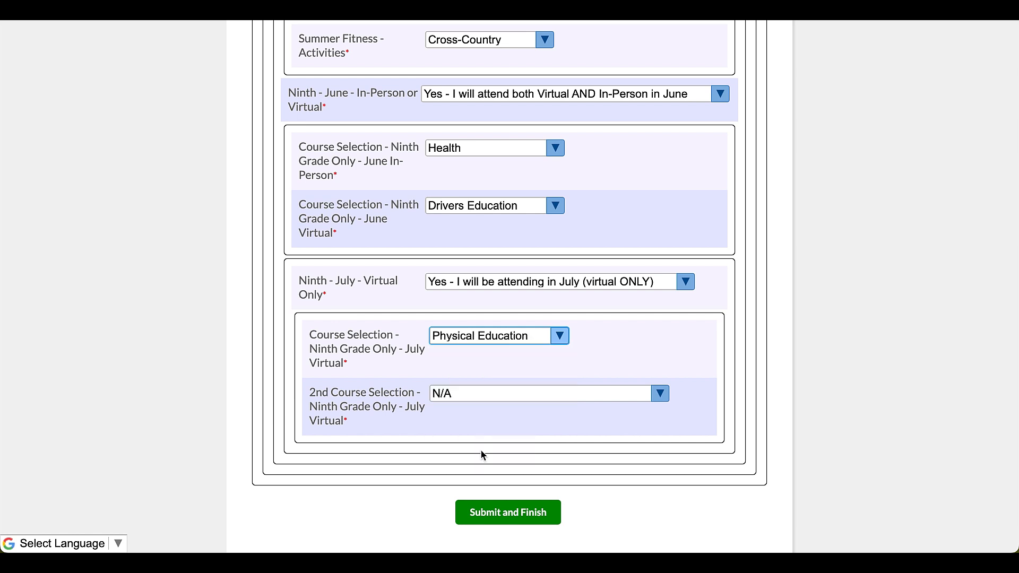
pyautogui.moveTo(591, 411)
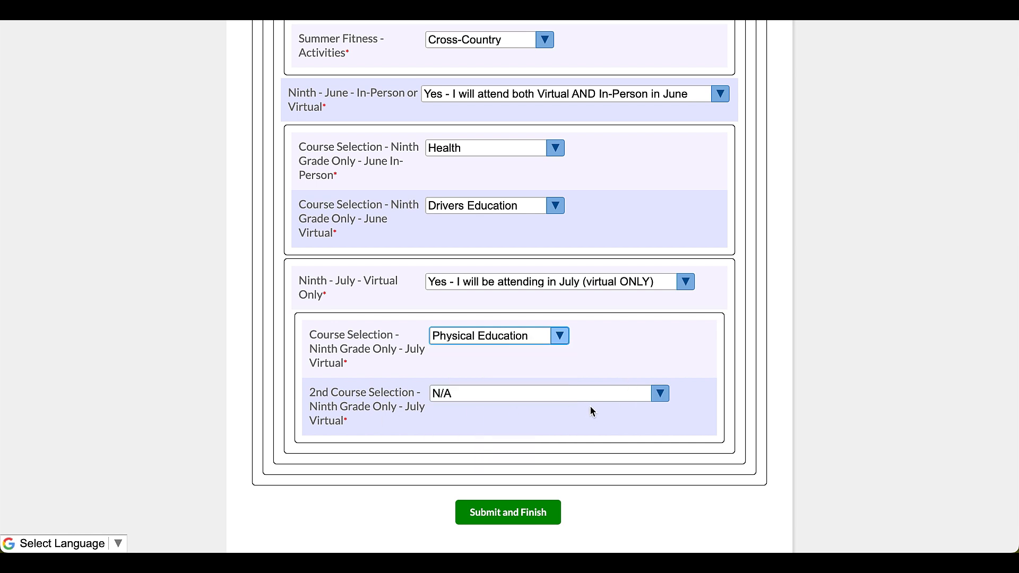
pyautogui.click(658, 392)
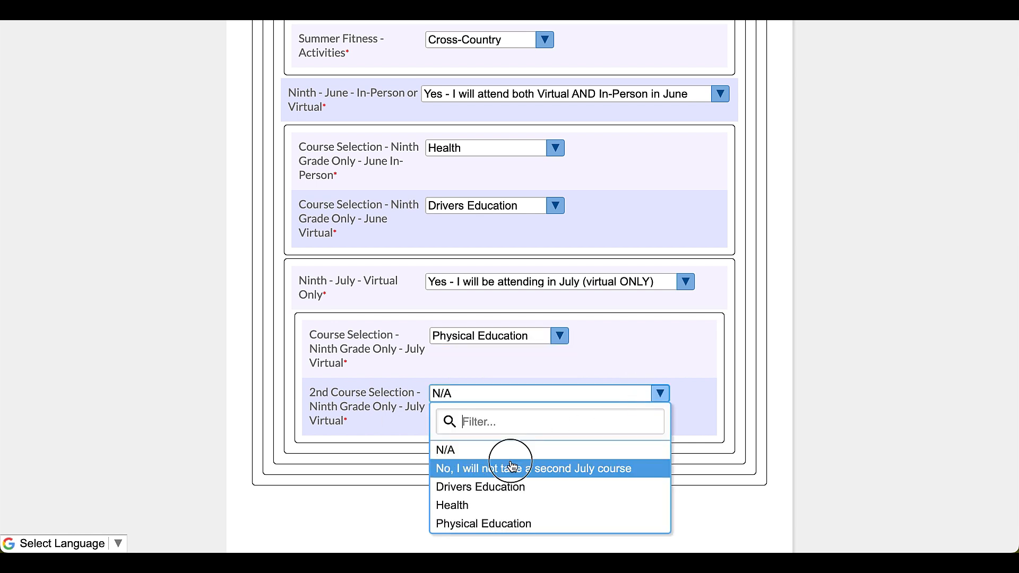
pyautogui.click(532, 468)
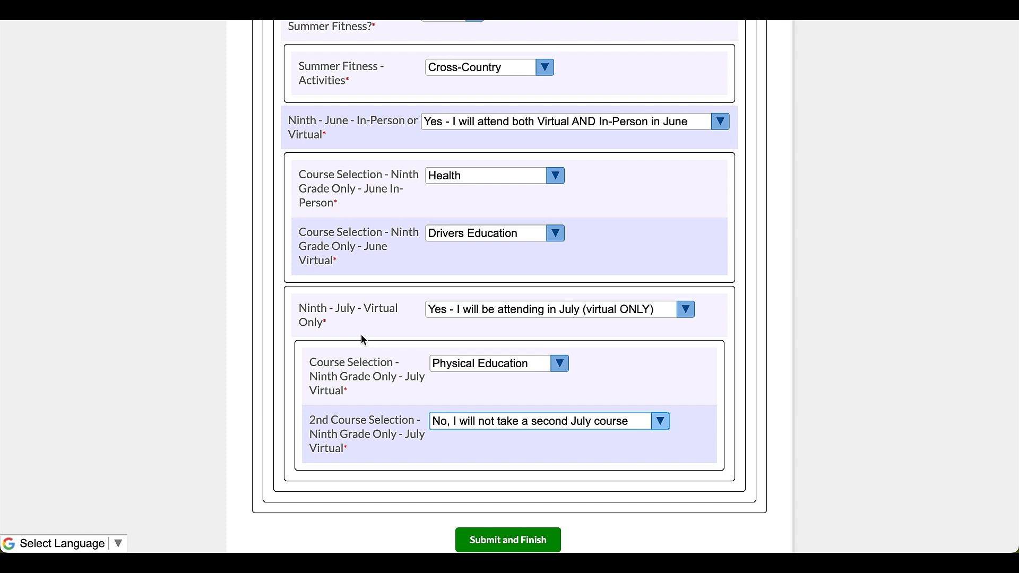
pyautogui.scroll(3)
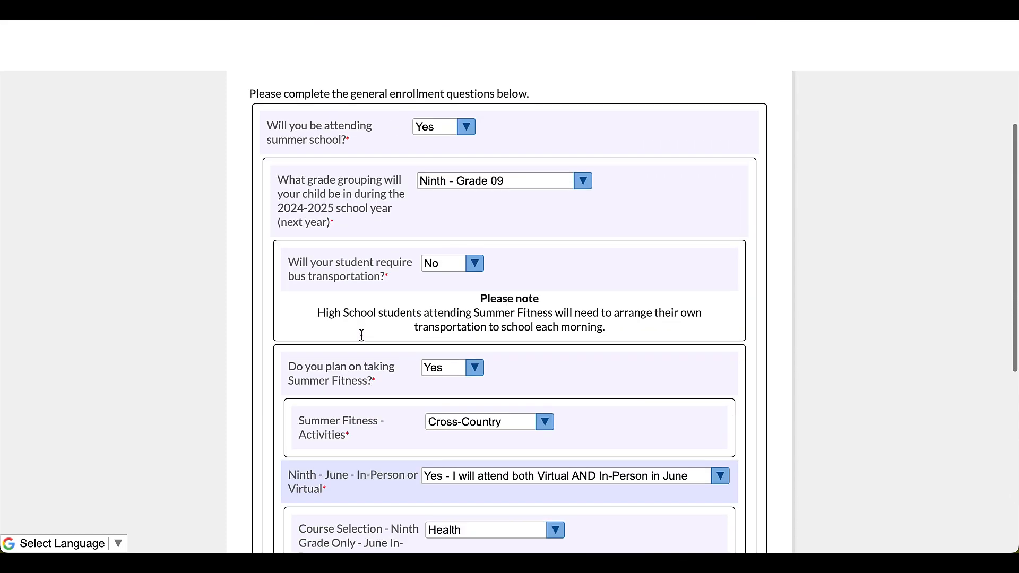
pyautogui.scroll(3)
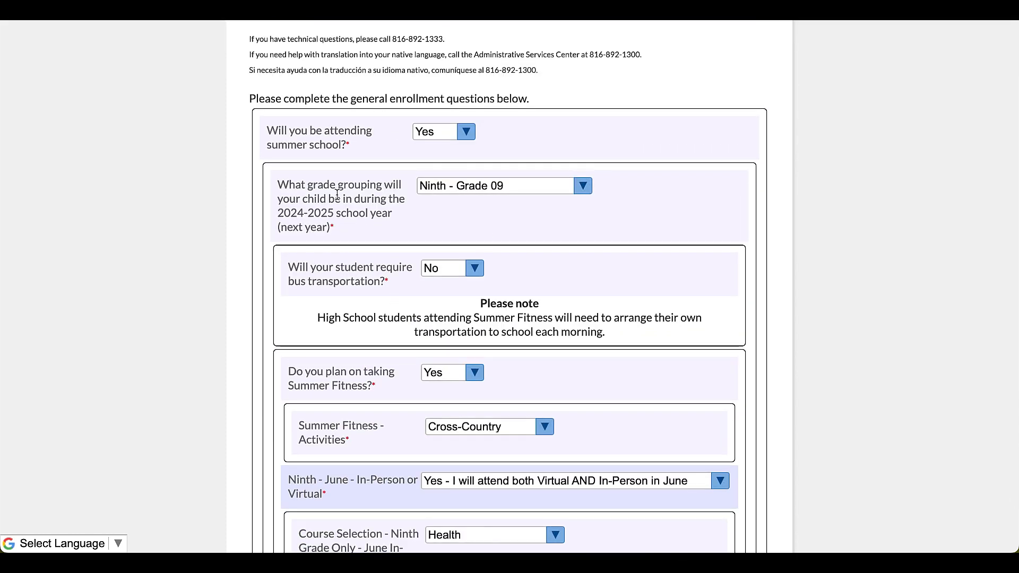
pyautogui.moveTo(278, 211)
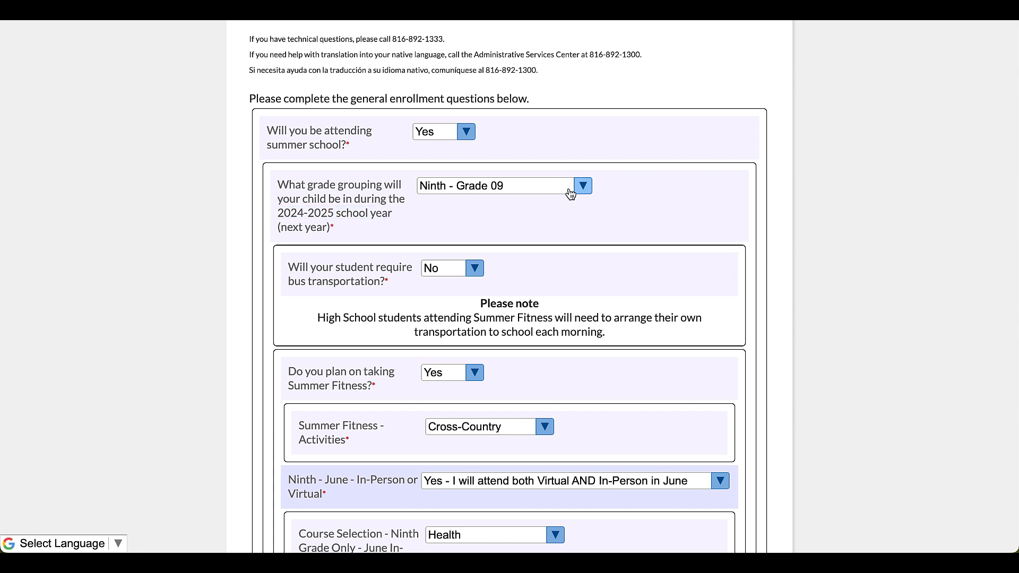
pyautogui.click(582, 185)
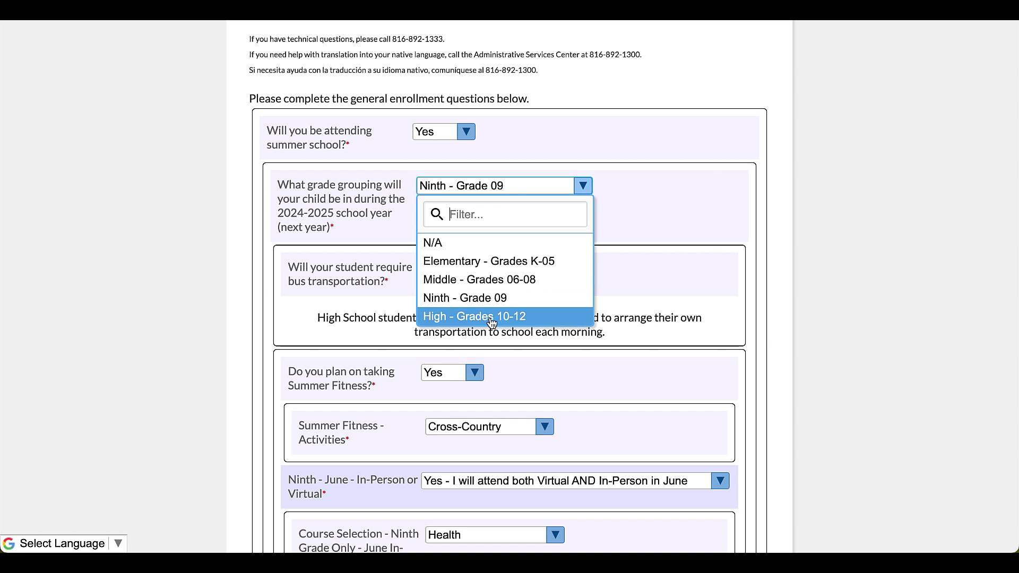
pyautogui.moveTo(468, 324)
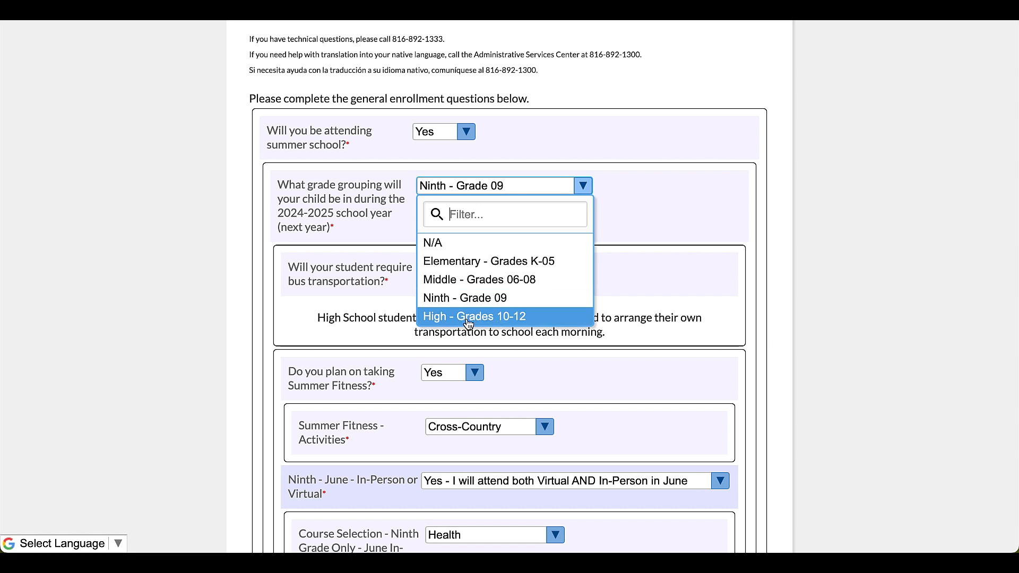
pyautogui.moveTo(525, 322)
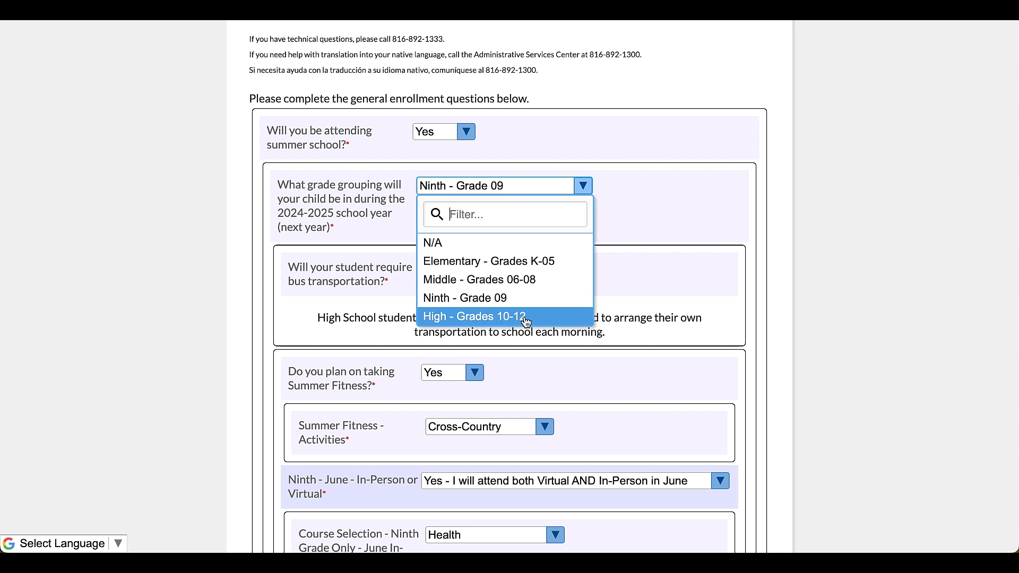
pyautogui.moveTo(505, 320)
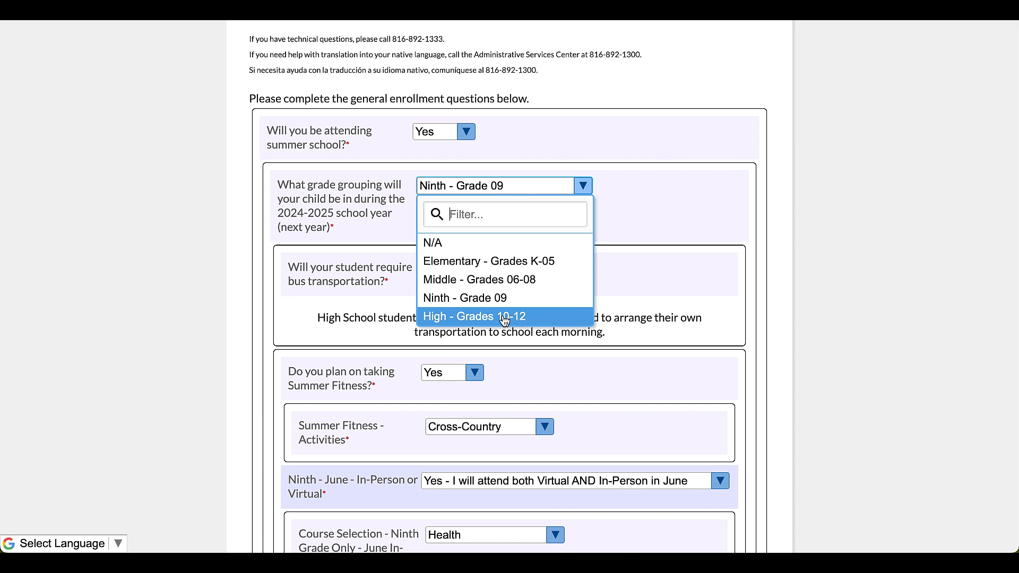
pyautogui.moveTo(464, 321)
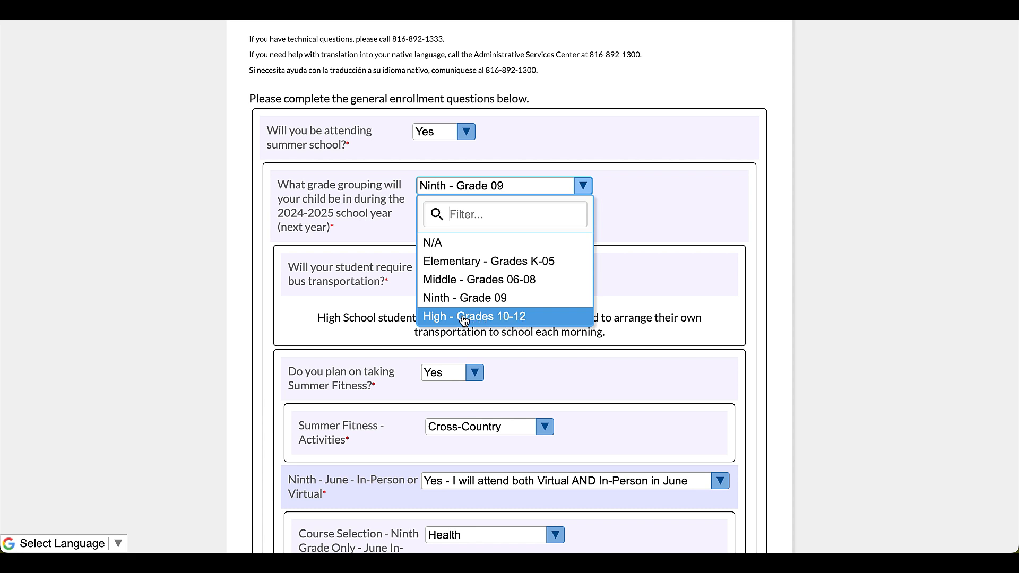
pyautogui.click(473, 316)
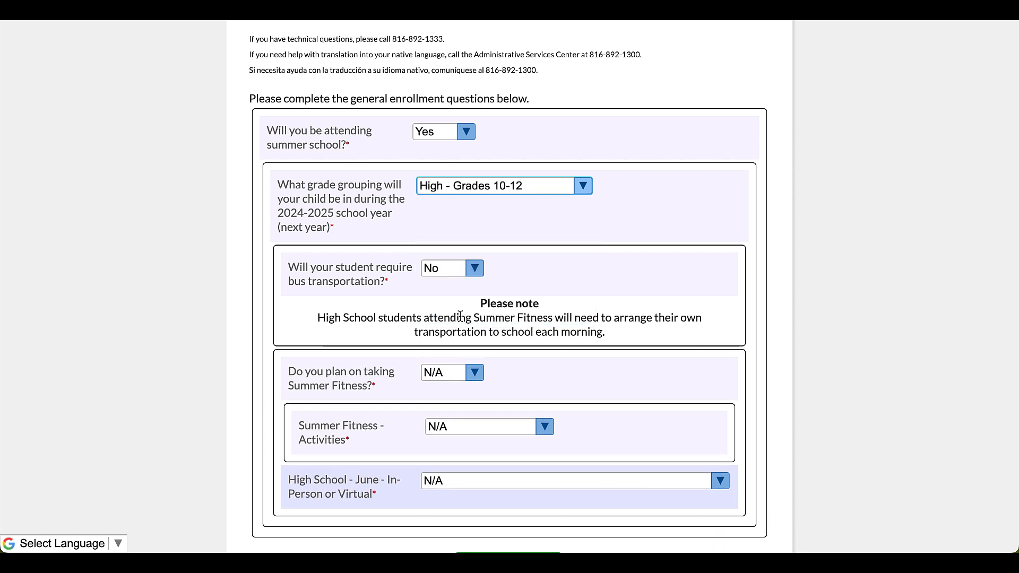
pyautogui.scroll(-3)
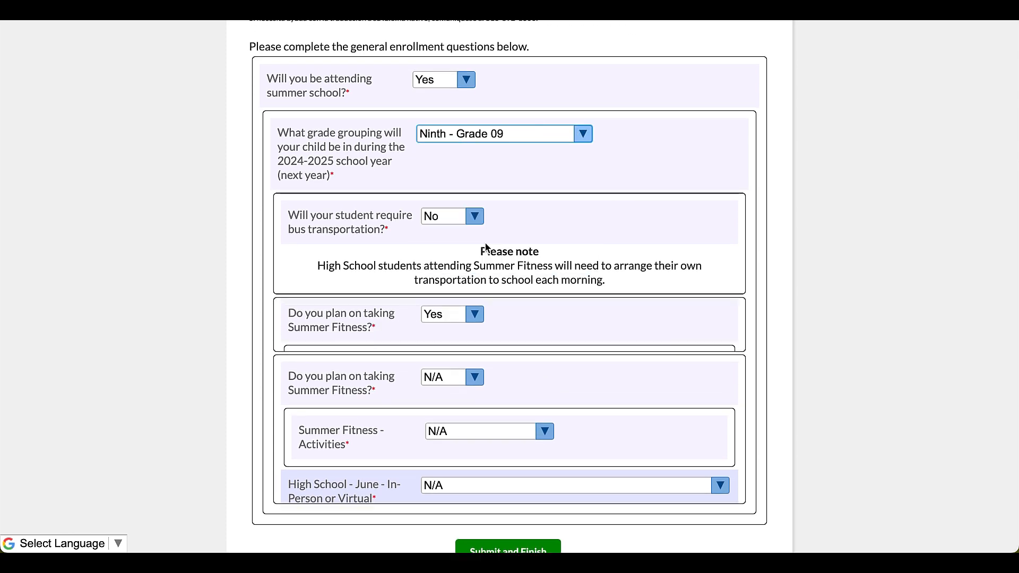
# - Reset the second July course, July course and June in-person course answers to N/A
pyautogui.scroll(-3)
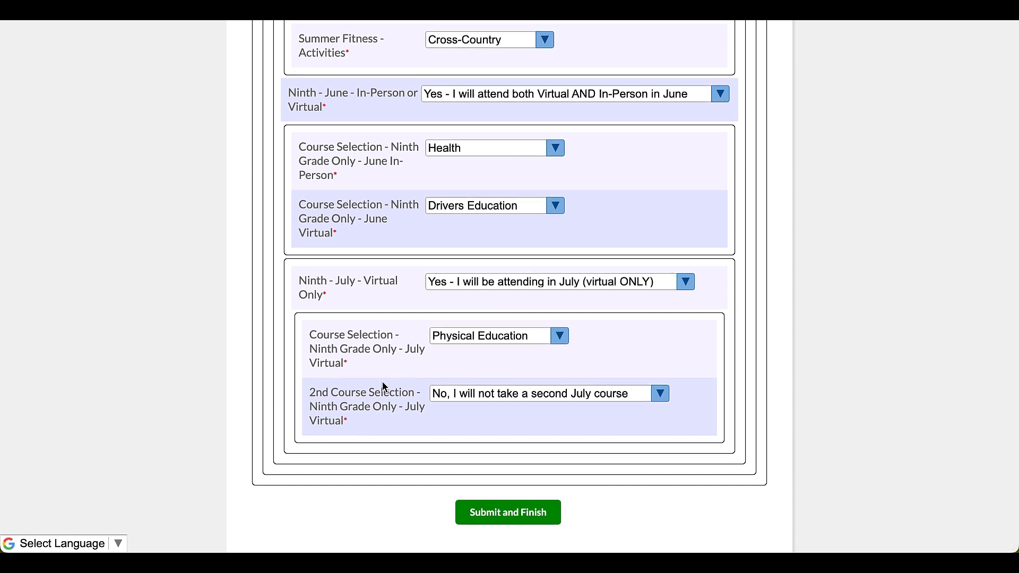
pyautogui.moveTo(558, 402)
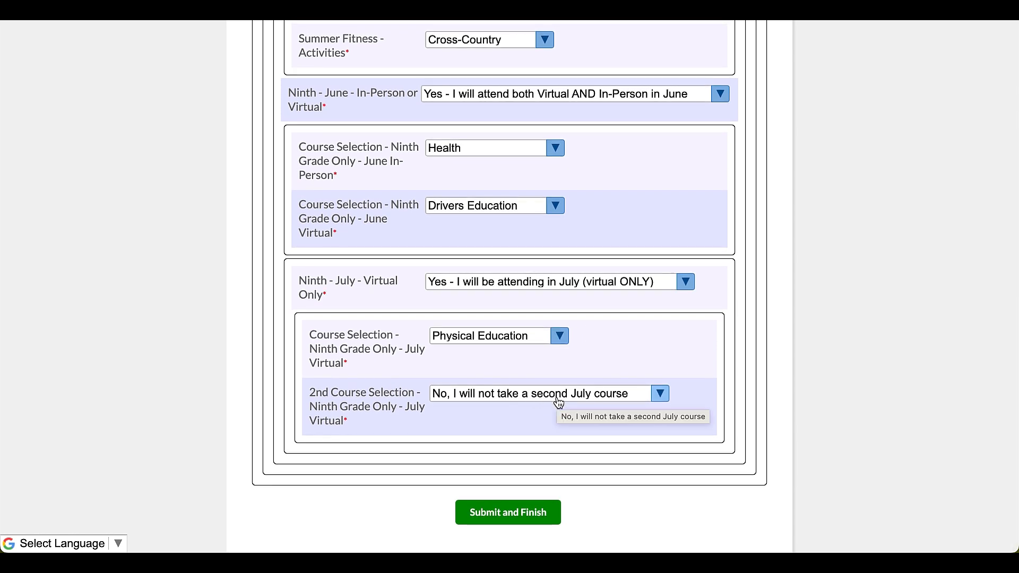
pyautogui.click(547, 394)
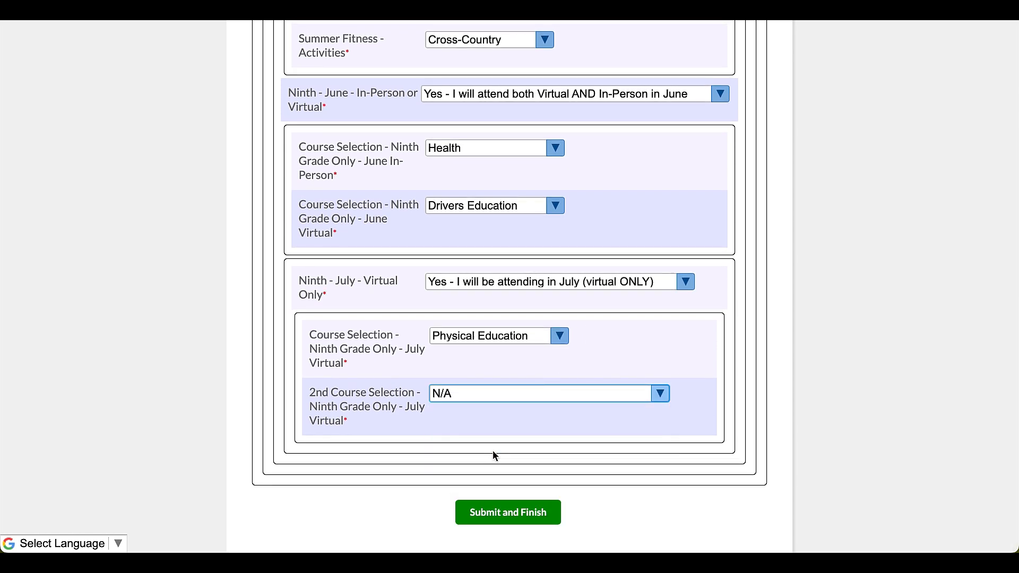
pyautogui.click(498, 336)
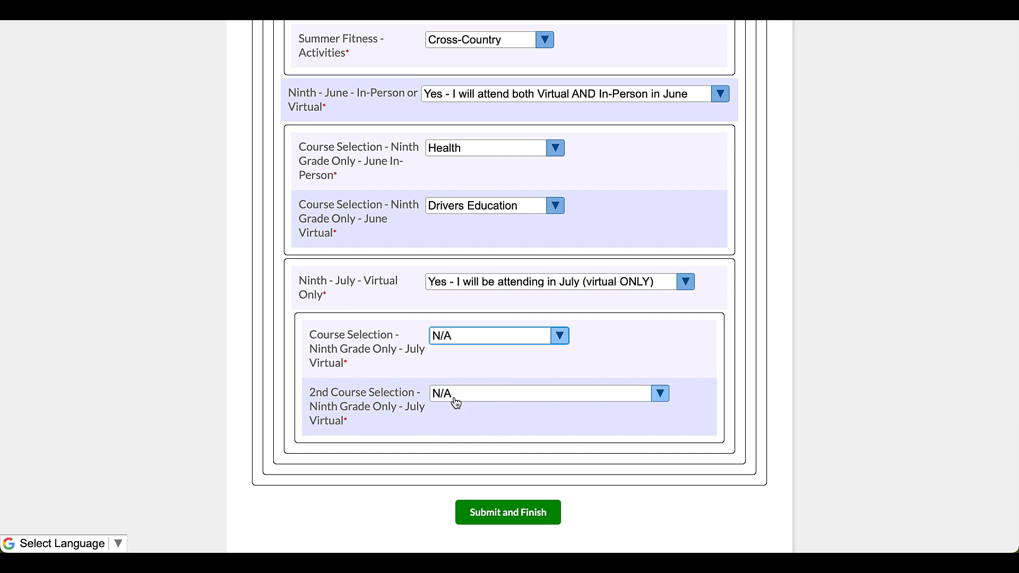
pyautogui.scroll(3)
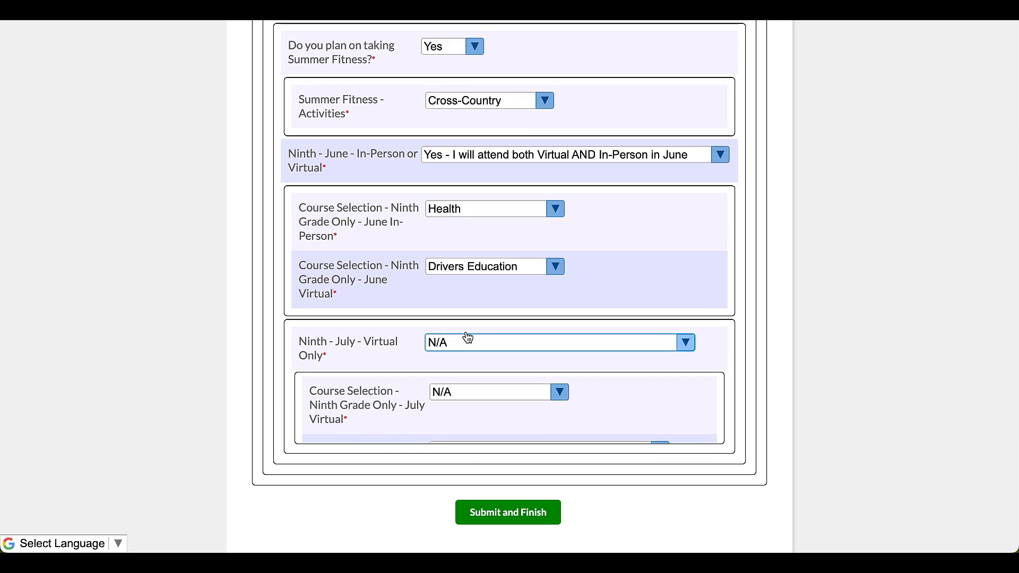
pyautogui.scroll(3)
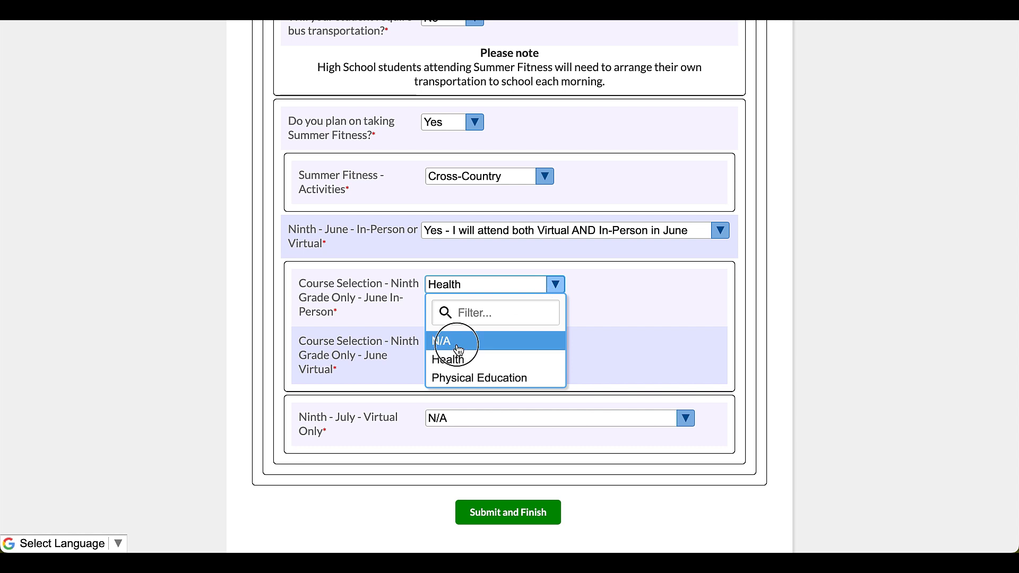
pyautogui.click(441, 340)
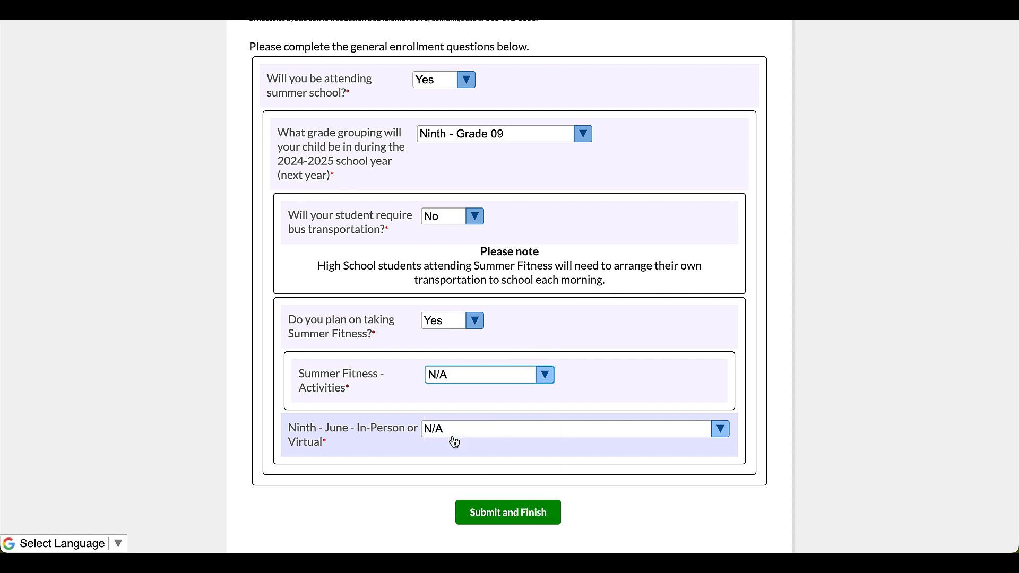
# - Set Summer Fitness to N/A, grade grouping to High - Grades 10-12, and bus transportation to No
pyautogui.click(451, 319)
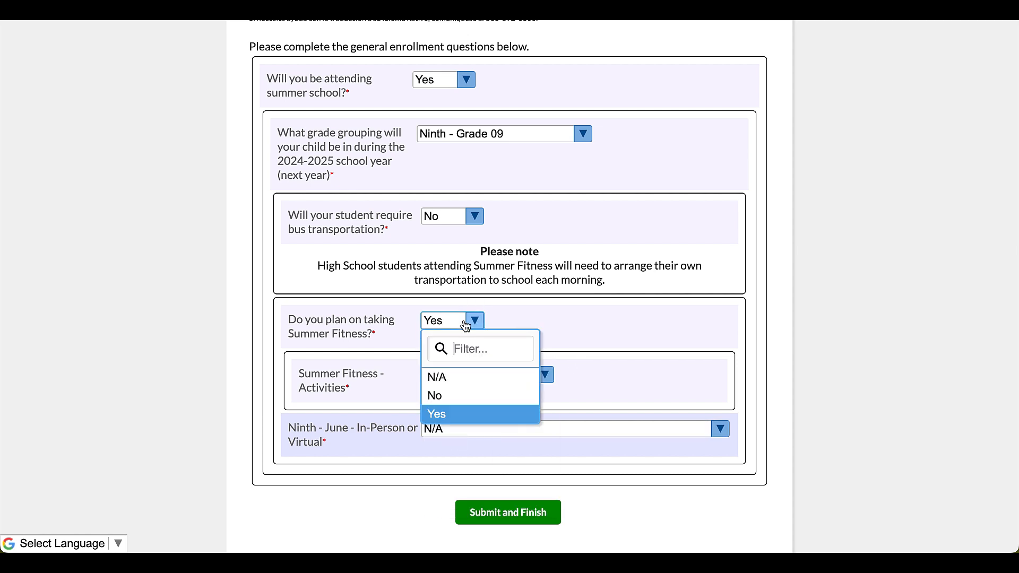
pyautogui.click(436, 377)
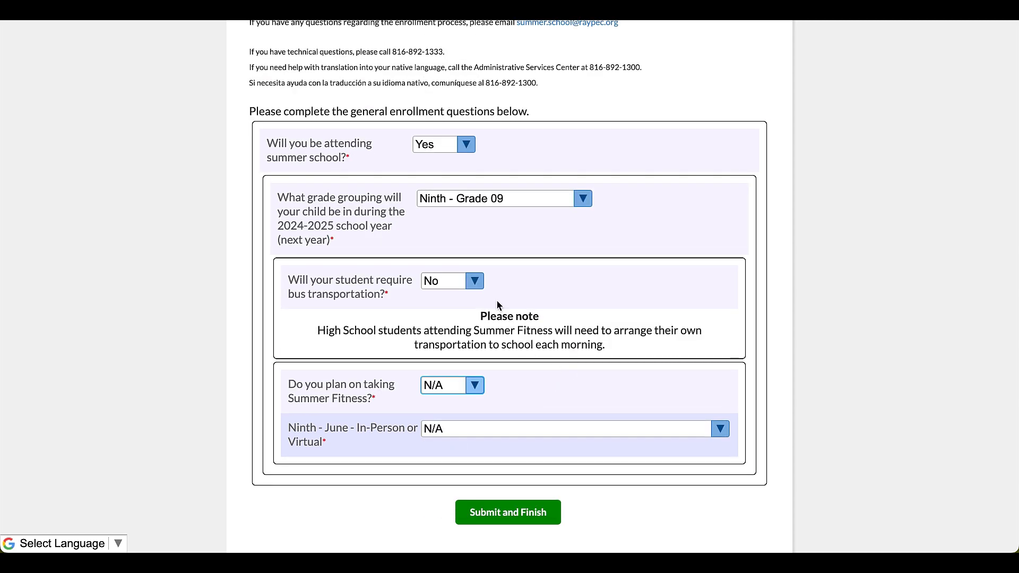
pyautogui.click(475, 280)
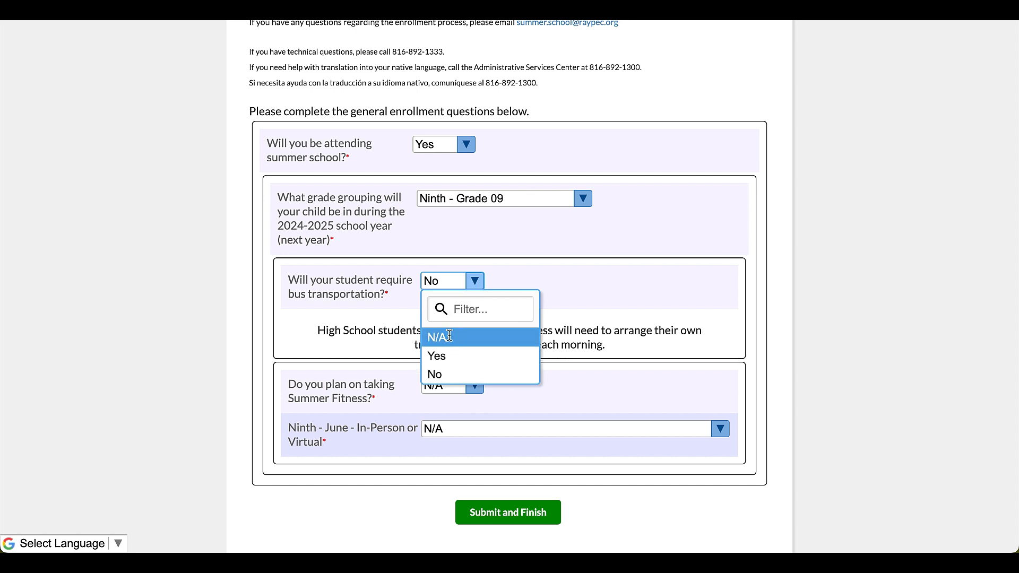
pyautogui.click(582, 198)
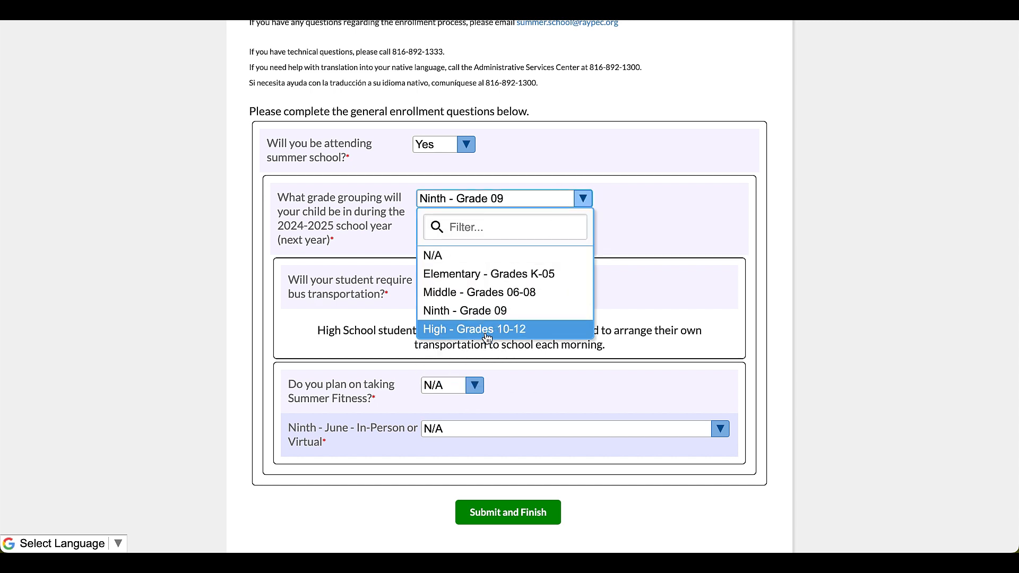
pyautogui.click(474, 329)
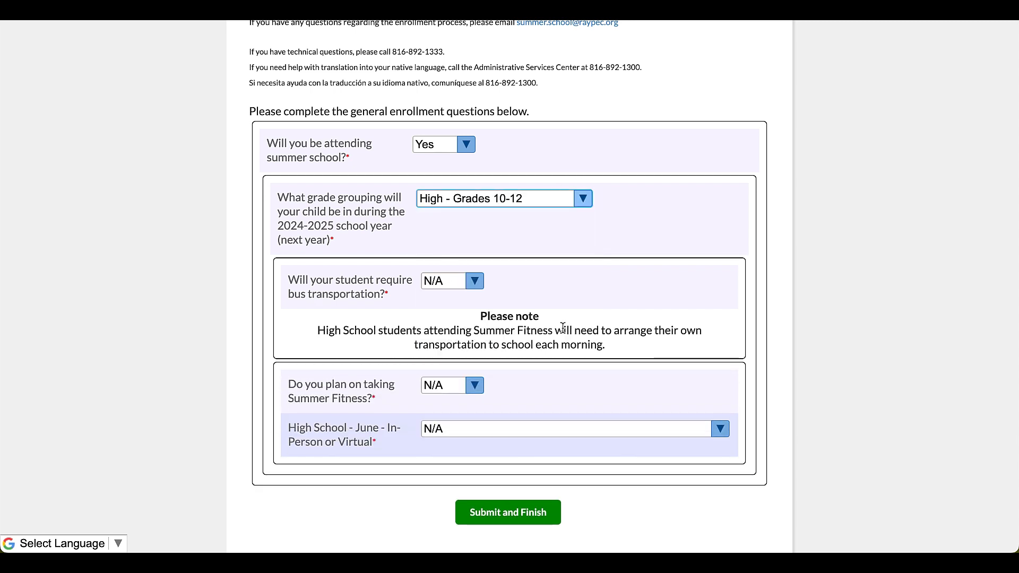
pyautogui.moveTo(463, 313)
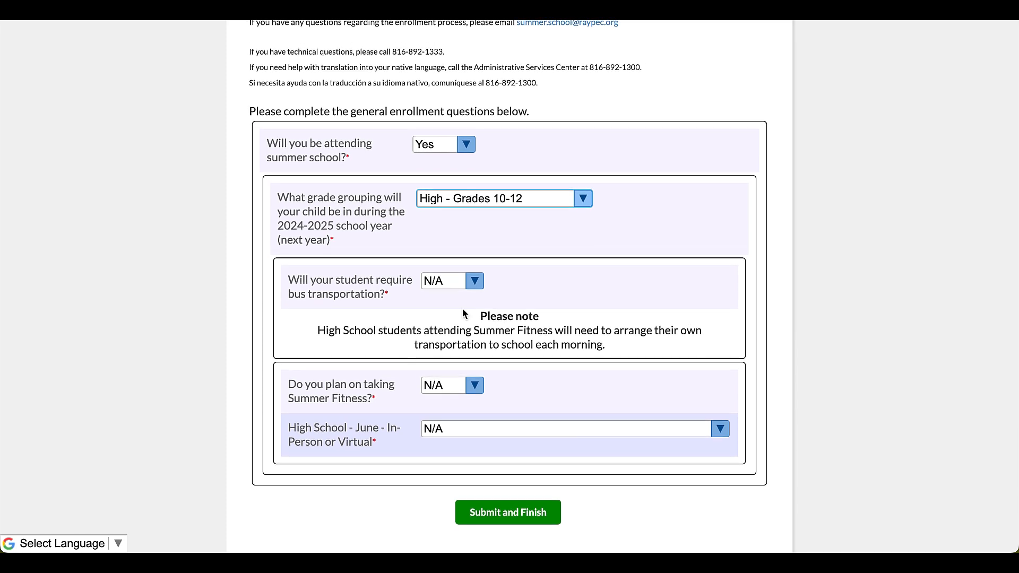
pyautogui.click(452, 281)
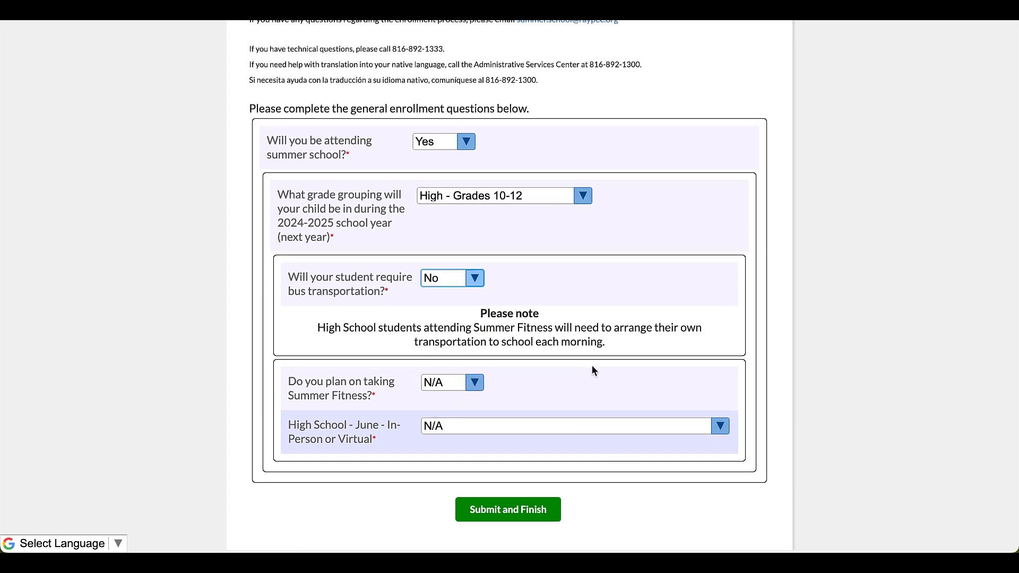
# - Attend both June formats, with English 1 as primary and Algebra 1 as alternate in-person course
pyautogui.click(451, 382)
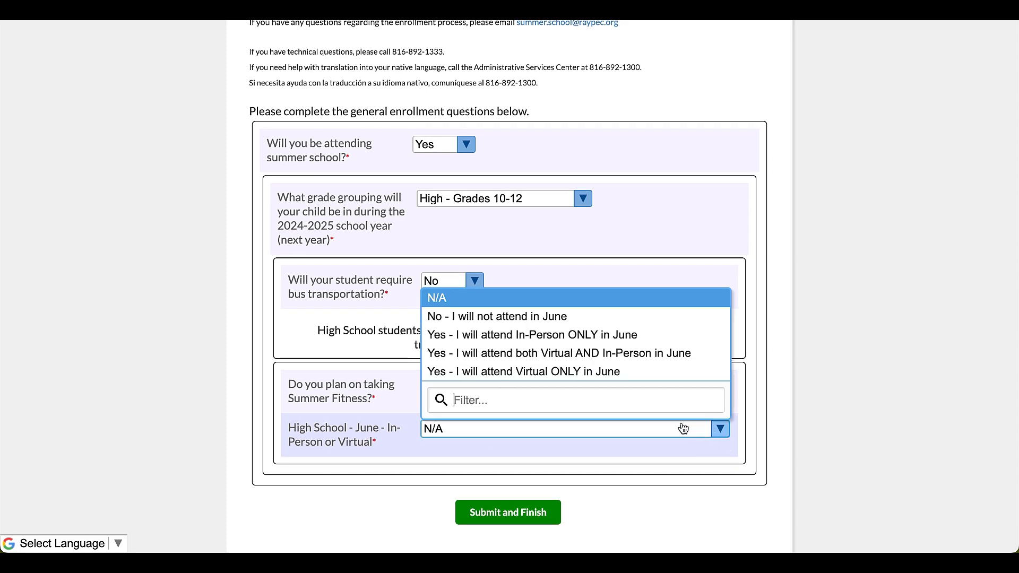
pyautogui.click(556, 352)
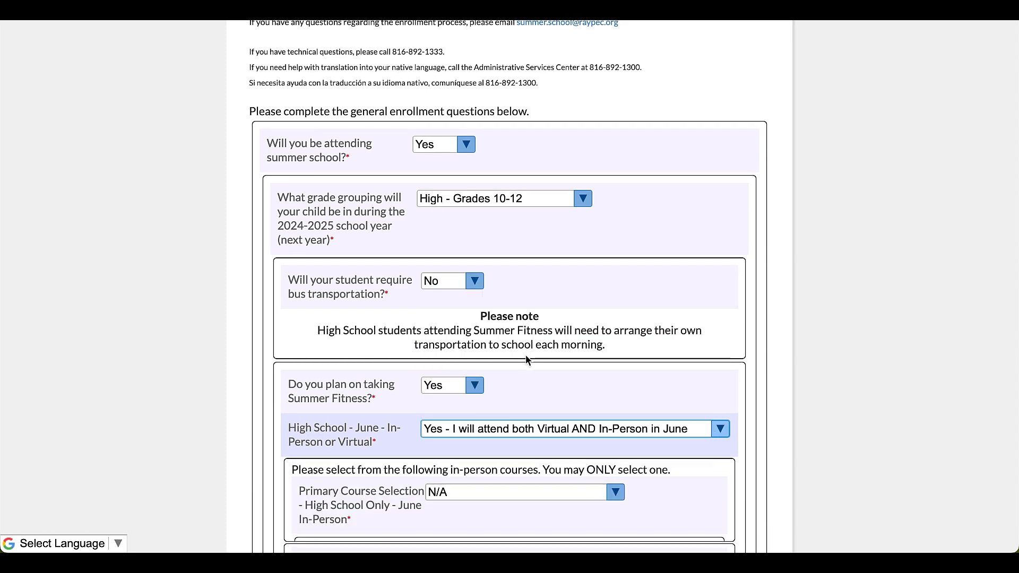
pyautogui.scroll(-3)
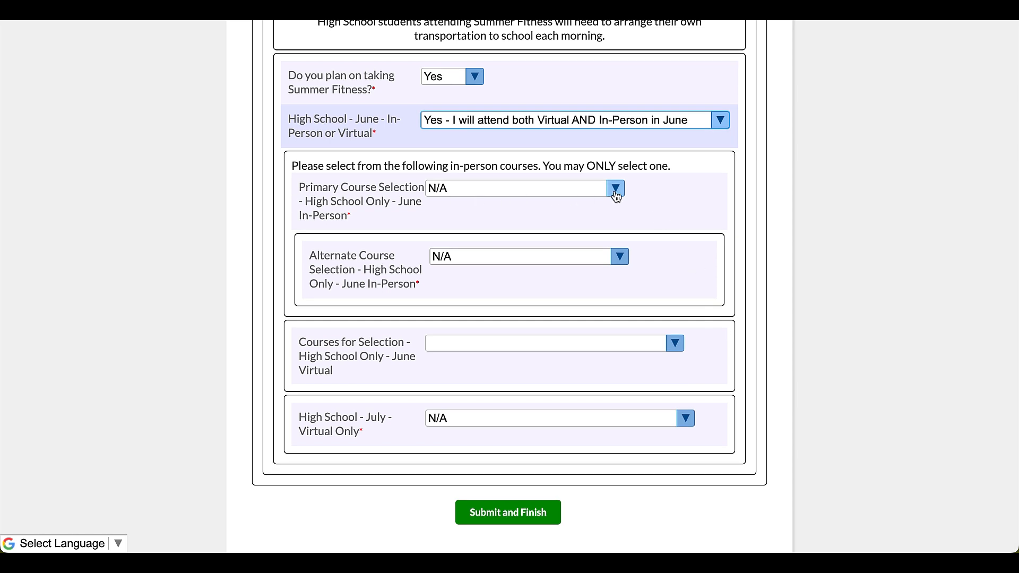
pyautogui.click(615, 188)
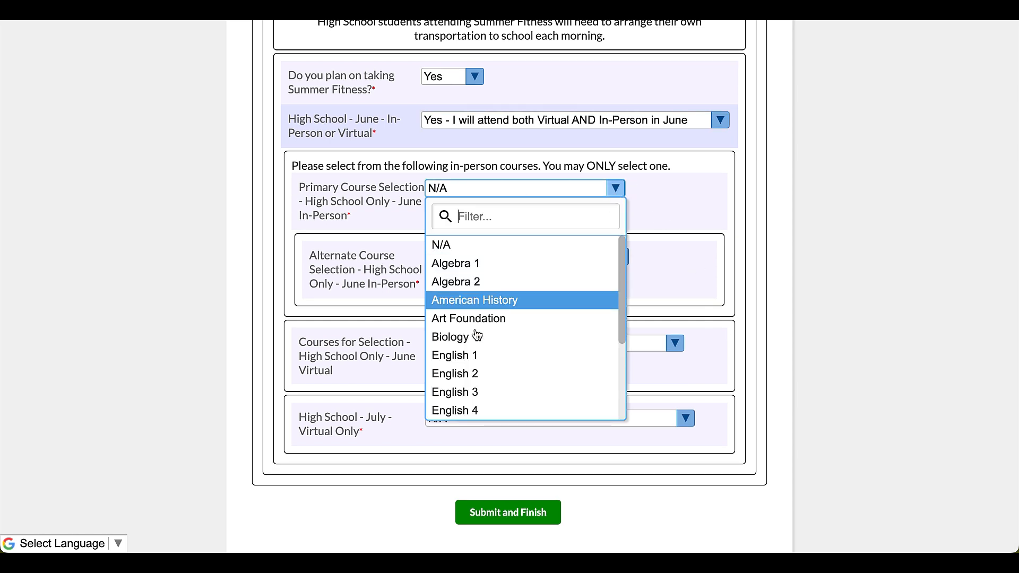
pyautogui.click(454, 355)
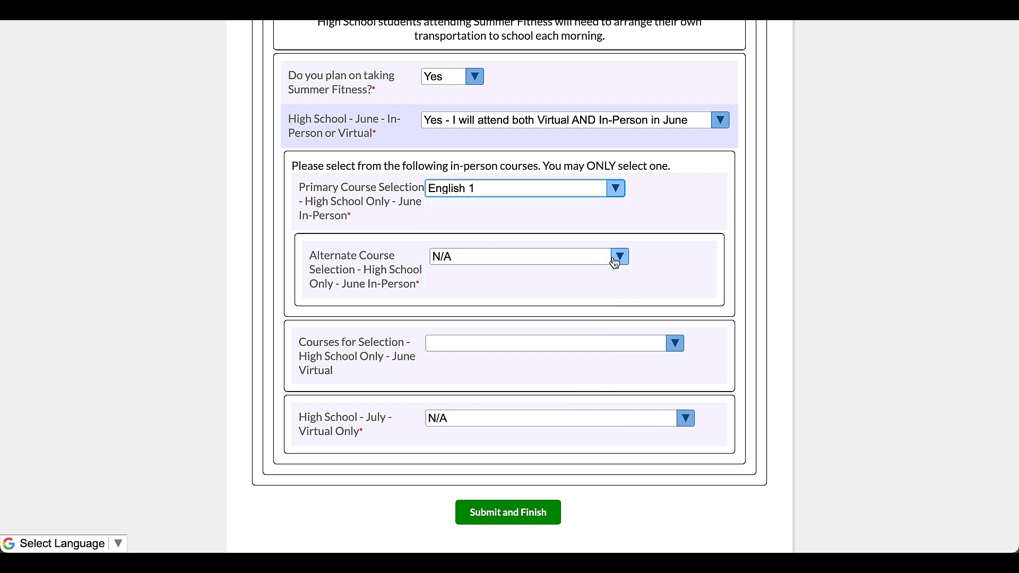
pyautogui.click(617, 256)
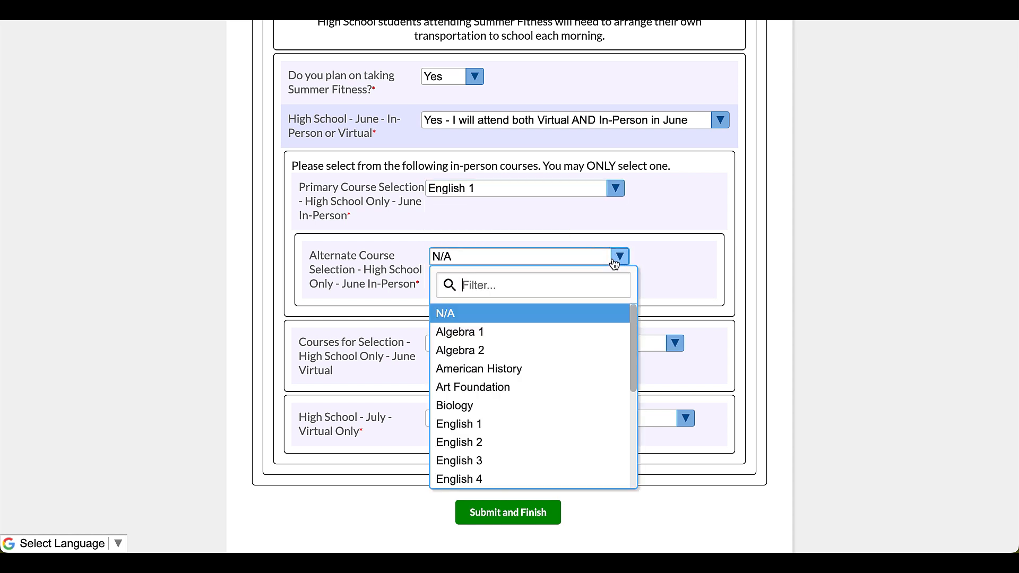
pyautogui.moveTo(505, 430)
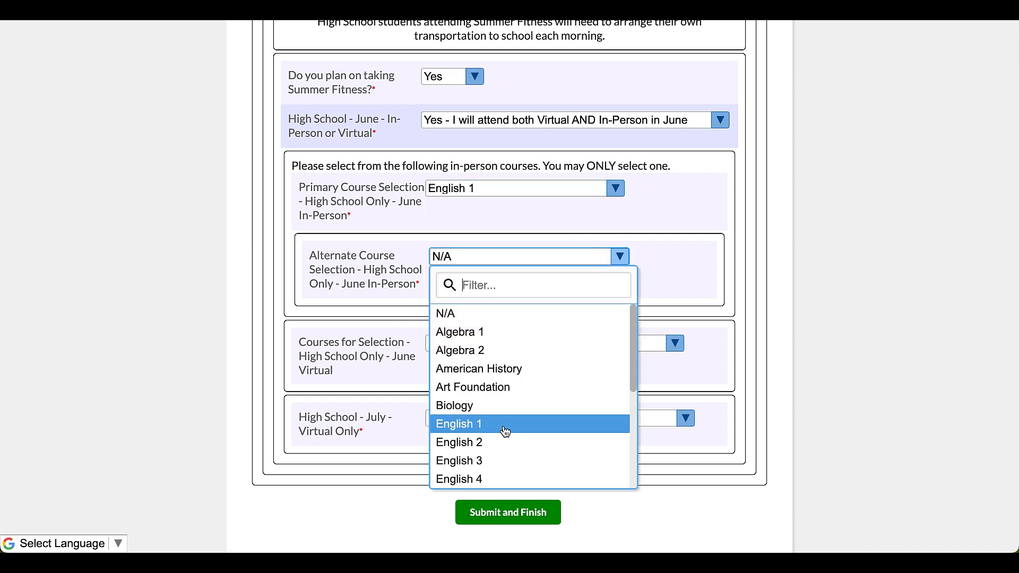
pyautogui.moveTo(495, 414)
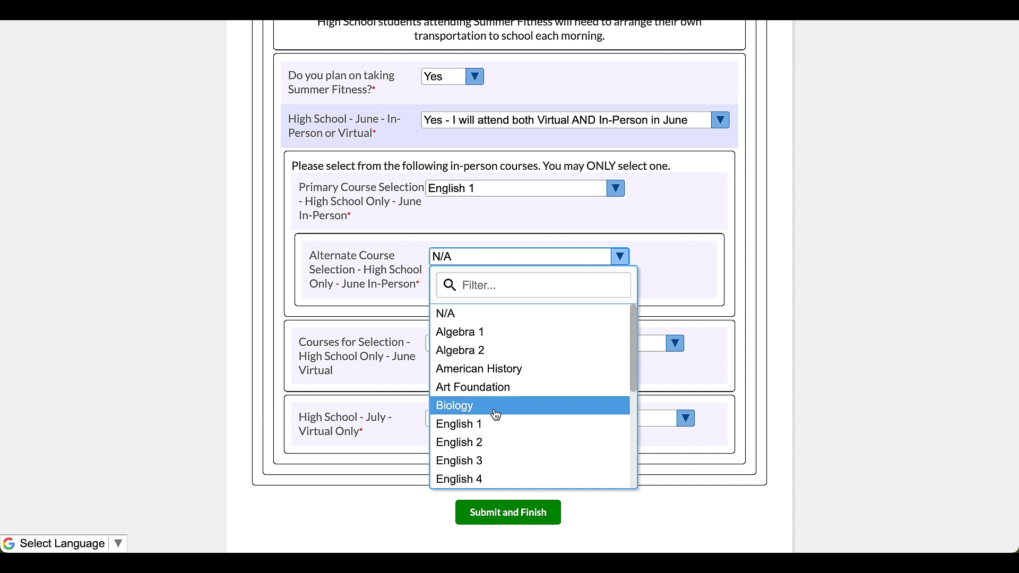
pyautogui.moveTo(480, 428)
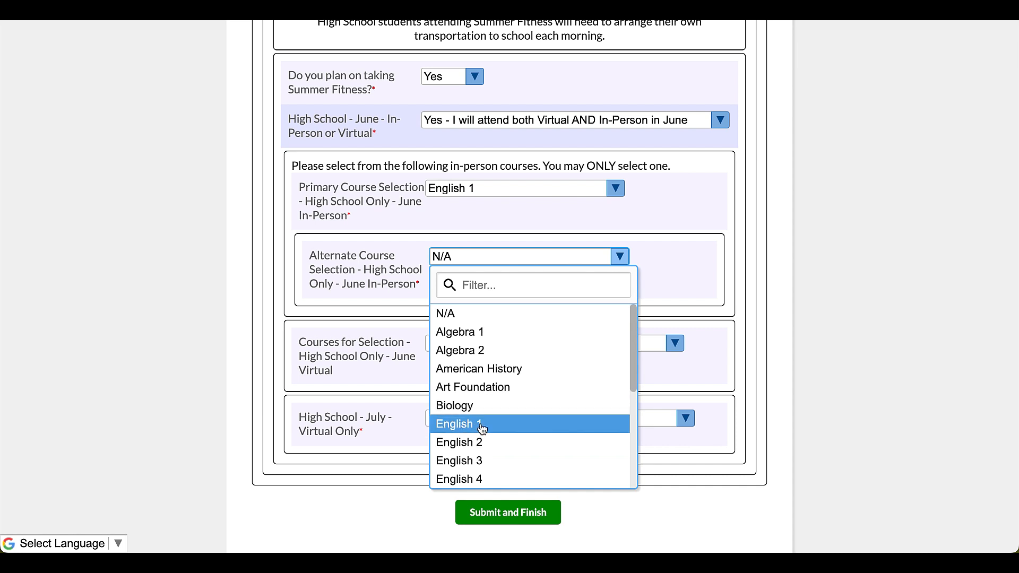
pyautogui.moveTo(469, 404)
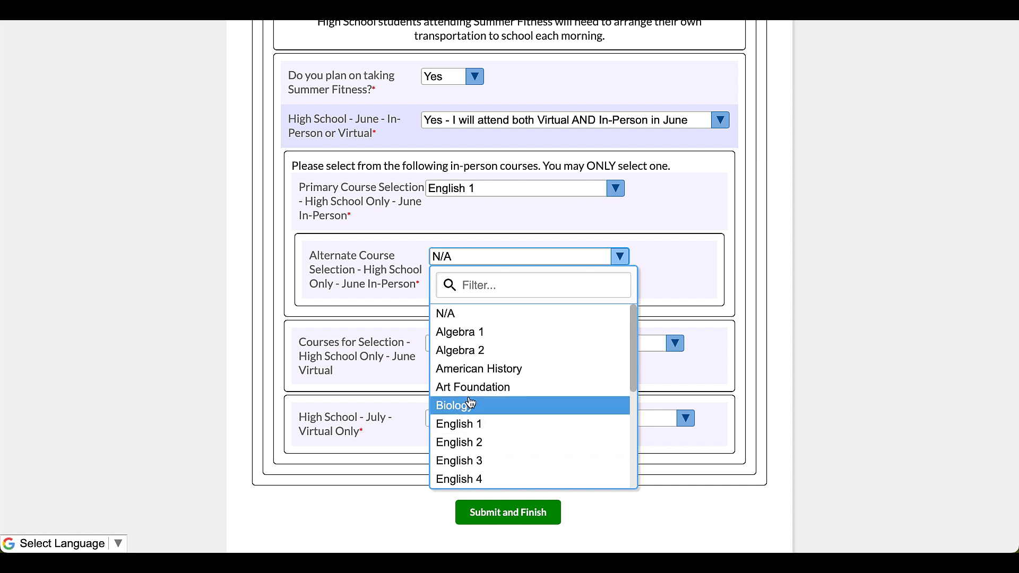
pyautogui.moveTo(459, 331)
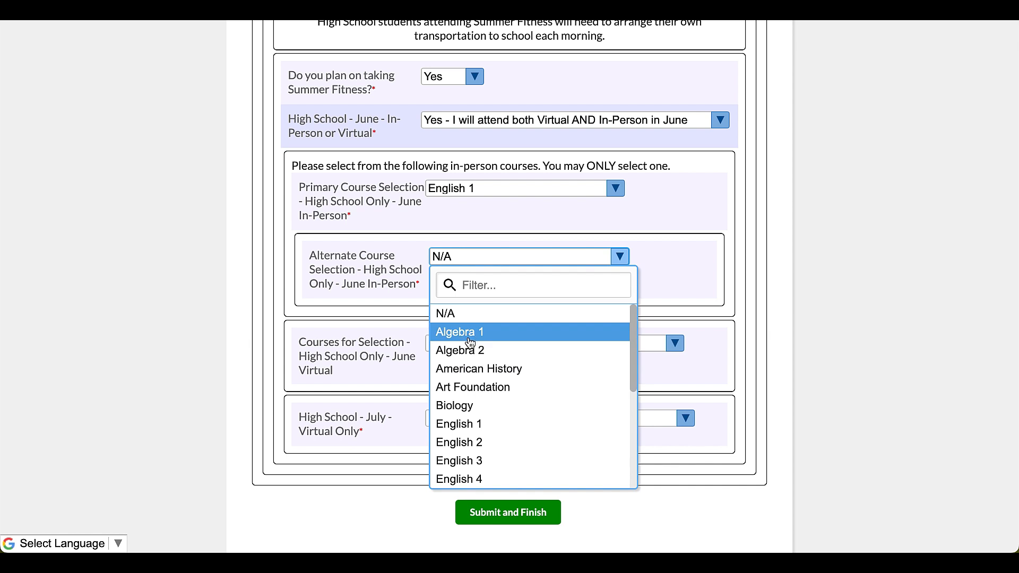
pyautogui.click(459, 332)
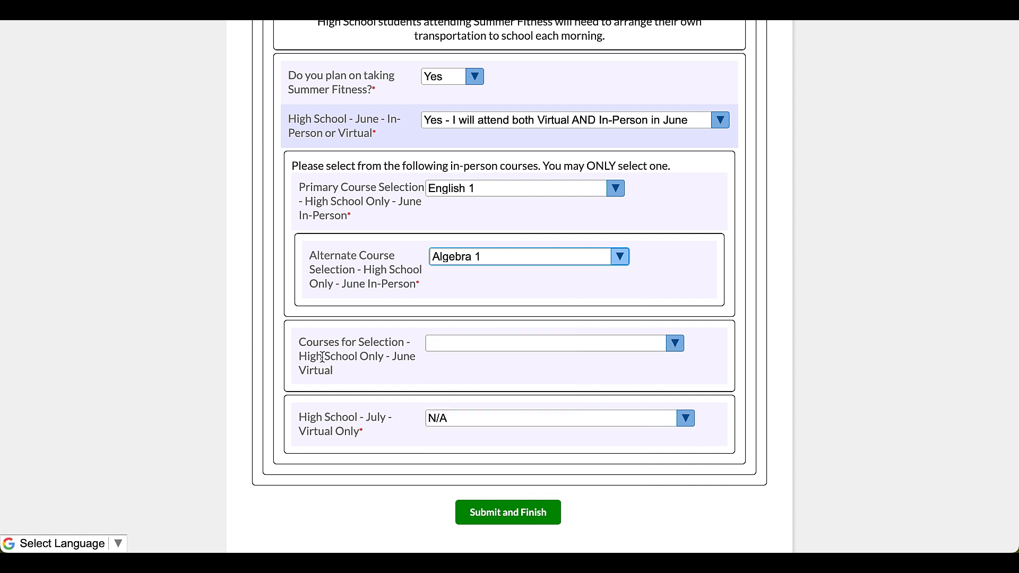
pyautogui.moveTo(405, 371)
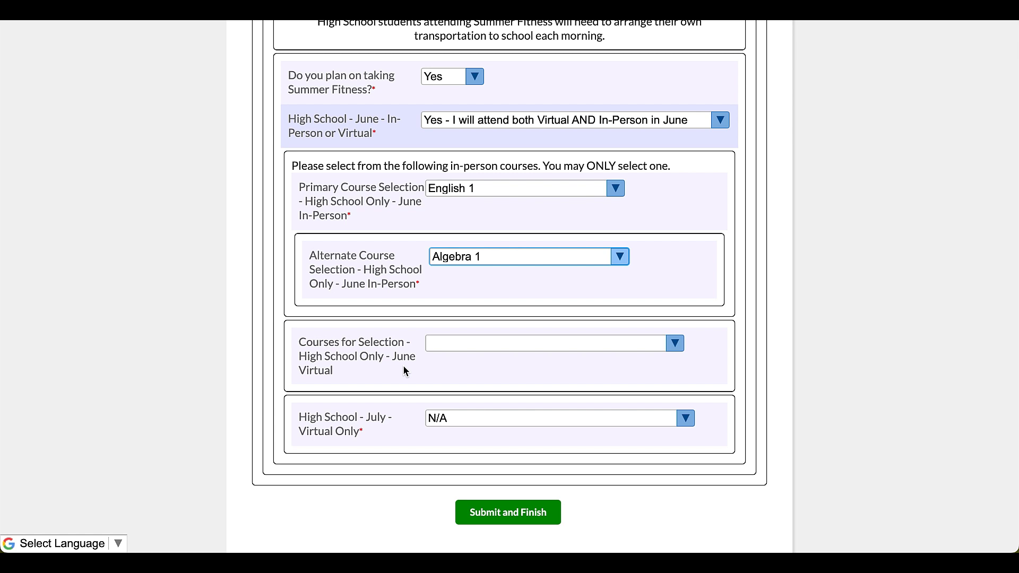
# - Check Introductory Biology in the virtual June course list
pyautogui.click(676, 343)
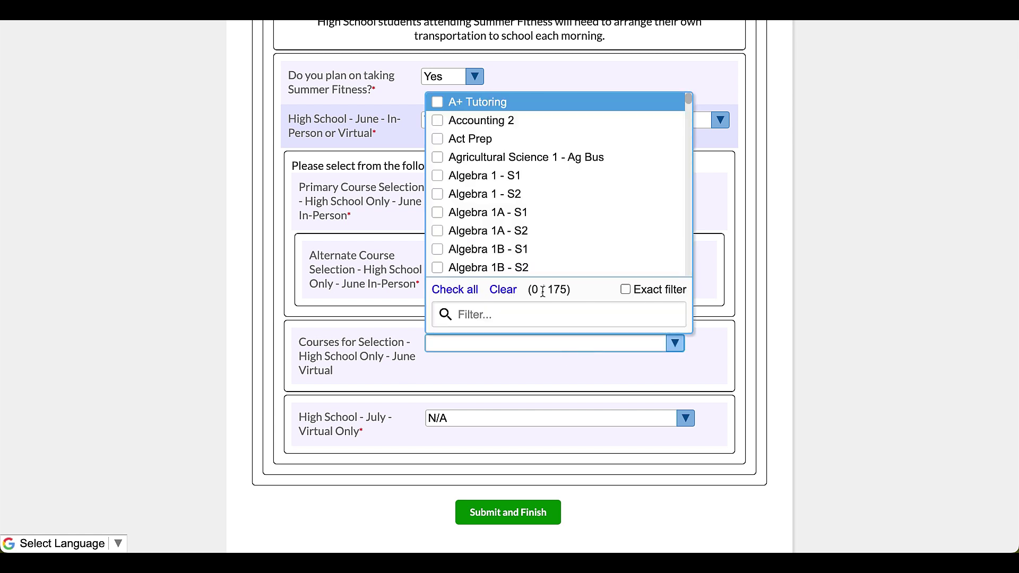
pyautogui.scroll(-3)
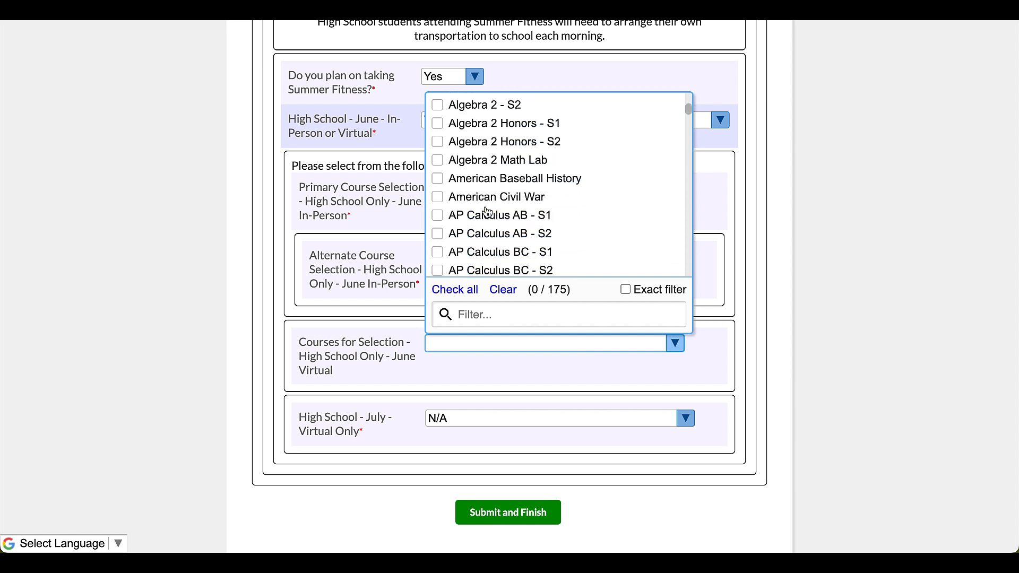
pyautogui.scroll(-3)
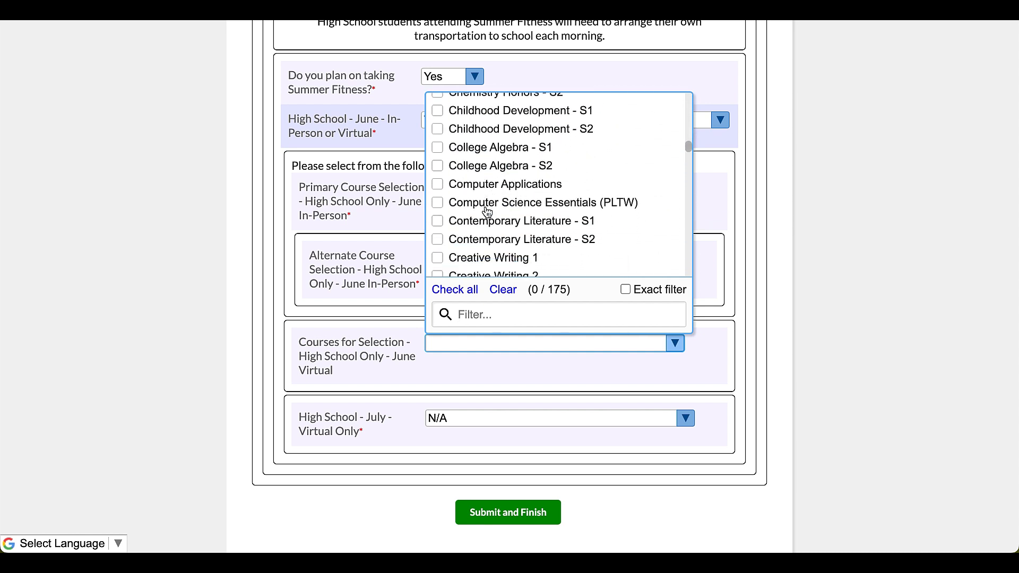
pyautogui.scroll(-3)
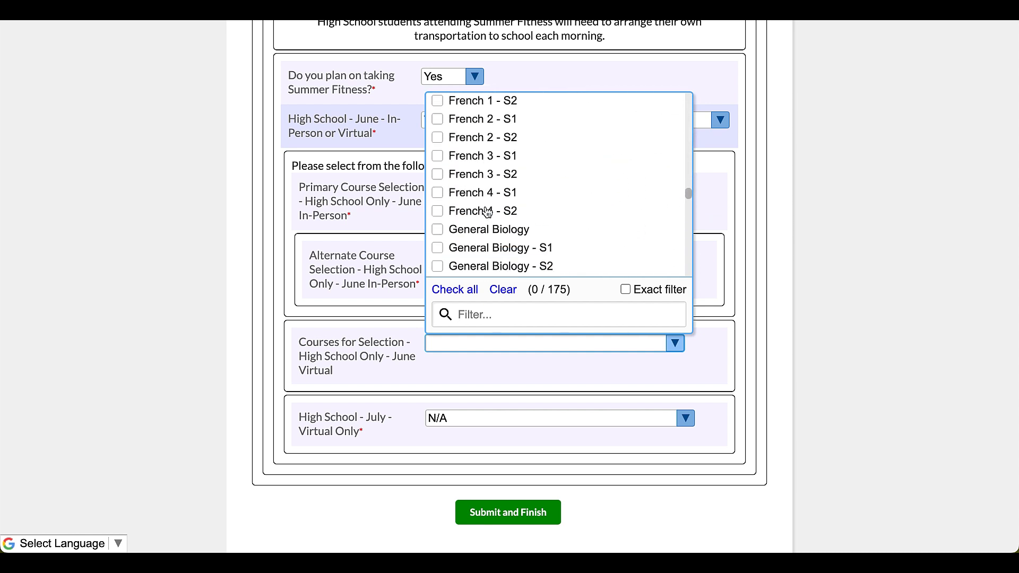
pyautogui.scroll(-3)
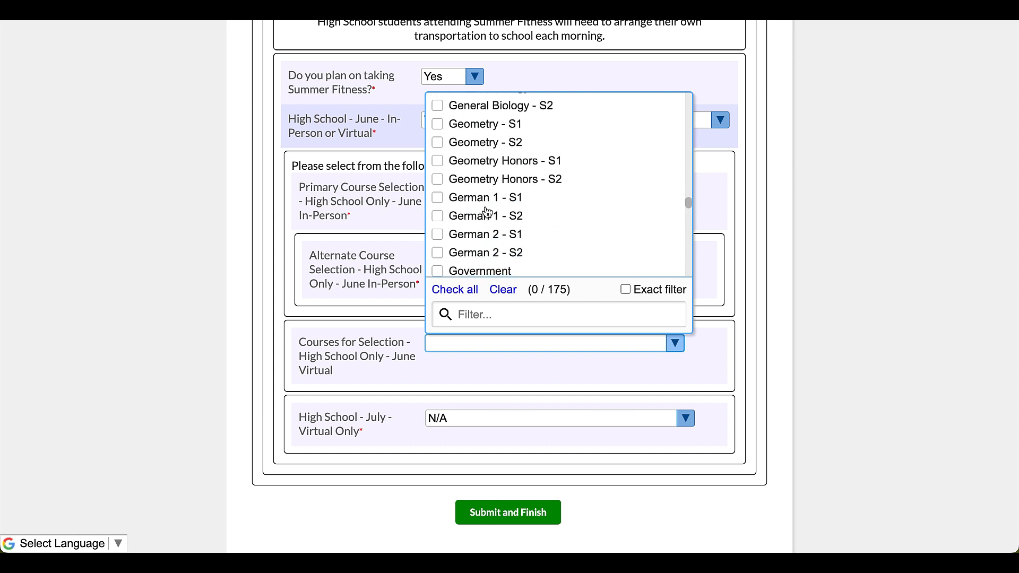
pyautogui.scroll(-3)
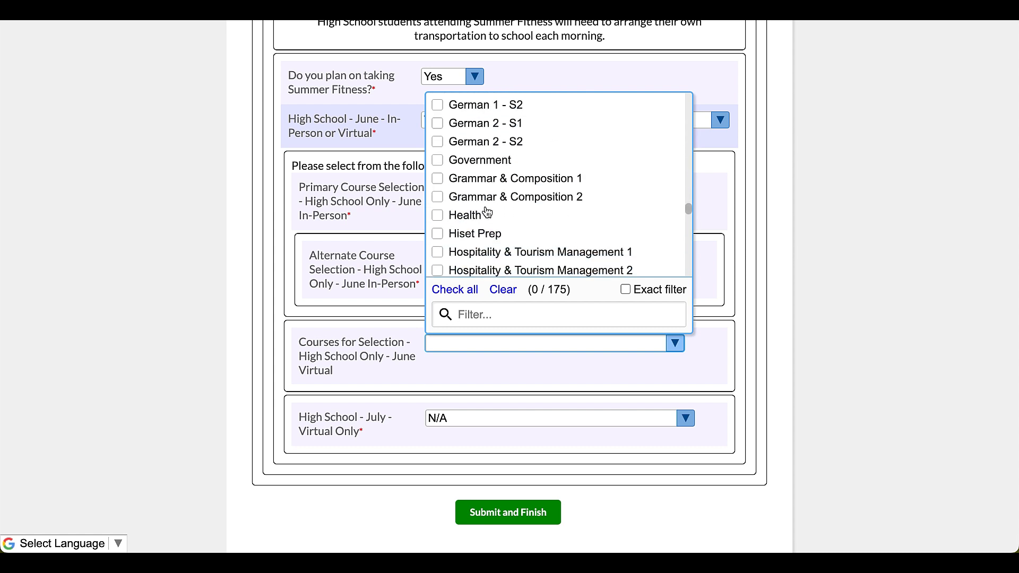
pyautogui.scroll(-3)
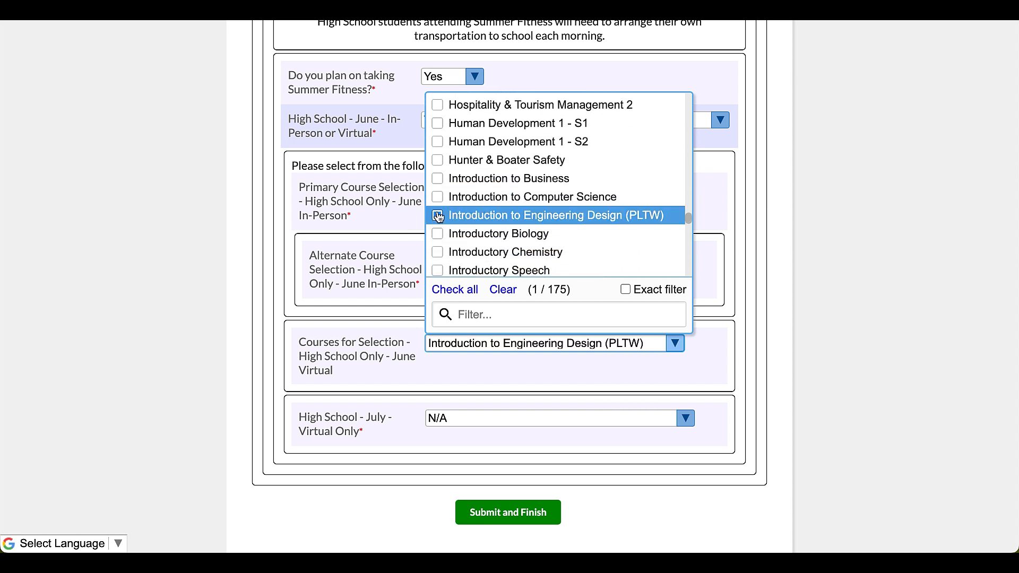
pyautogui.click(437, 215)
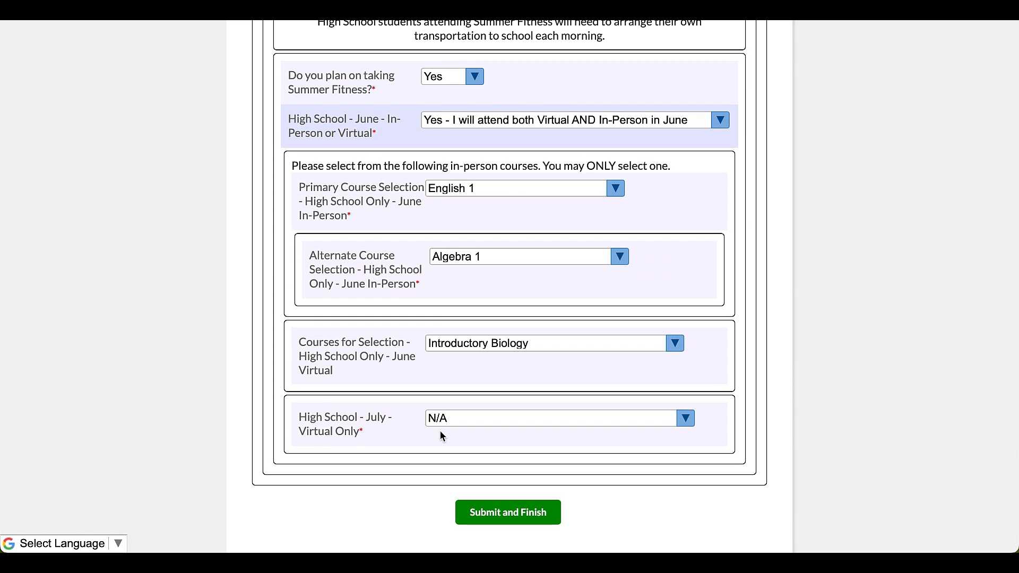
# - Set the High School July virtual-only attendance answer to N/A, resetting the course picks
pyautogui.click(684, 417)
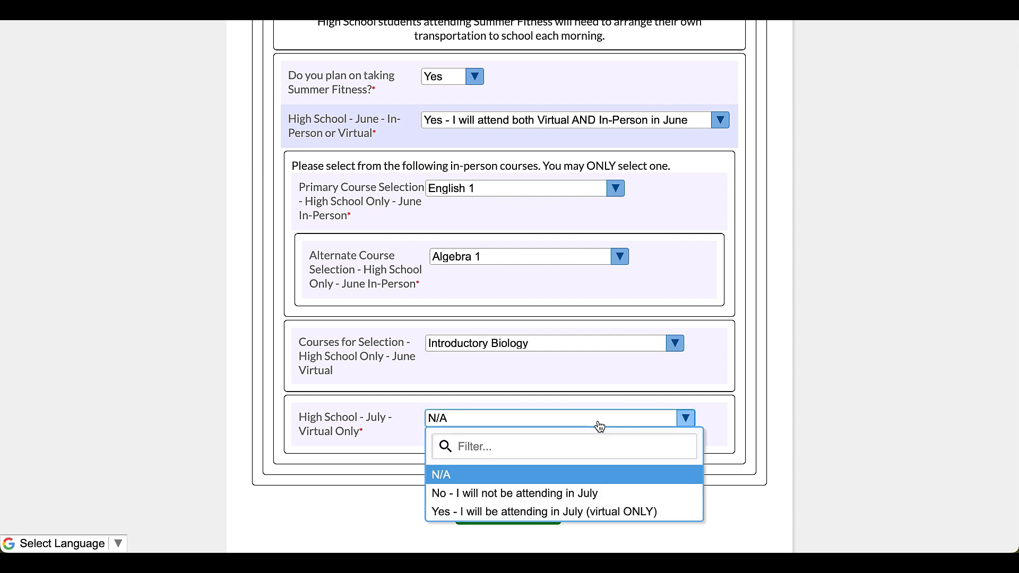
pyautogui.click(513, 493)
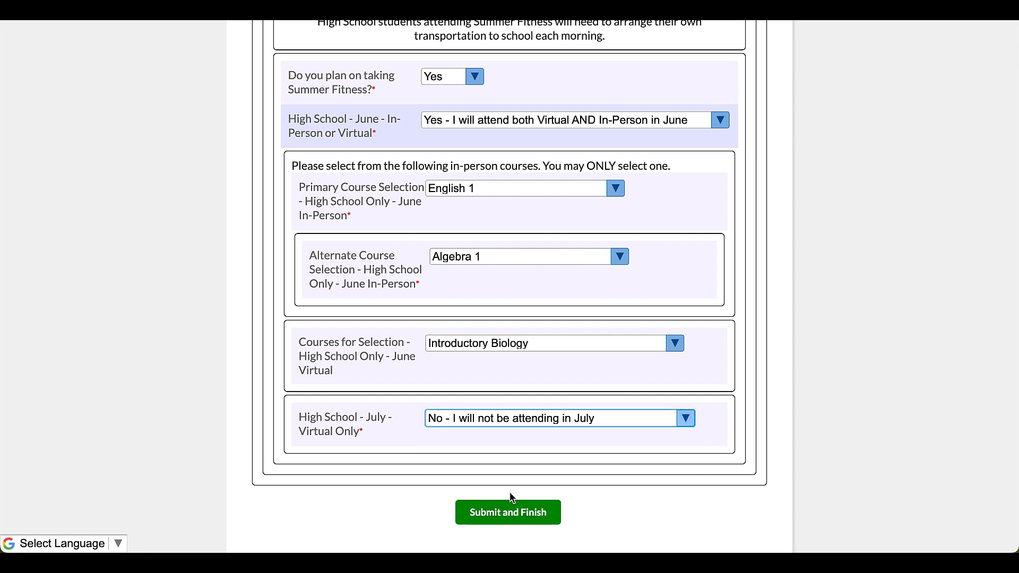
pyautogui.moveTo(536, 394)
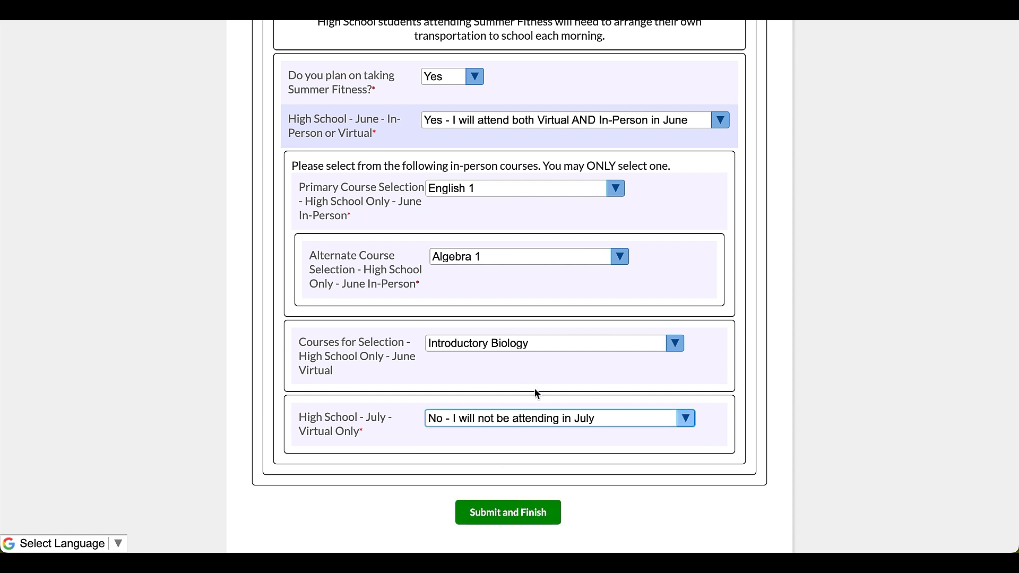
pyautogui.moveTo(586, 395)
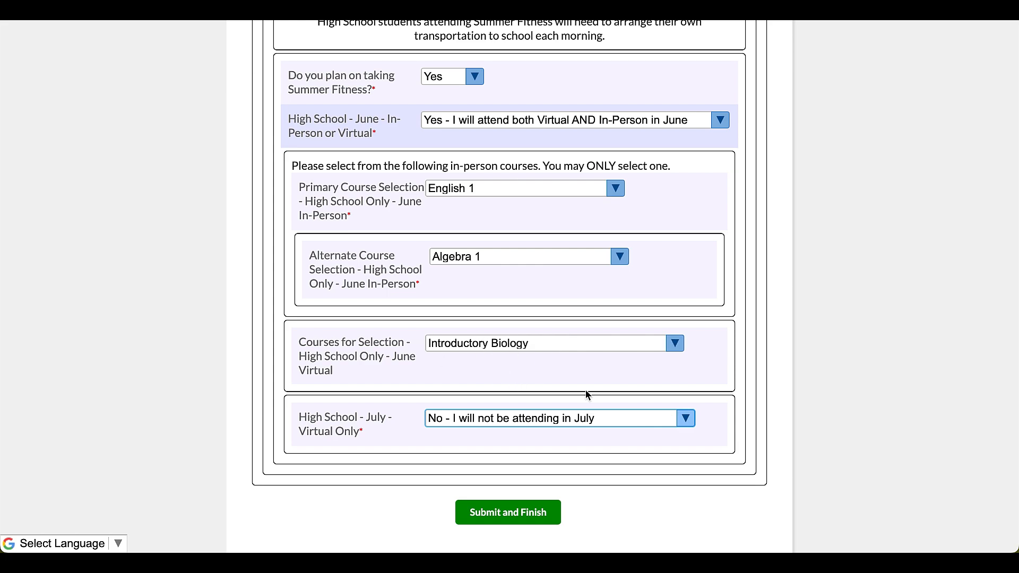
pyautogui.scroll(3)
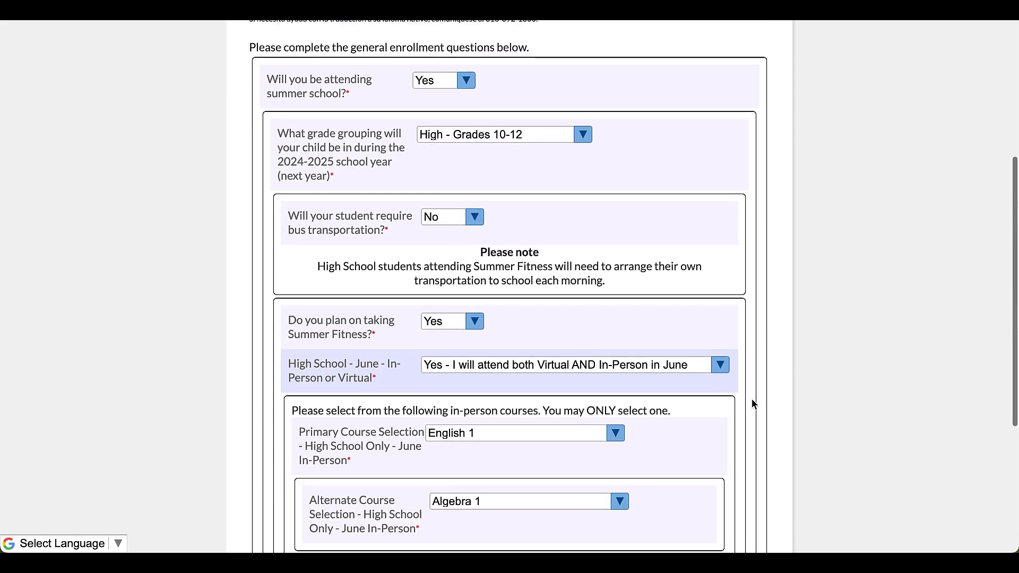
pyautogui.scroll(-3)
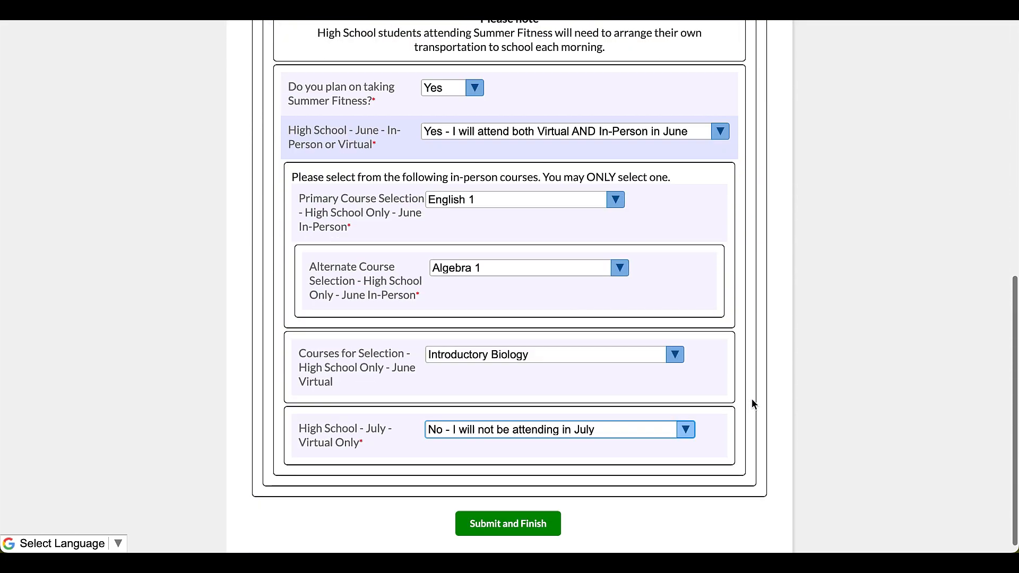
pyautogui.scroll(-3)
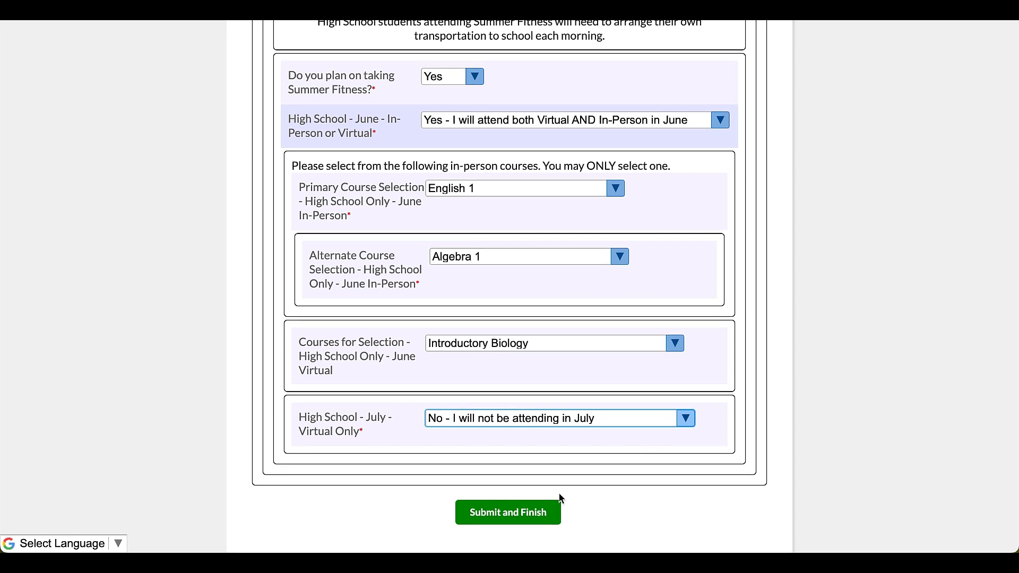
pyautogui.moveTo(723, 224)
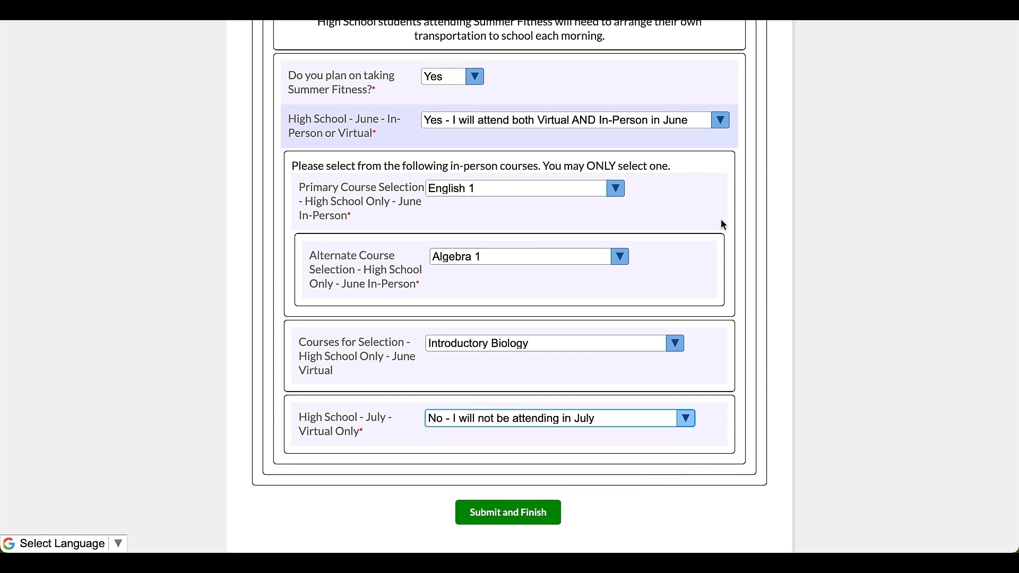
pyautogui.click(684, 418)
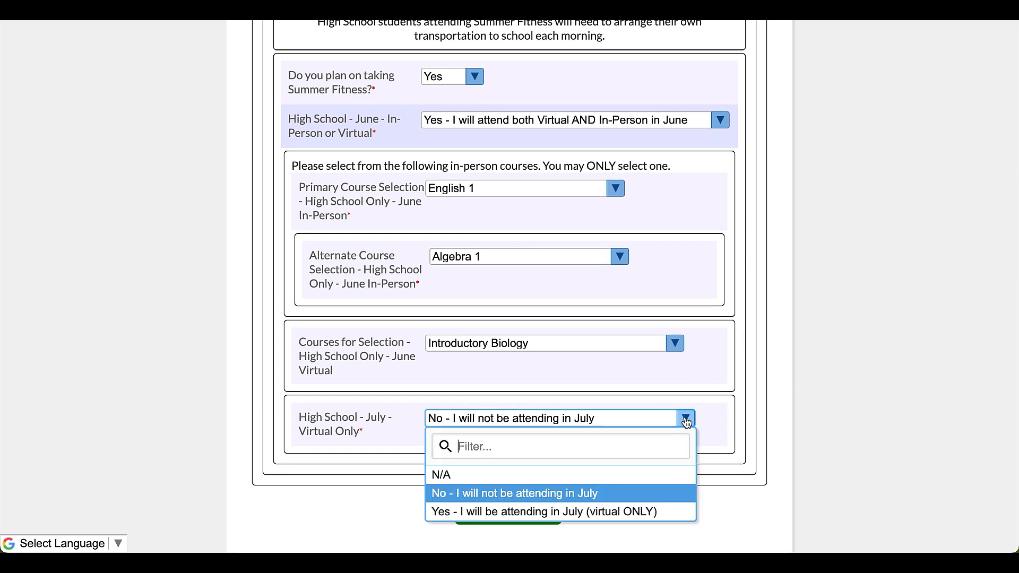
pyautogui.click(441, 474)
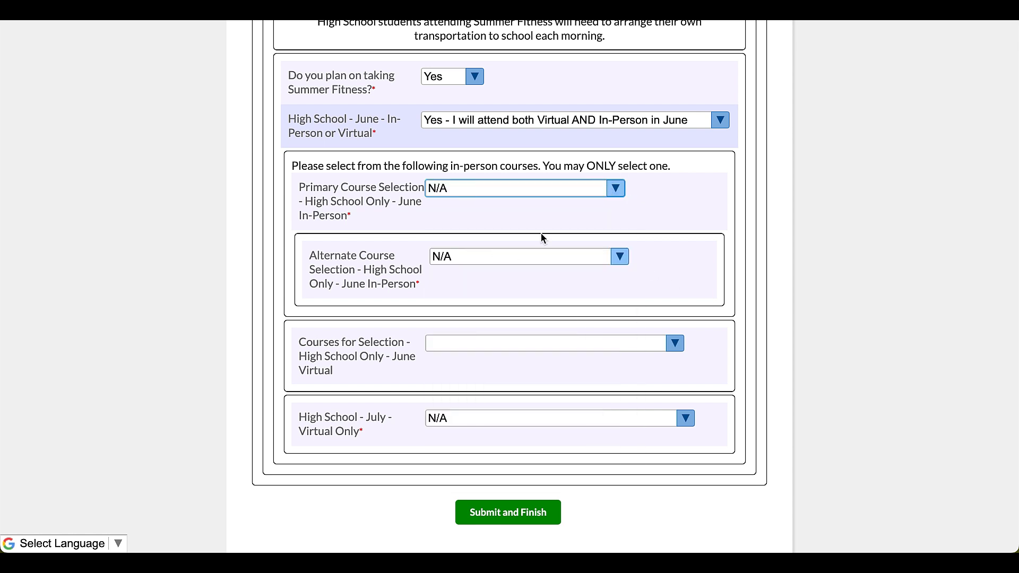
# - Set grade grouping to Middle - Grades 06-08 and answer Yes to Middle June In-Person
pyautogui.scroll(3)
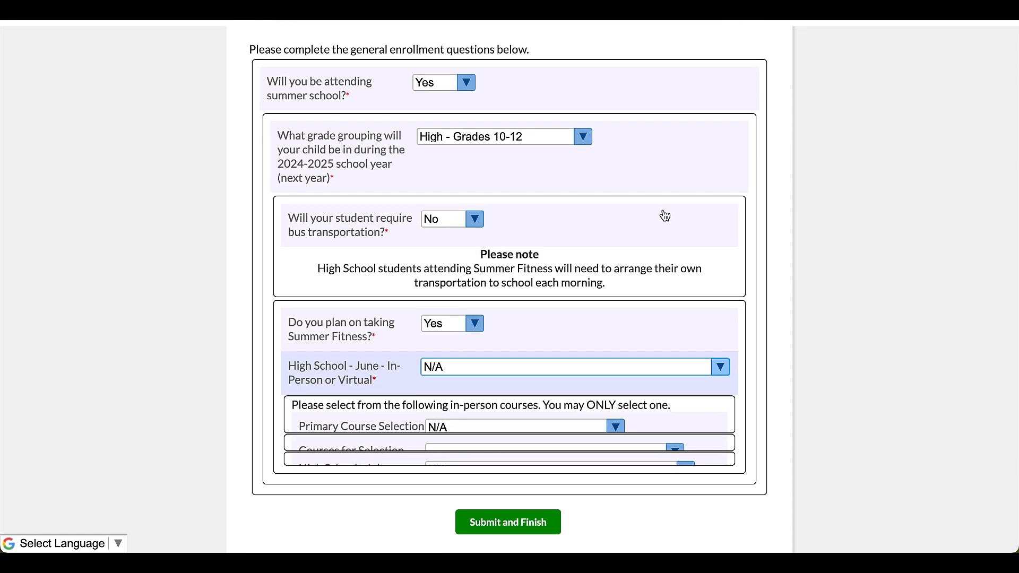
pyautogui.scroll(3)
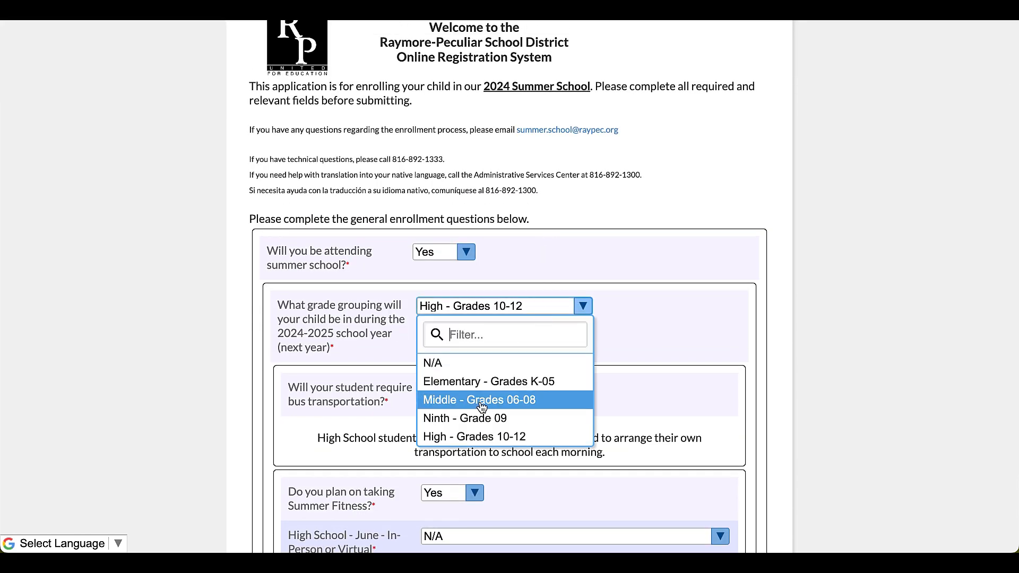
pyautogui.click(479, 400)
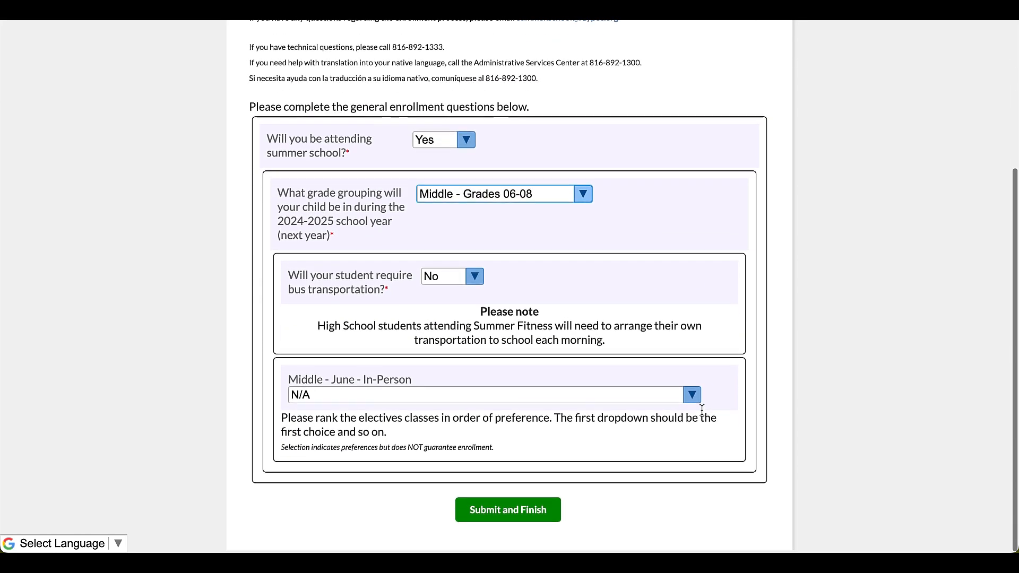
pyautogui.click(451, 276)
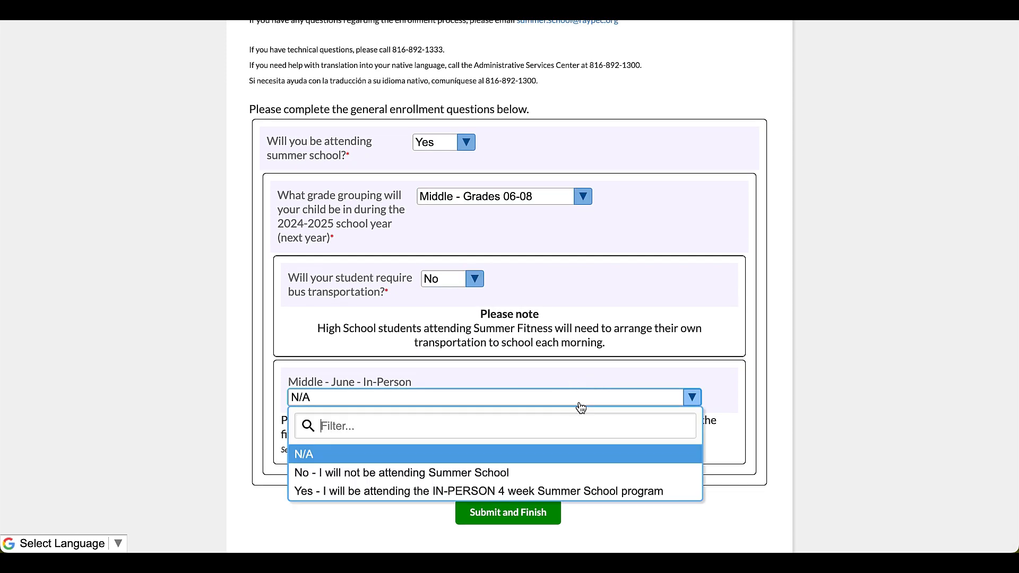
pyautogui.click(482, 491)
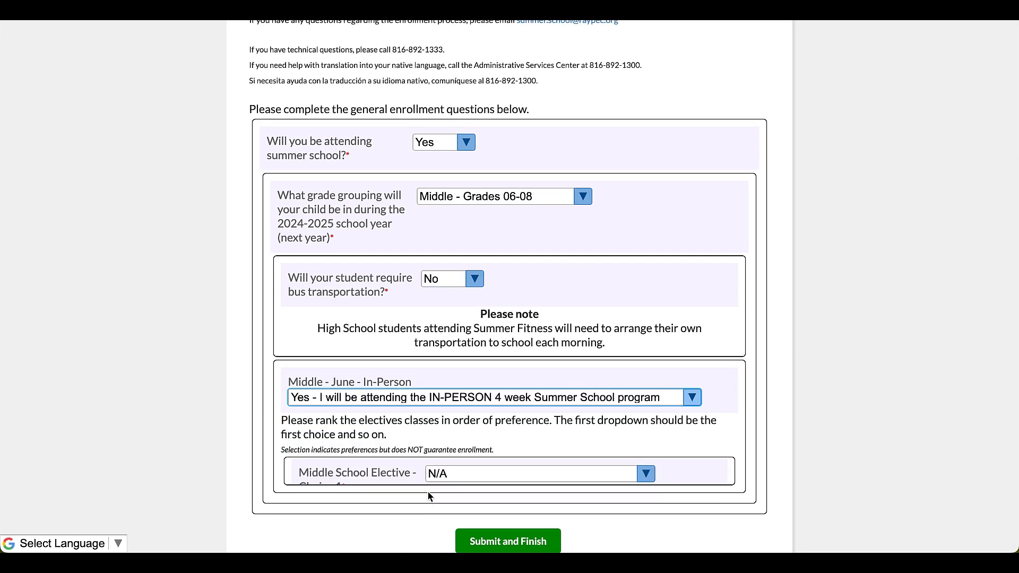
pyautogui.scroll(-3)
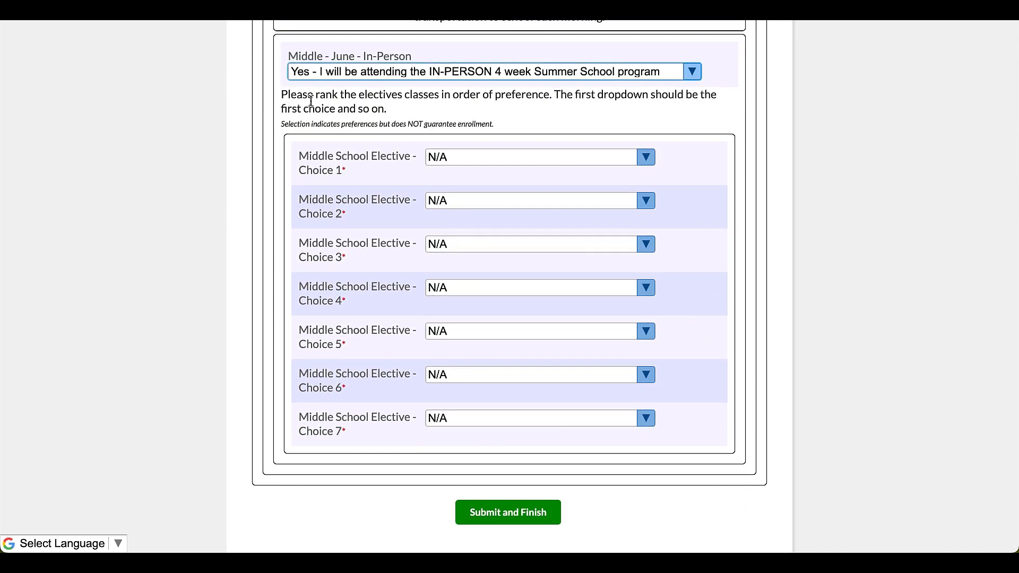
pyautogui.moveTo(493, 99)
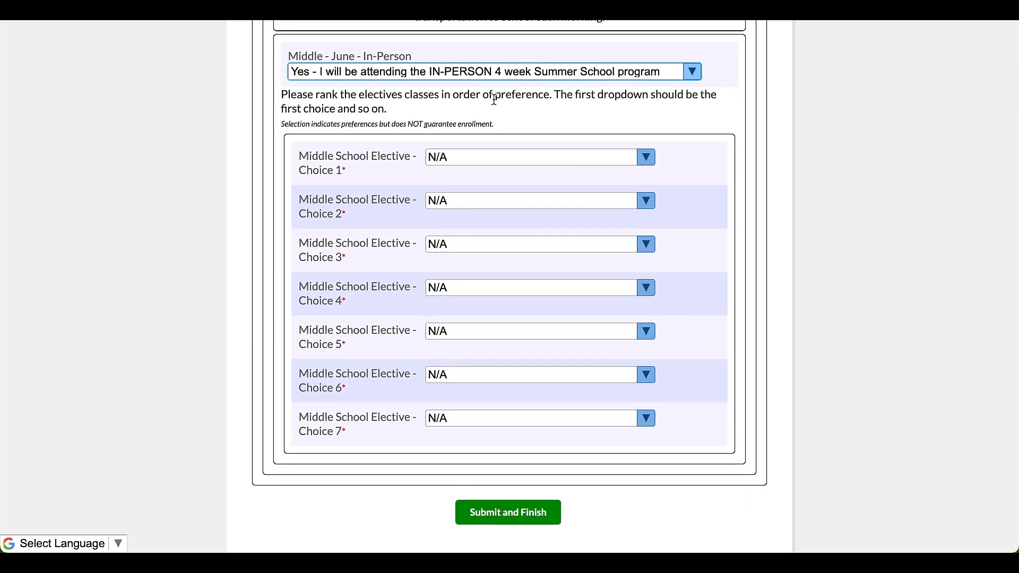
pyautogui.moveTo(529, 108)
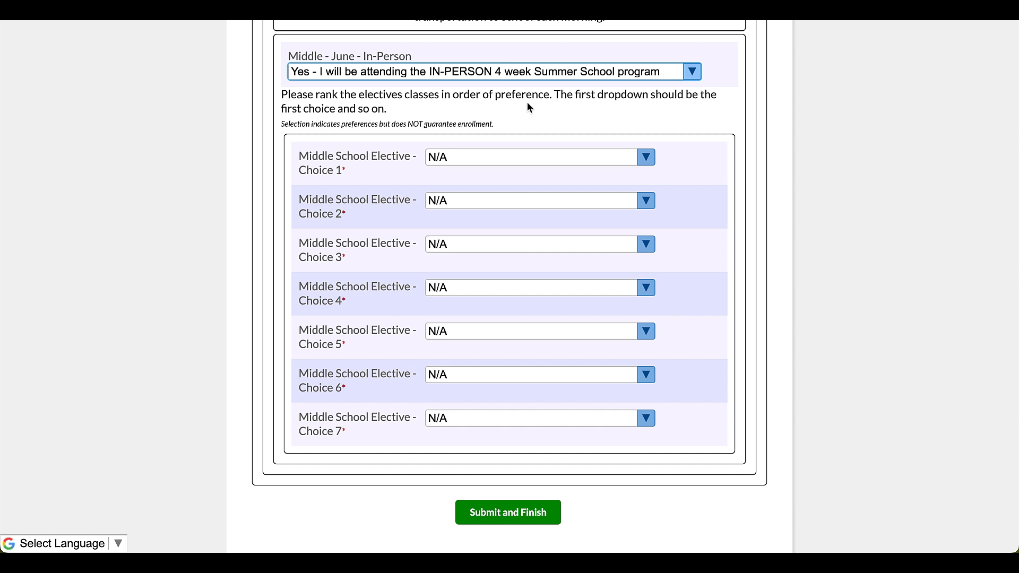
pyautogui.moveTo(576, 96)
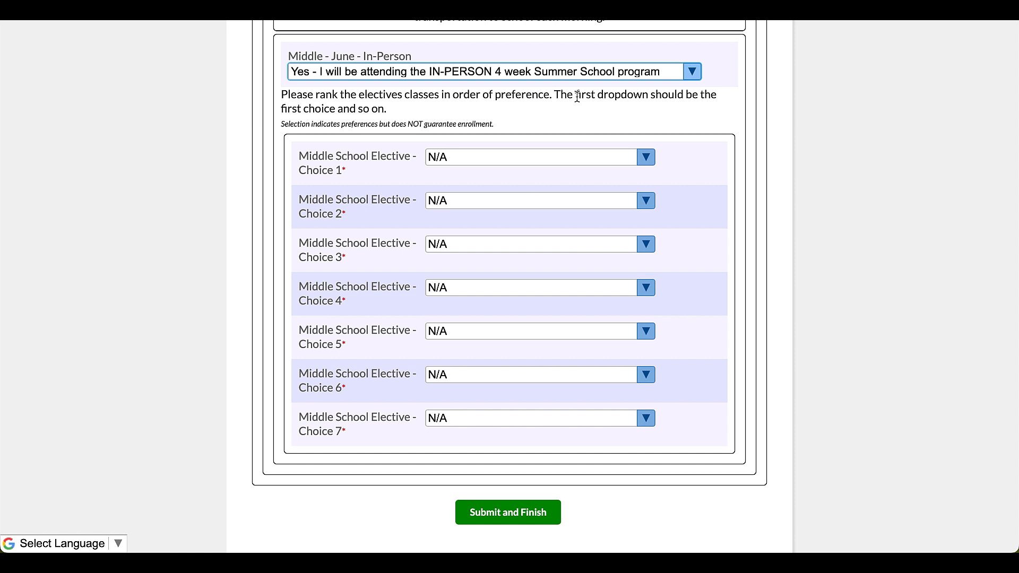
# - Rank middle school electives, ARTastic first and Find Your Inner Astronaut third, then submit
pyautogui.click(646, 157)
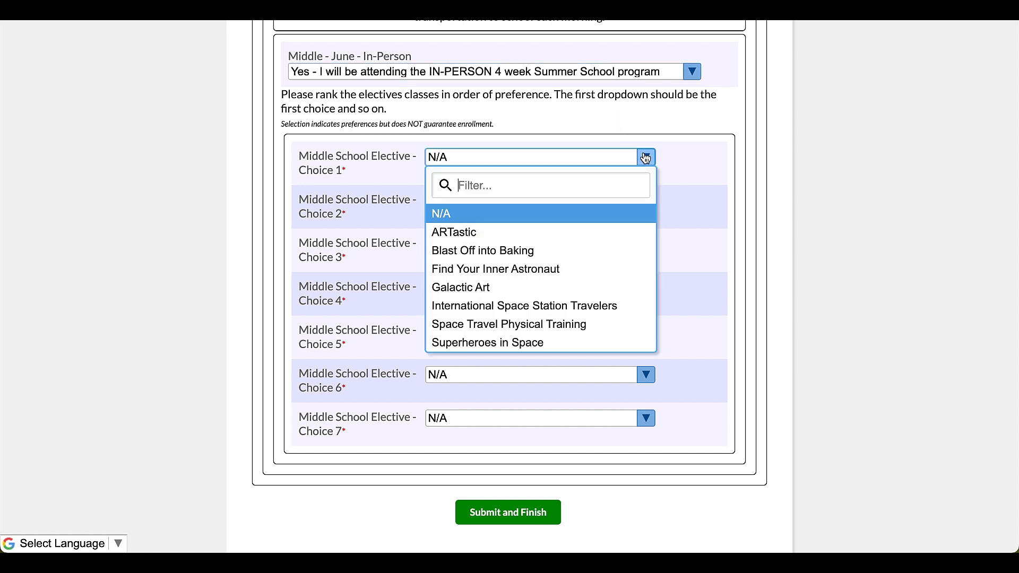
pyautogui.click(454, 232)
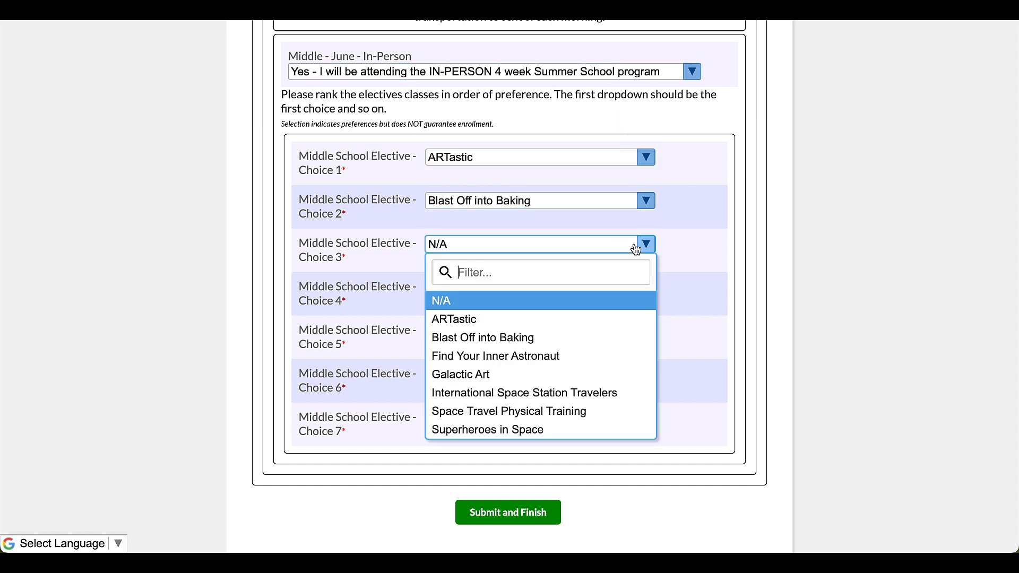
pyautogui.click(494, 355)
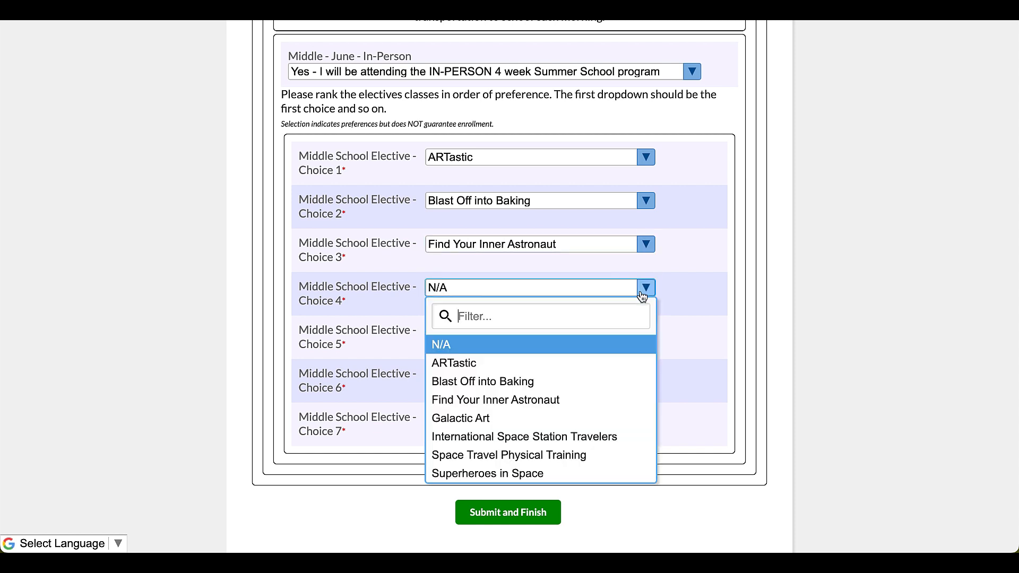
pyautogui.click(486, 473)
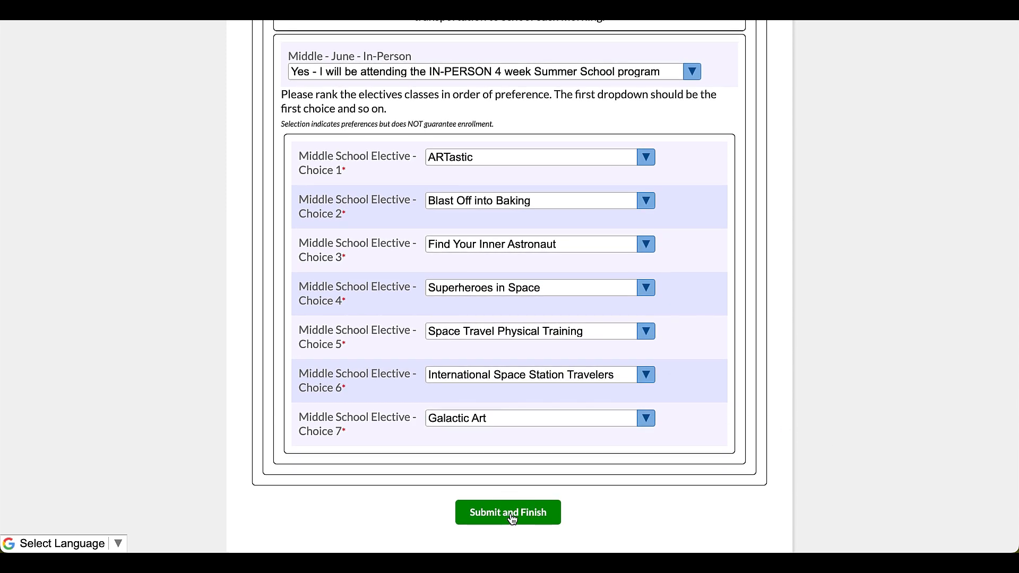
pyautogui.click(508, 512)
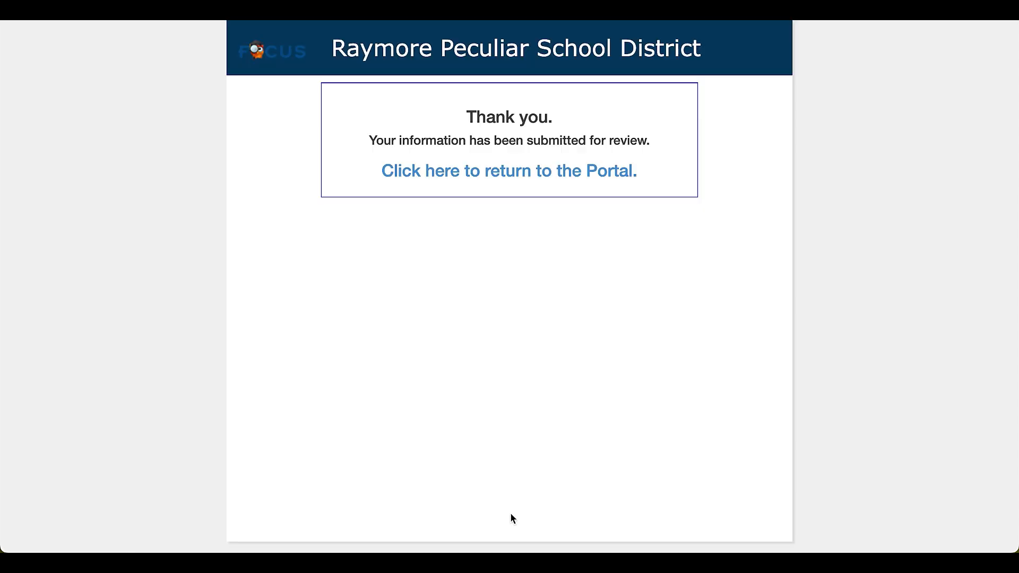
pyautogui.moveTo(509, 171)
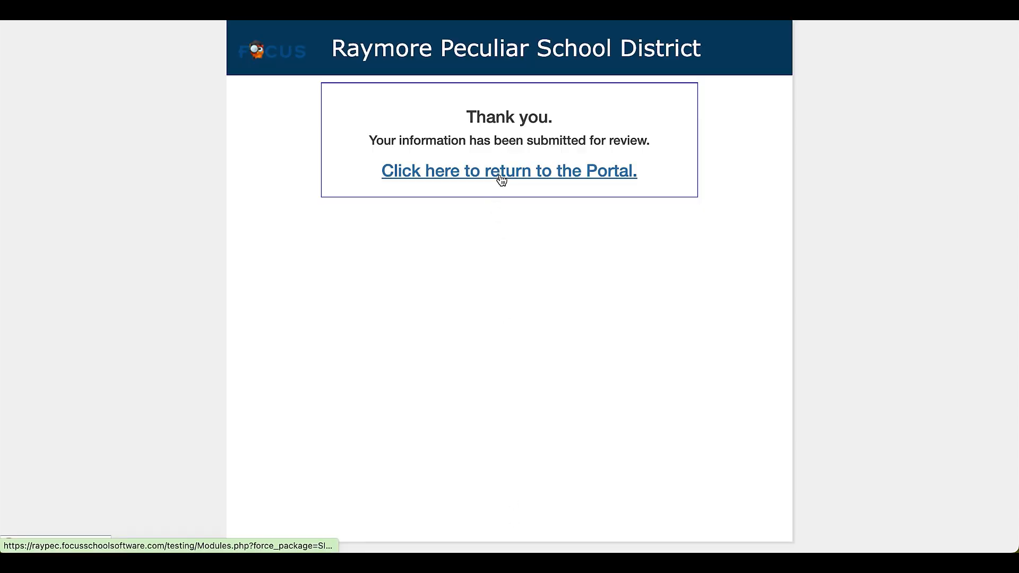
# - Follow 'Click here to return to the Portal' from the thank-you page to the dashboard
pyautogui.click(508, 171)
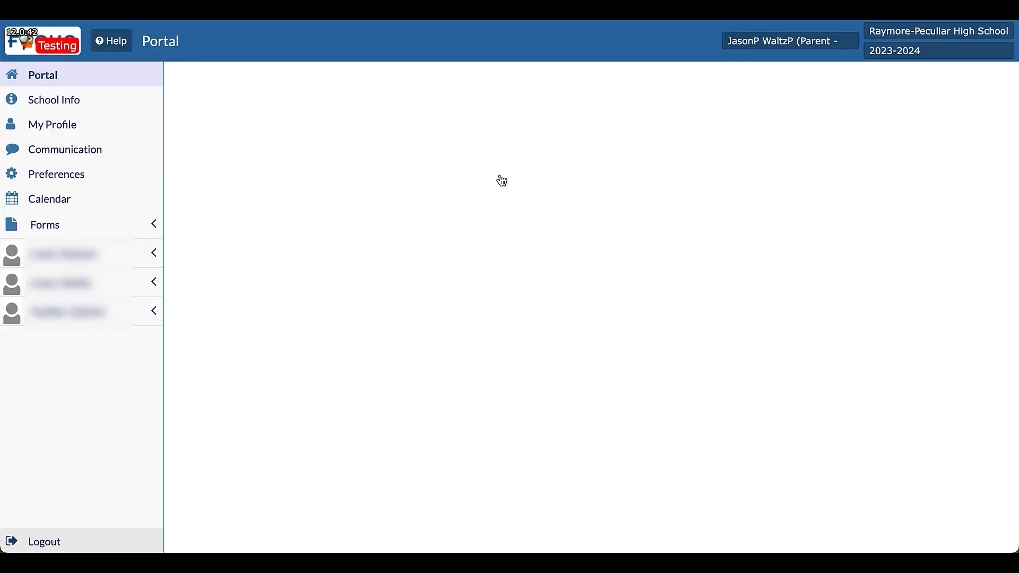
pyautogui.click(42, 74)
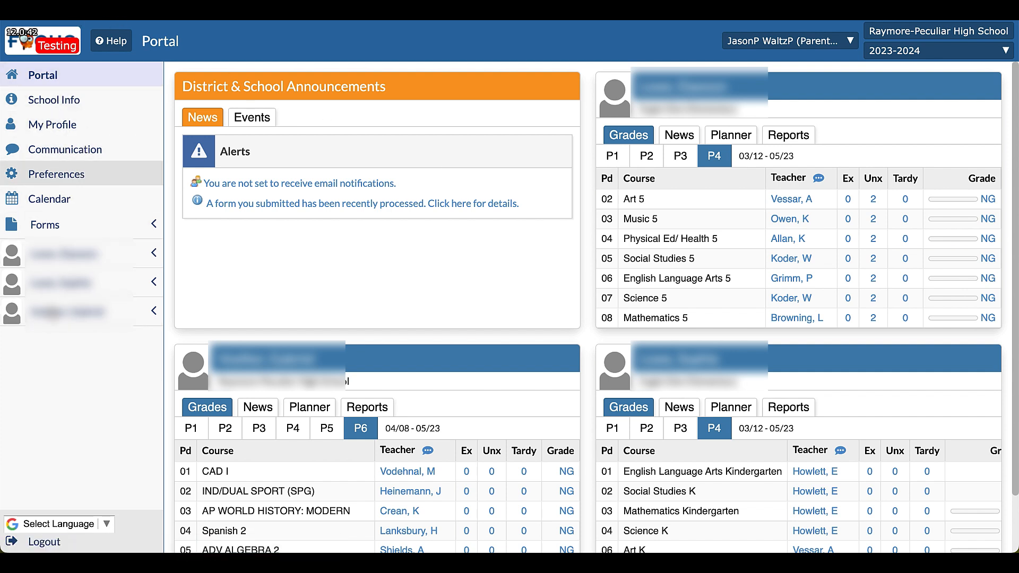
pyautogui.moveTo(61, 164)
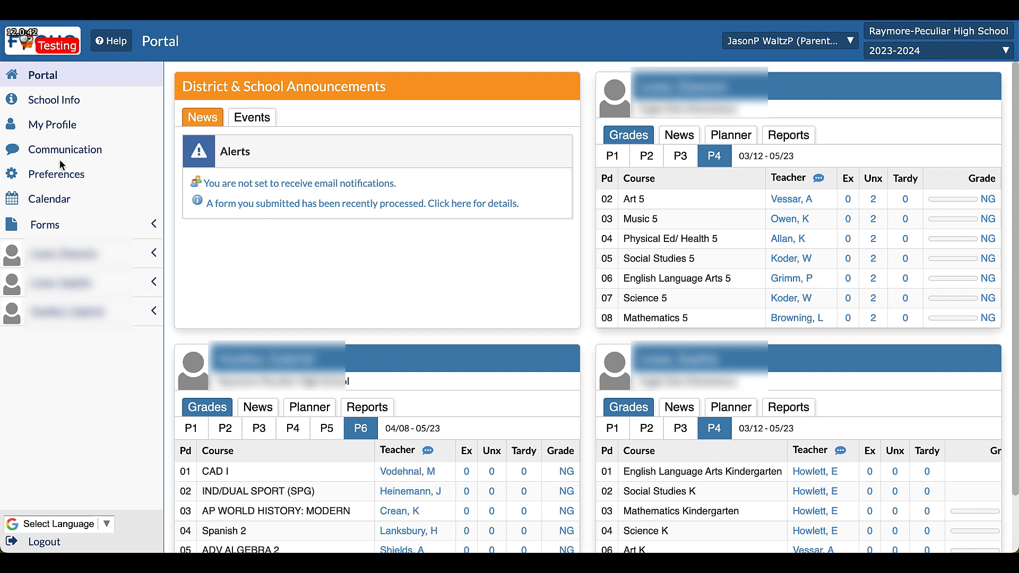